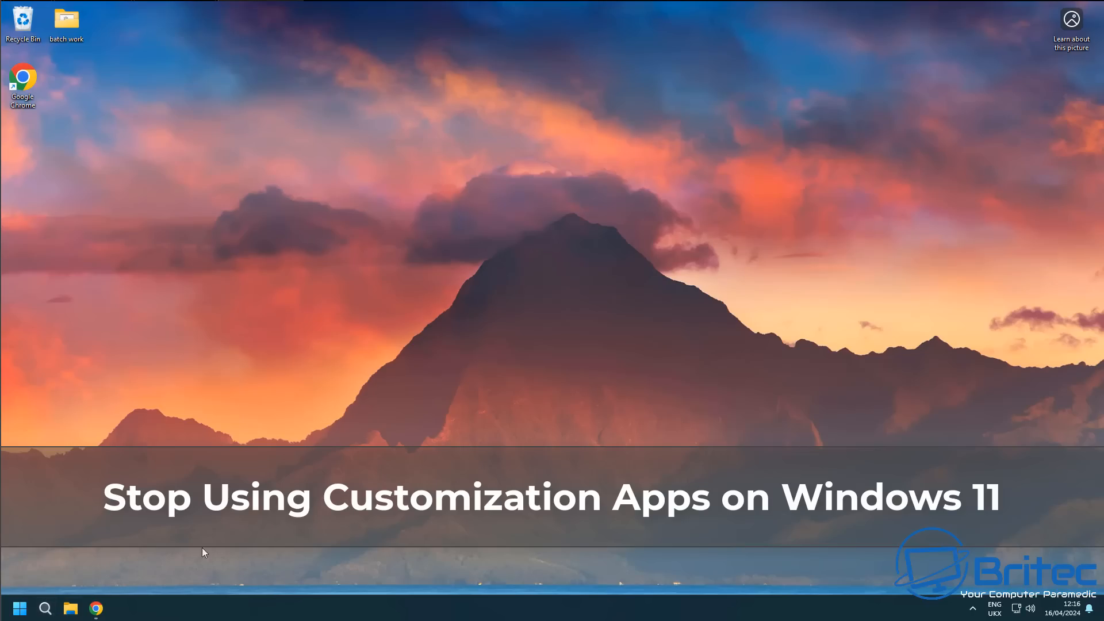
Step: Check the system About information confirming Windows version 24H2
right_click(19, 607)
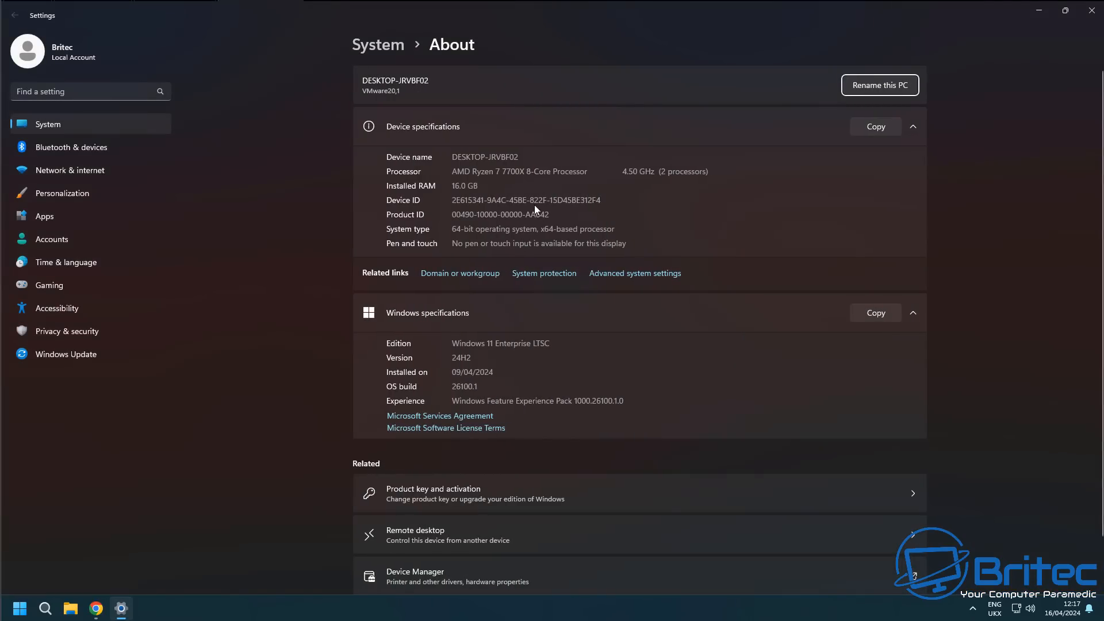
double_click(528, 343)
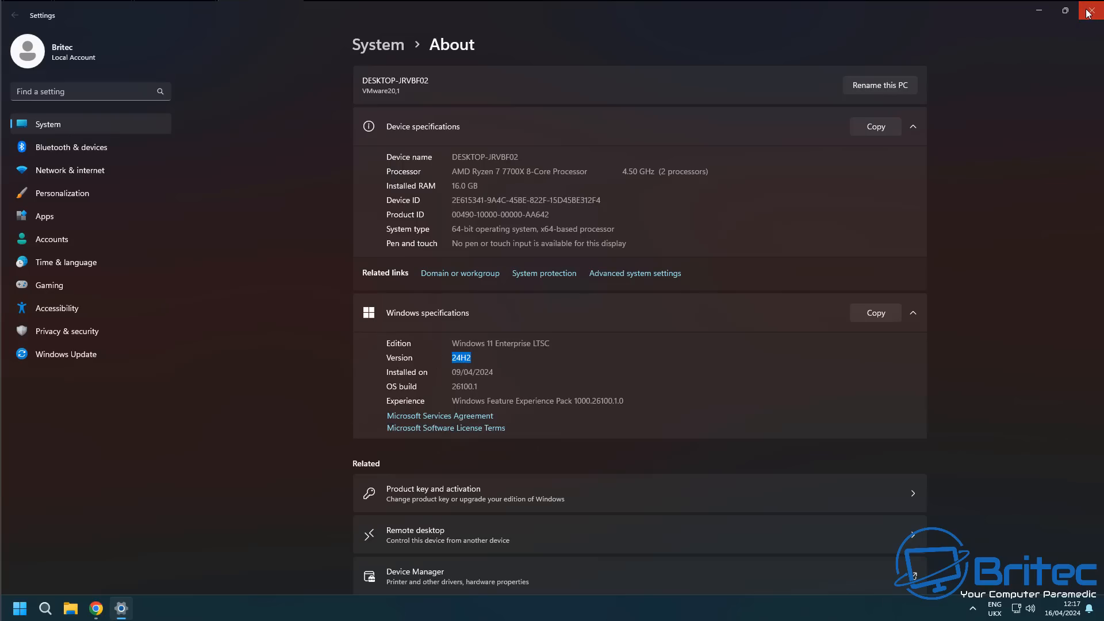
left_click(1095, 13)
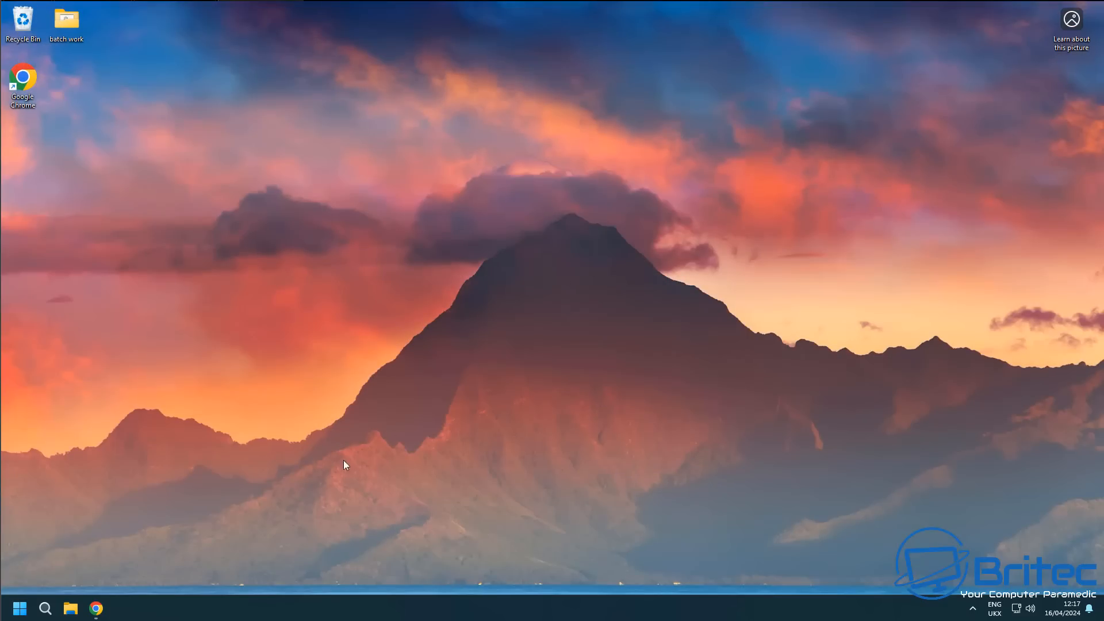
mouse_move(162, 548)
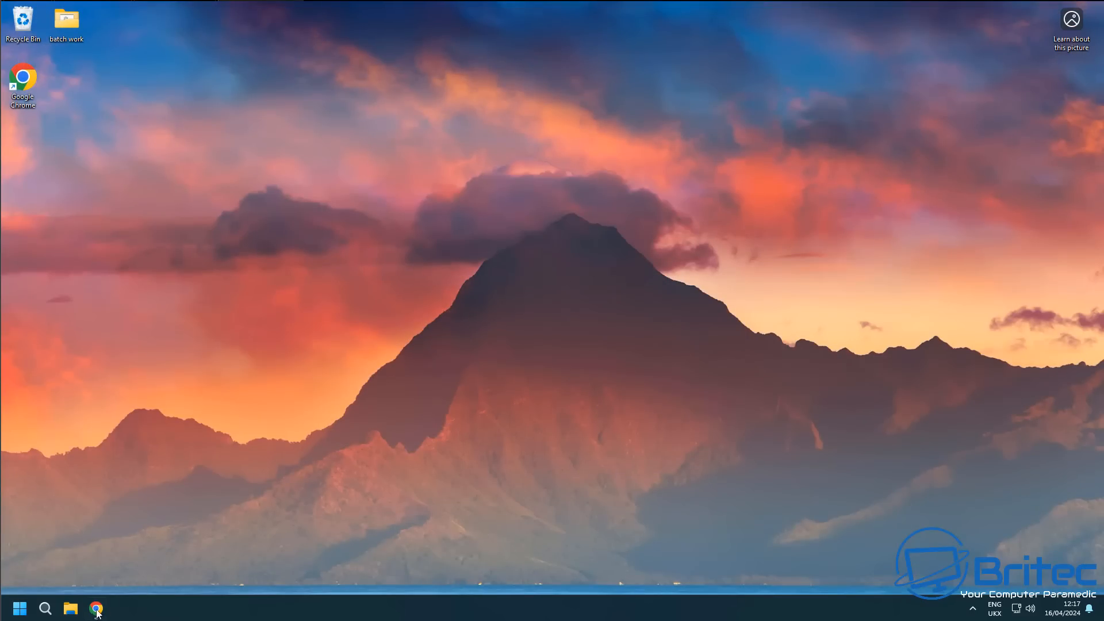
Step: Download ep_setup.exe from the latest ExplorerPatcher GitHub release, flagged as virus detected
left_click(96, 607)
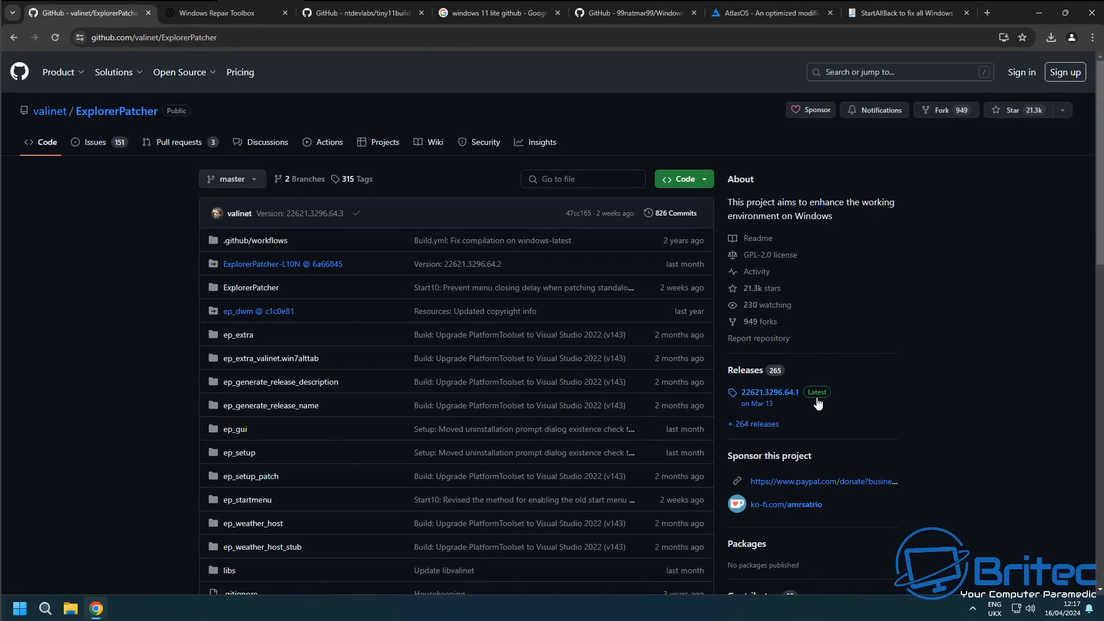
left_click(769, 392)
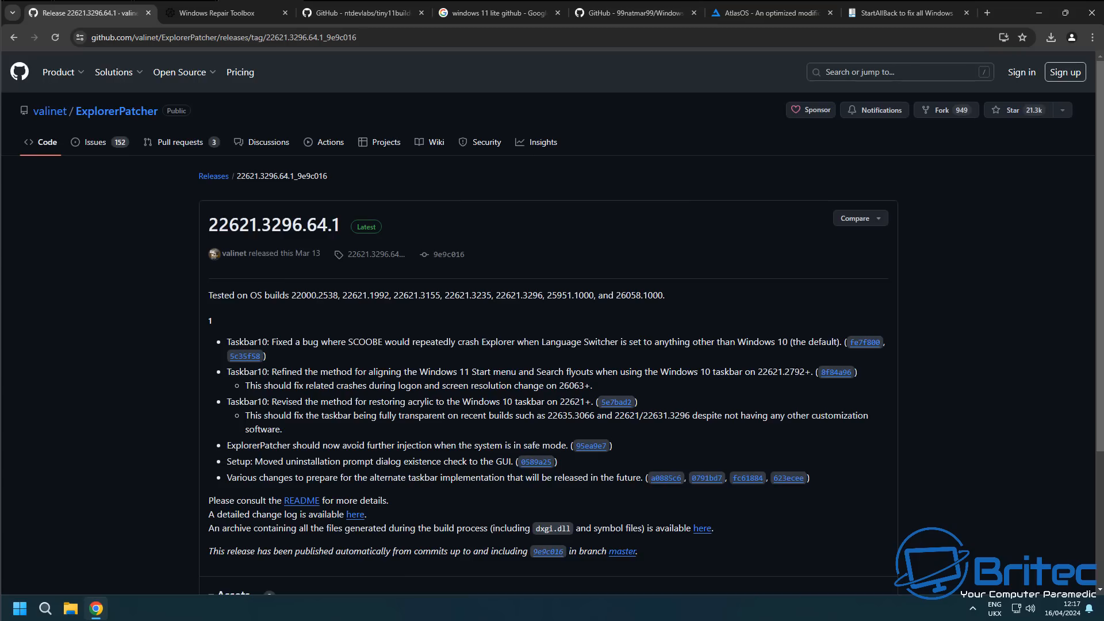
scroll("down", 3)
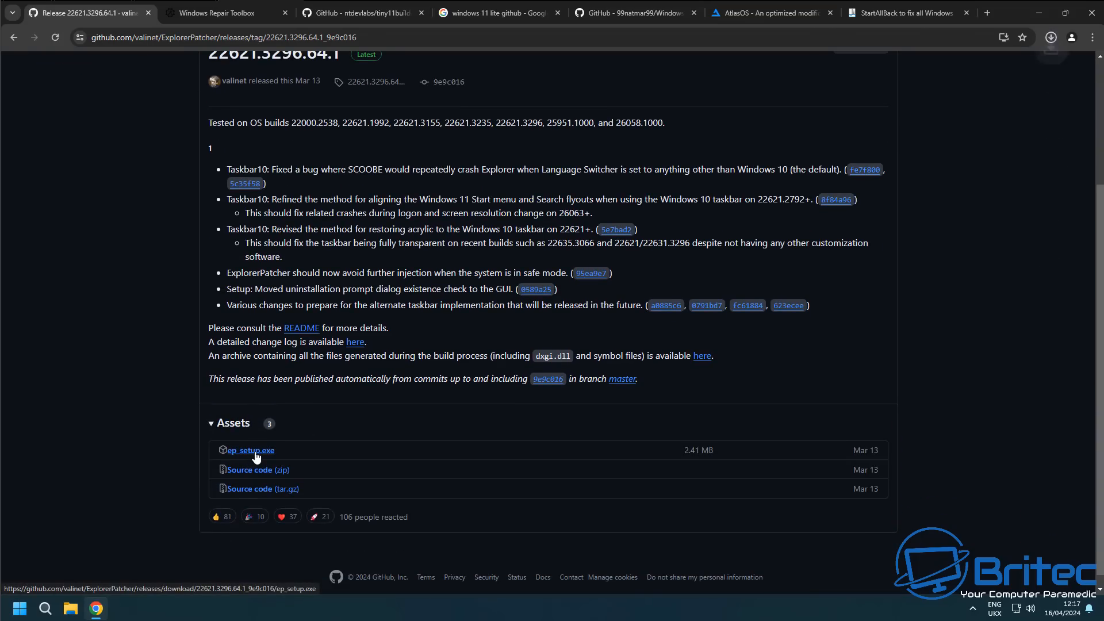
left_click(1050, 37)
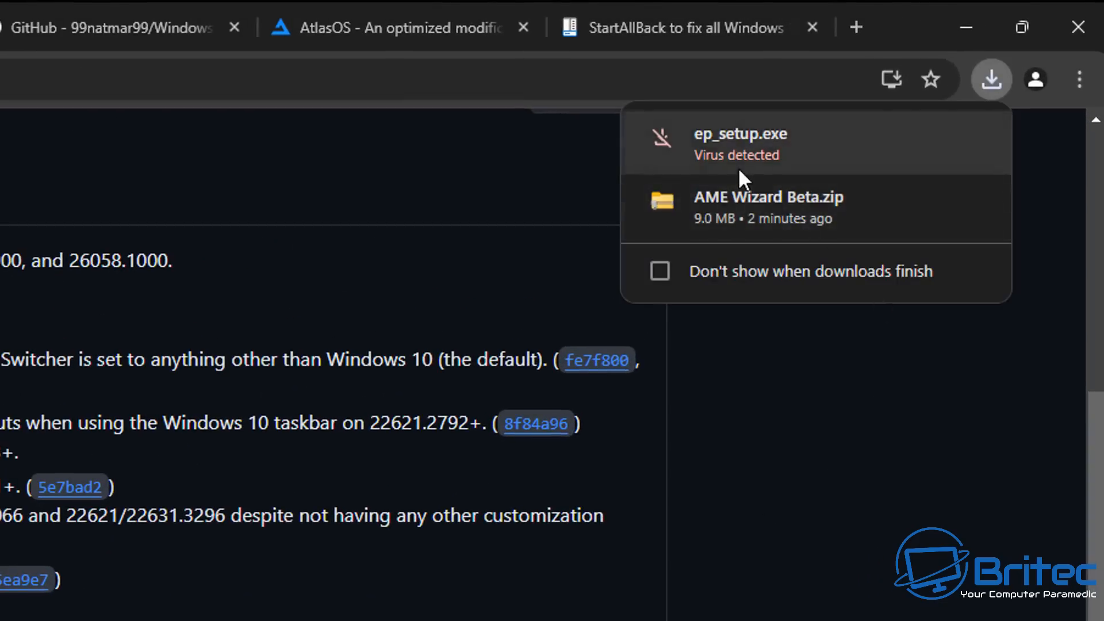
mouse_move(750, 169)
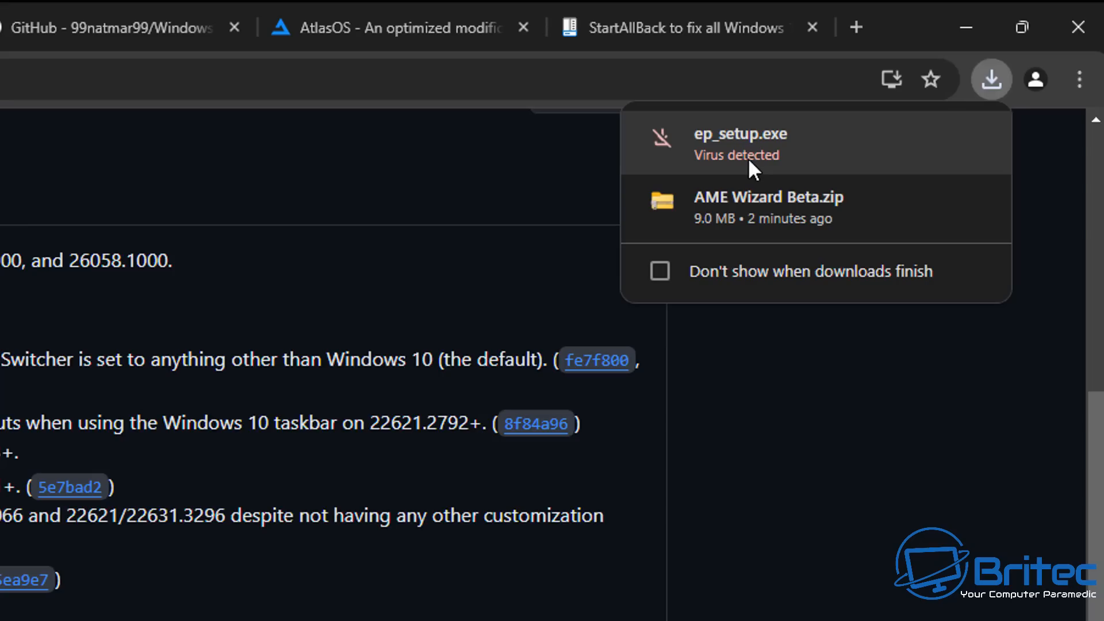
mouse_move(776, 158)
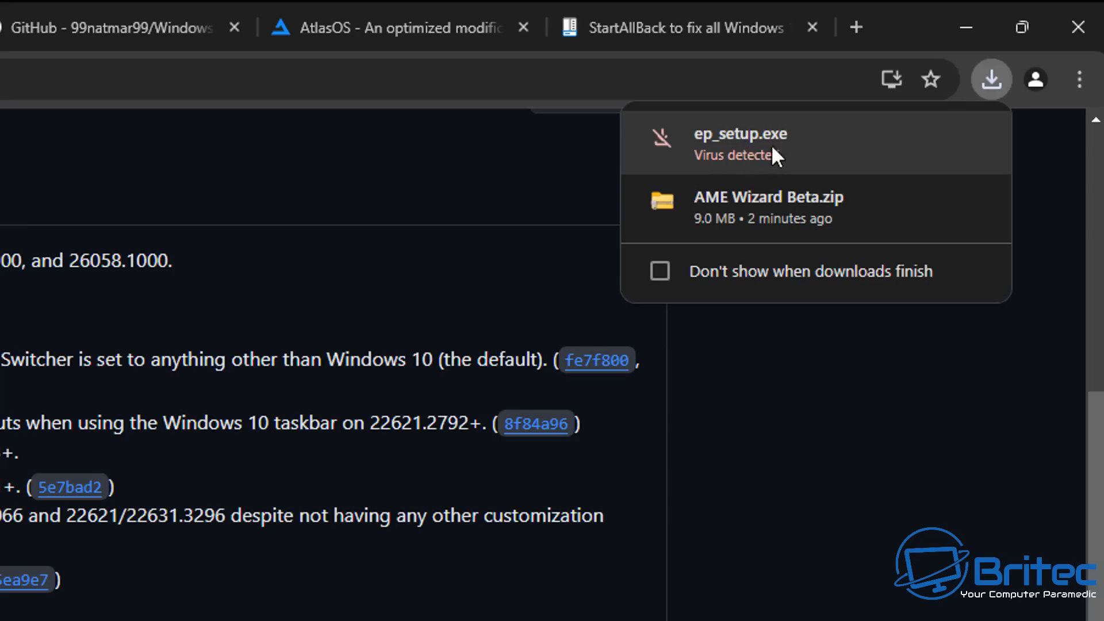
mouse_move(386, 294)
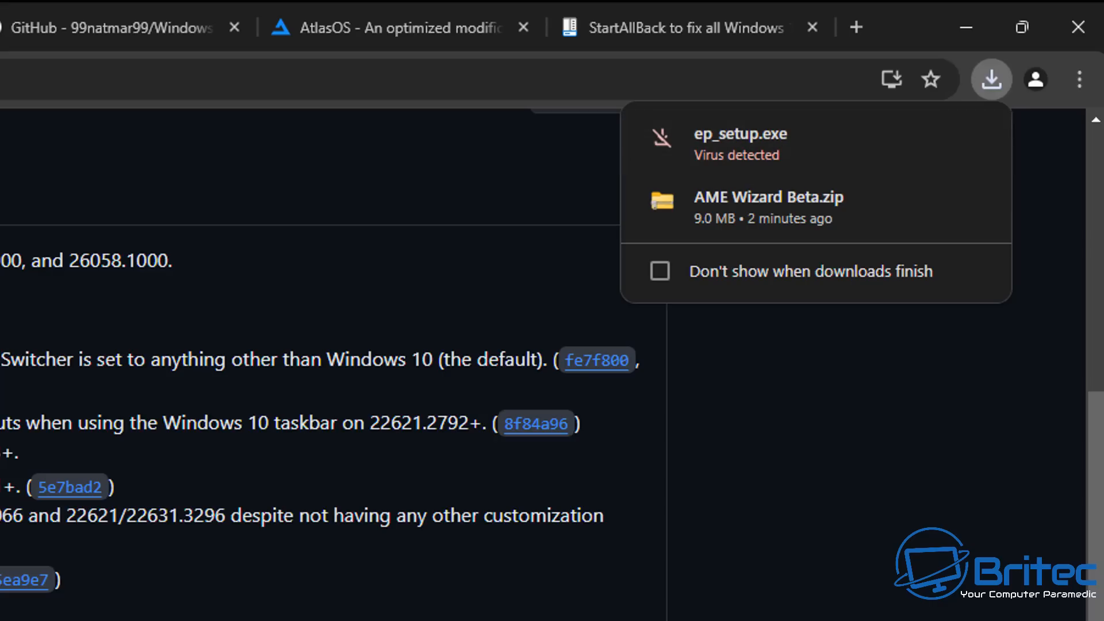
mouse_move(783, 177)
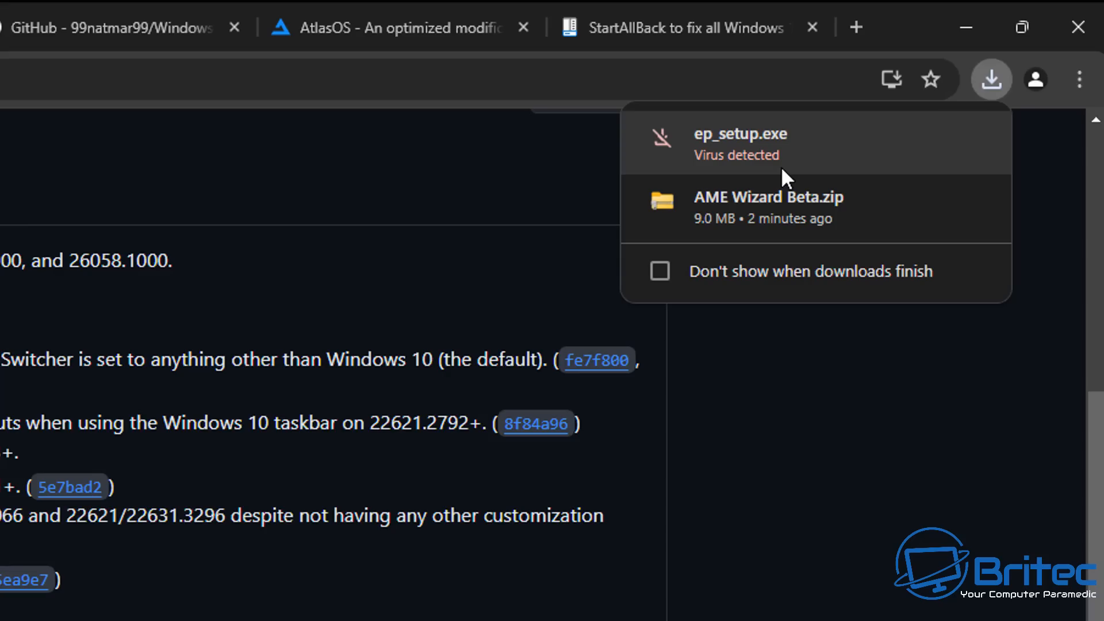
scroll("down", 3)
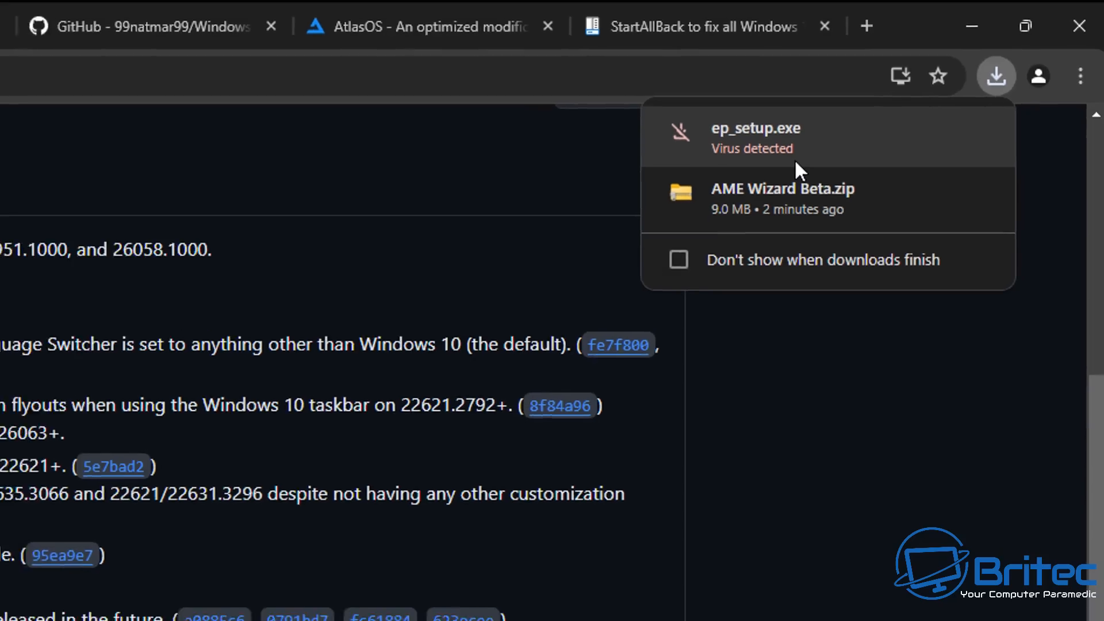
Step: Download Windows_Repair_Toolbox.zip from windows-repair-toolbox.com and show it in its folder
left_click(226, 12)
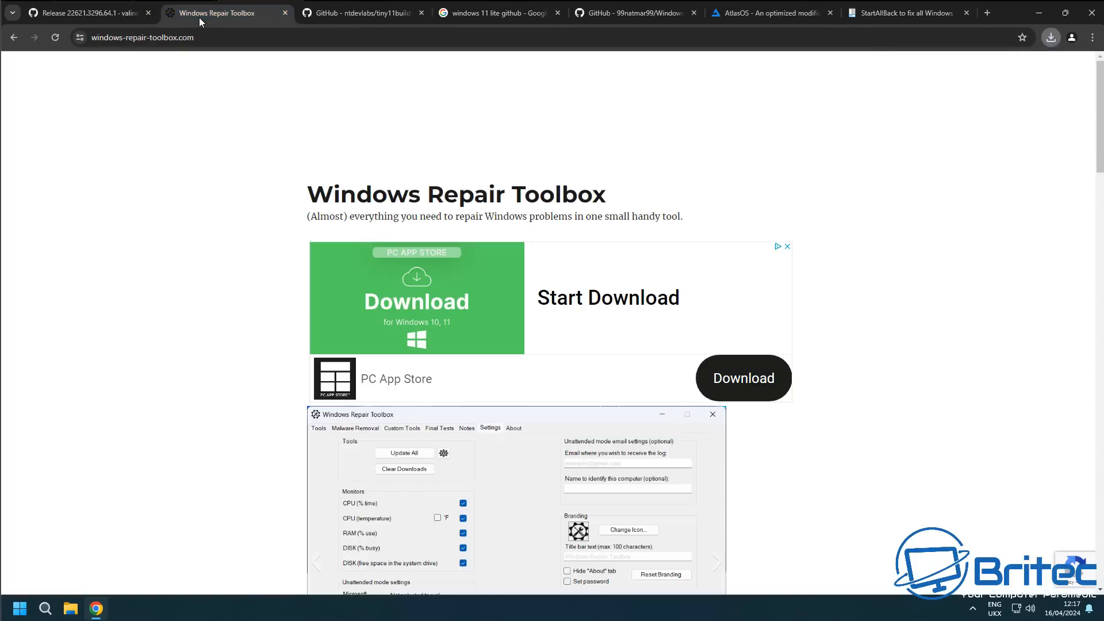
left_click(514, 428)
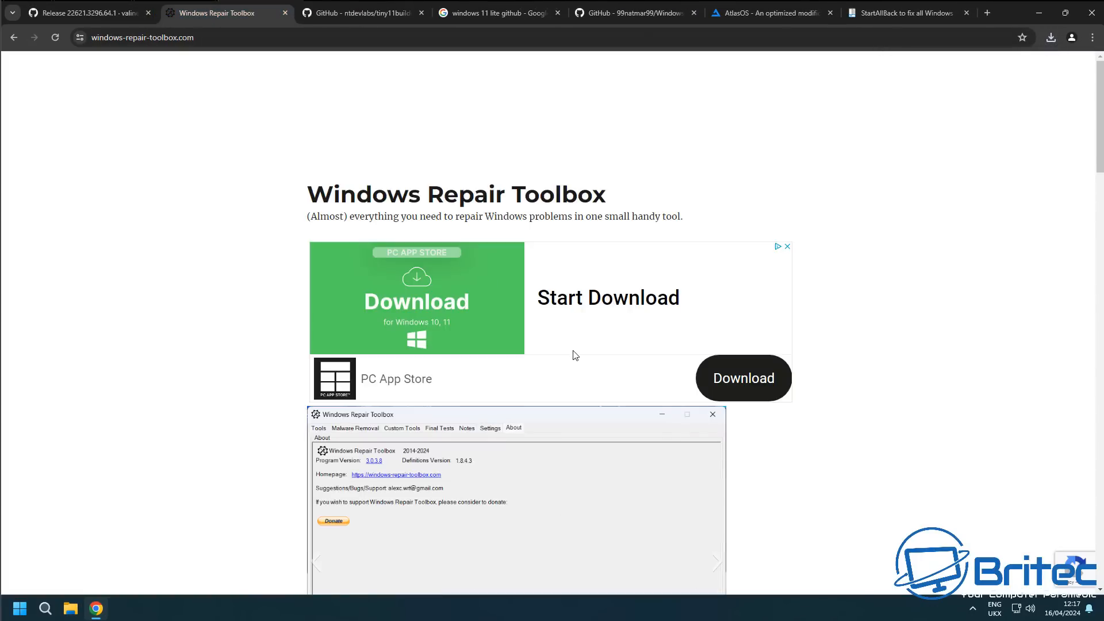
scroll("down", 3)
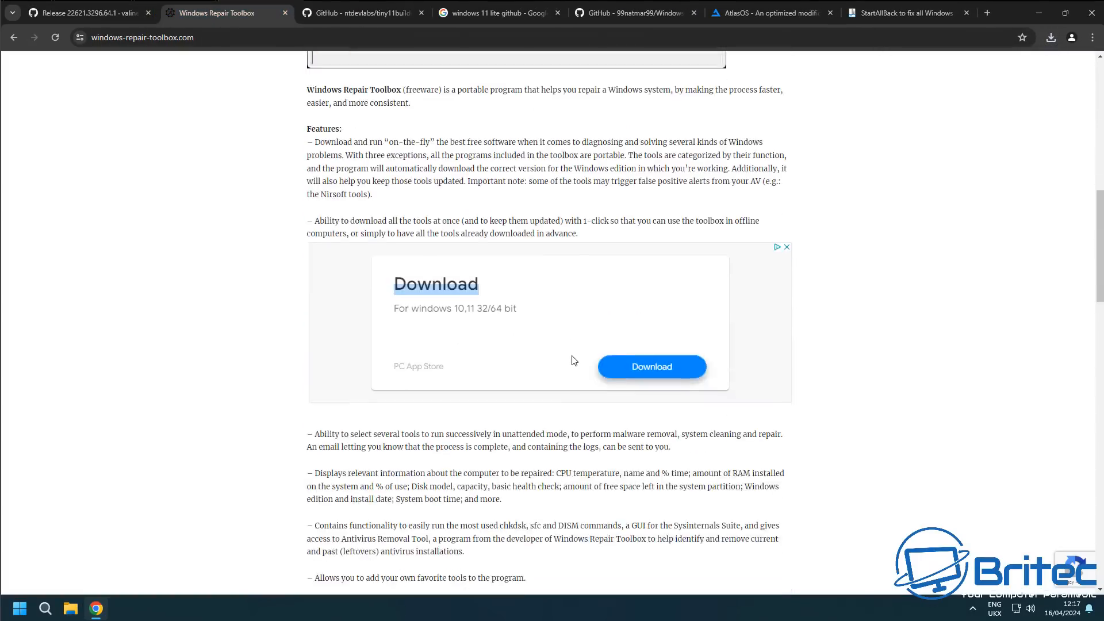
scroll("down", 3)
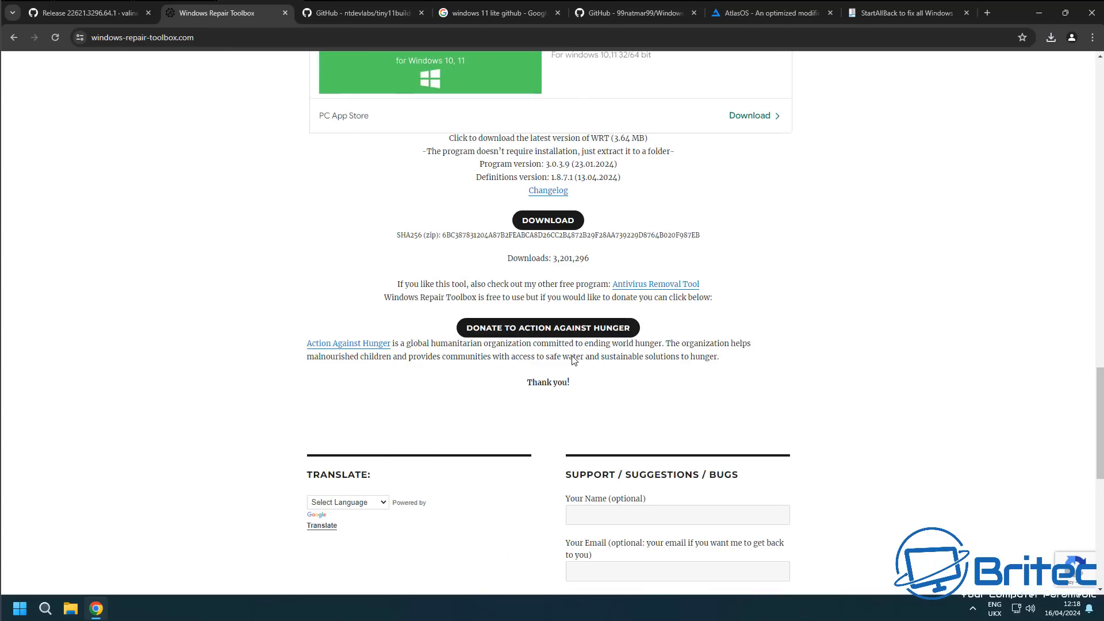
scroll("up", 3)
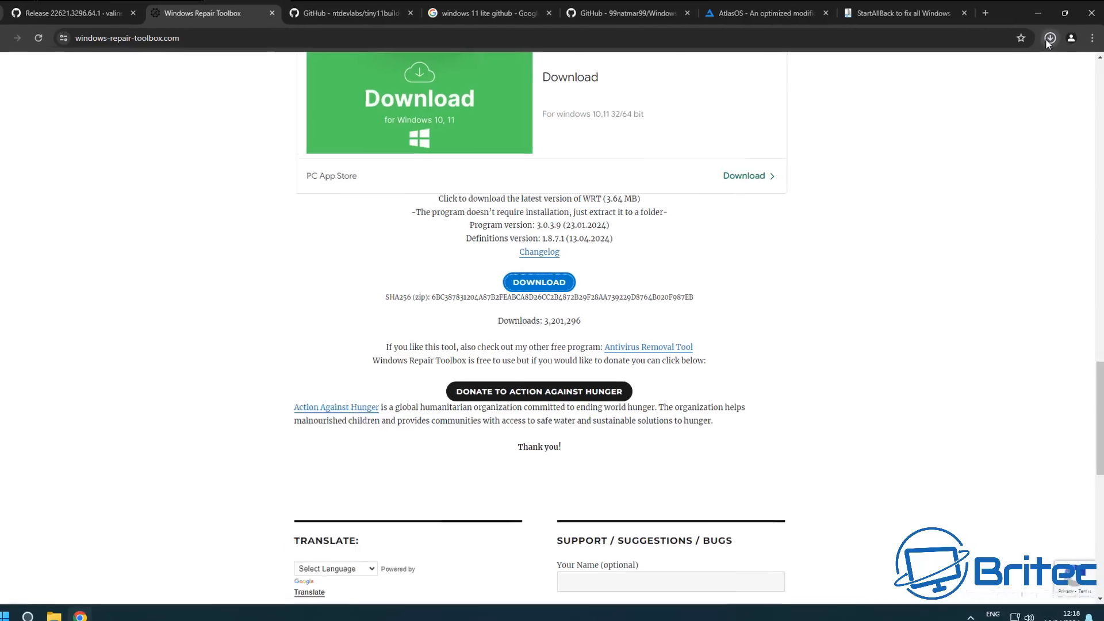
left_click(1050, 38)
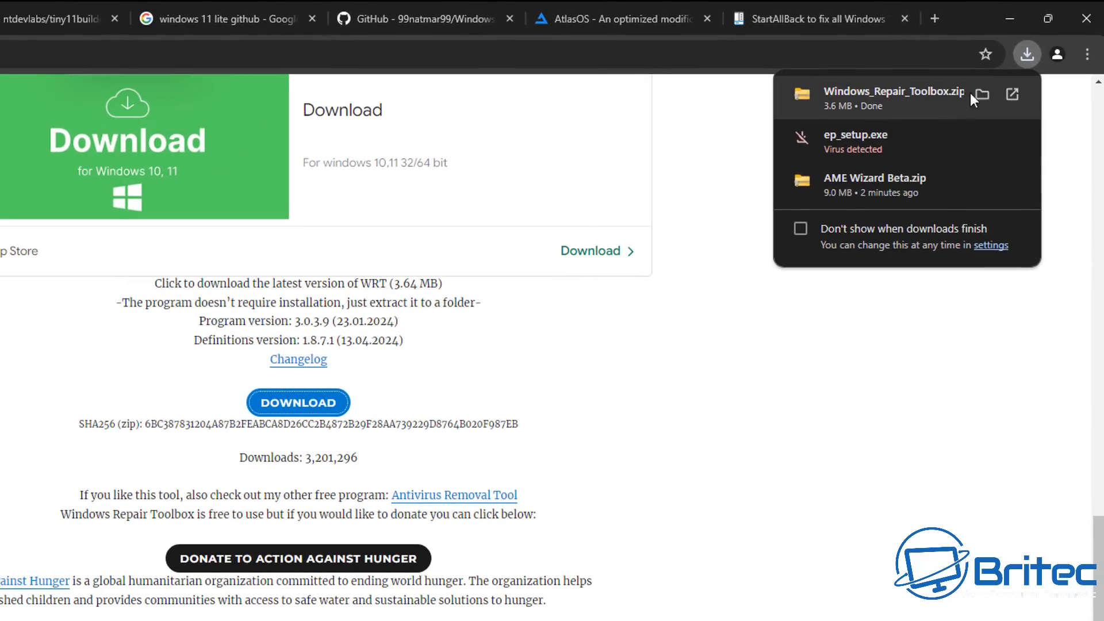
left_click(980, 94)
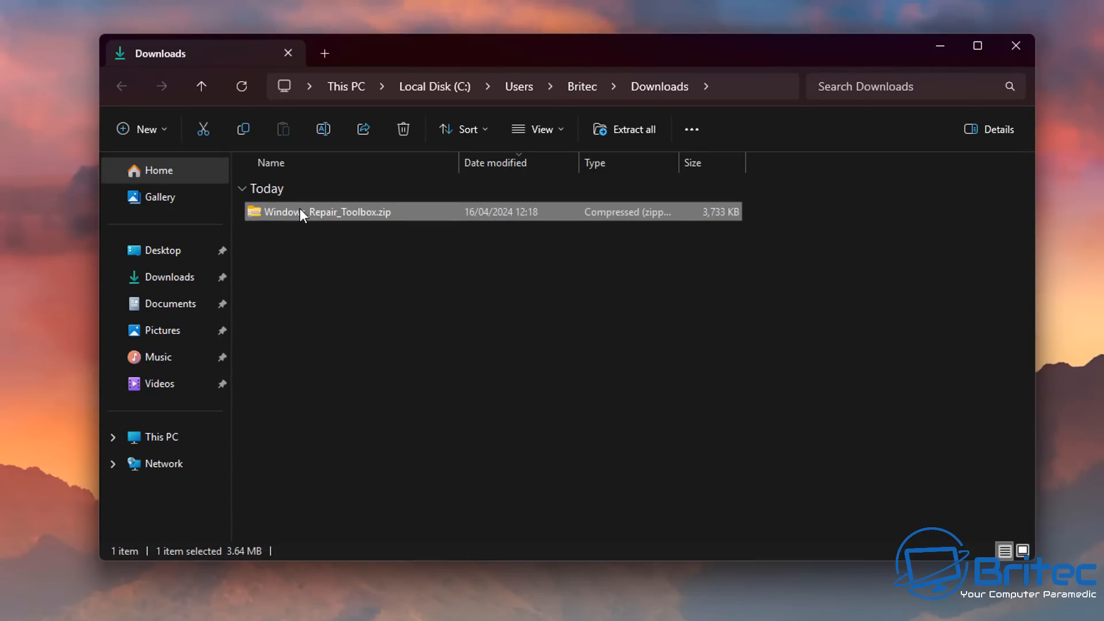
Step: Extract Windows_Repair_Toolbox.zip into Downloads, dismissing the harmful-file block, and open the result
right_click(302, 212)
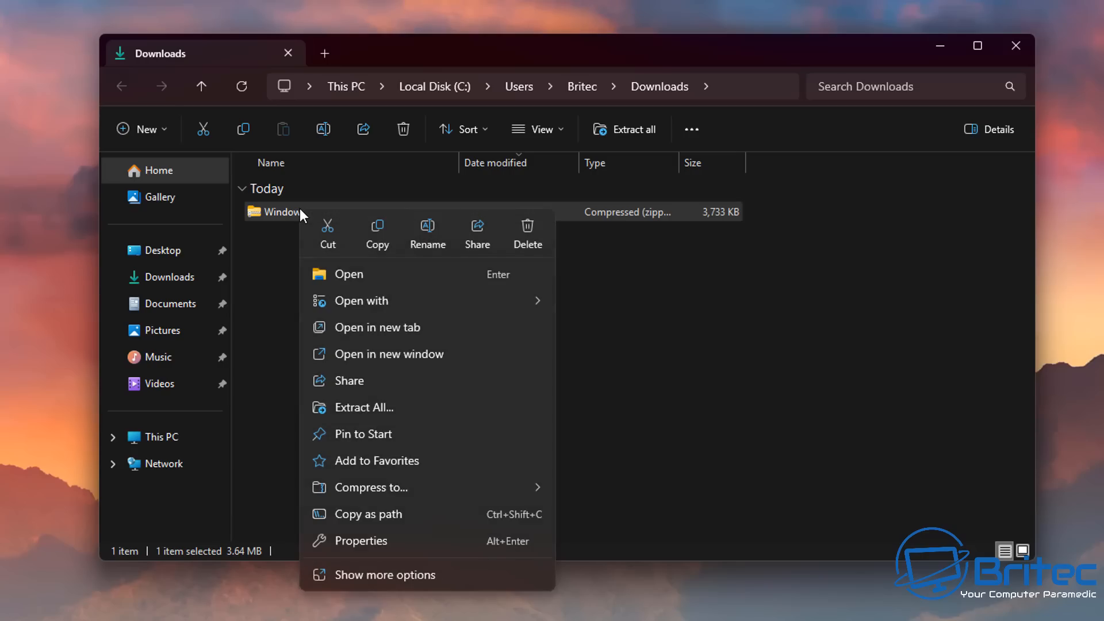
mouse_move(376, 423)
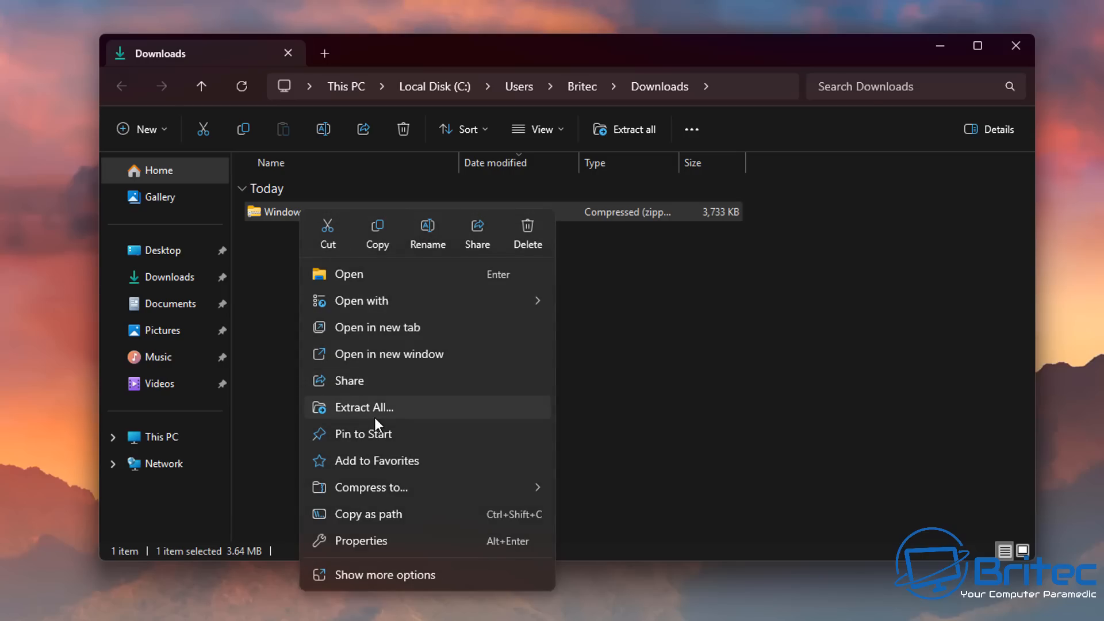
left_click(363, 407)
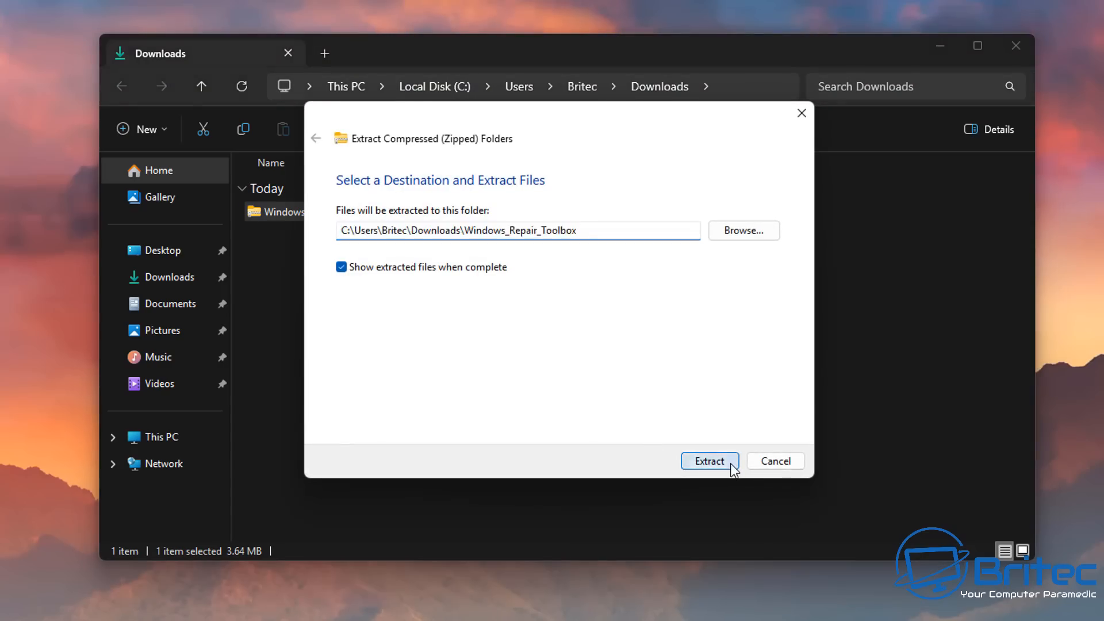
left_click(709, 460)
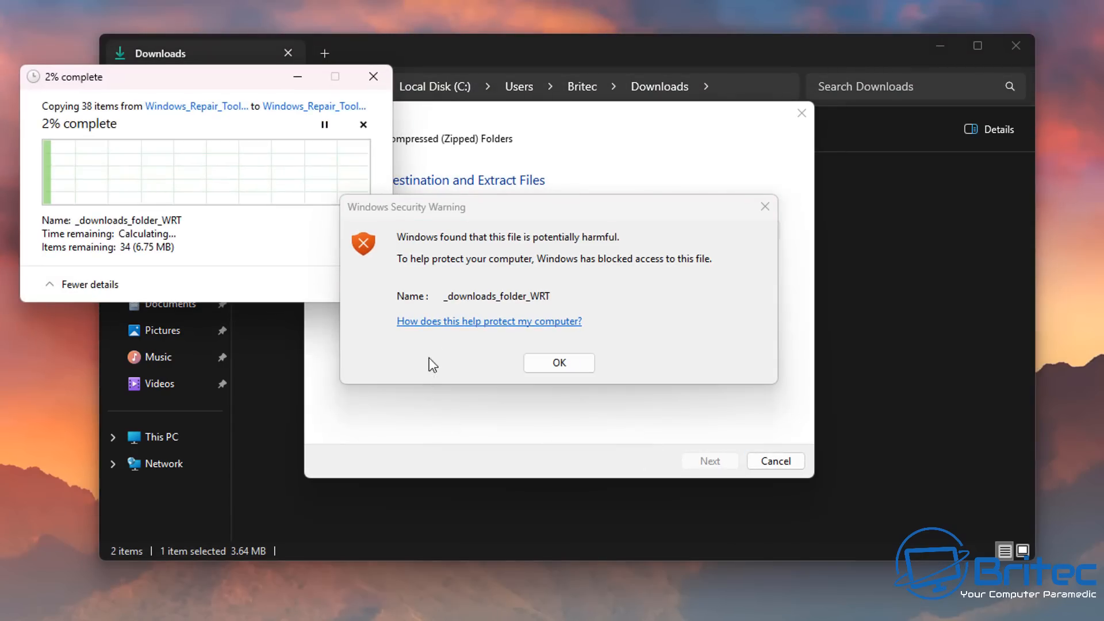
mouse_move(594, 234)
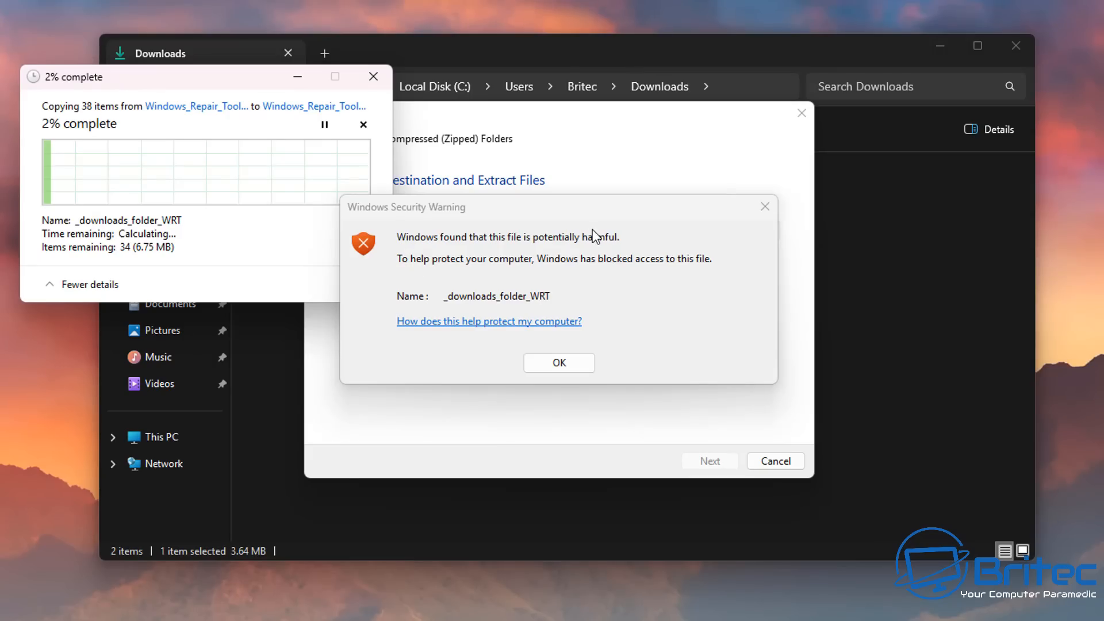
mouse_move(611, 216)
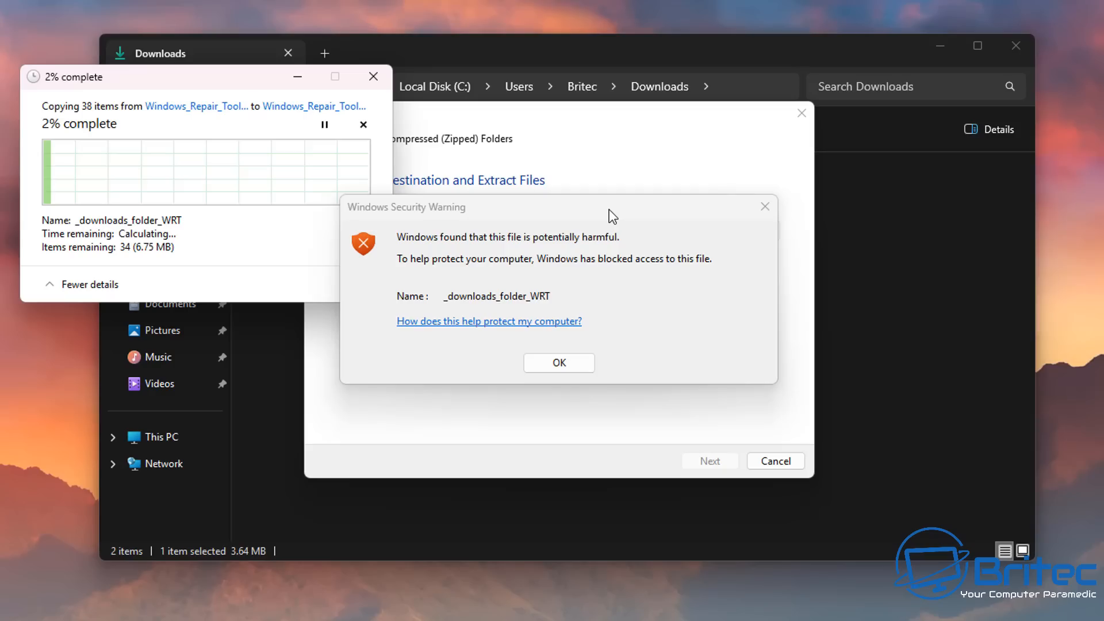
mouse_move(610, 248)
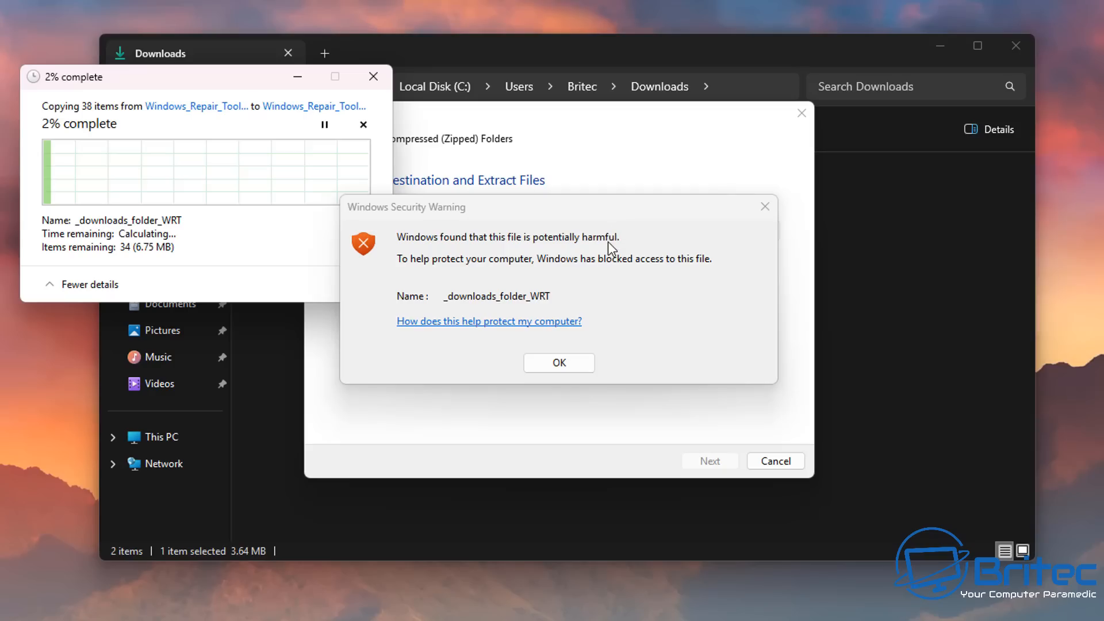
mouse_move(587, 284)
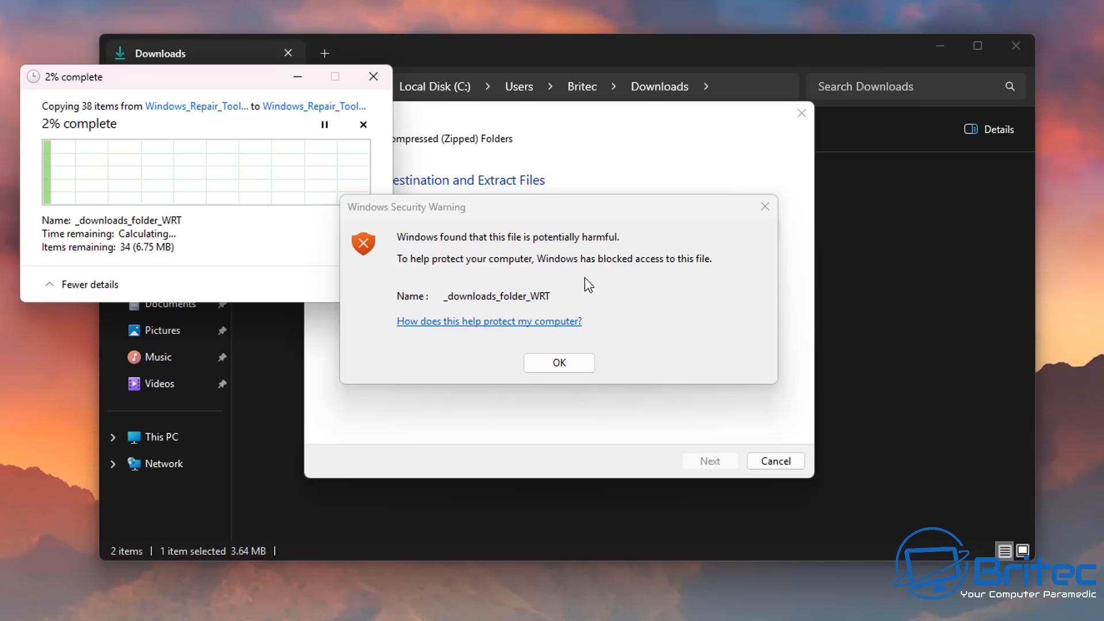
mouse_move(579, 290)
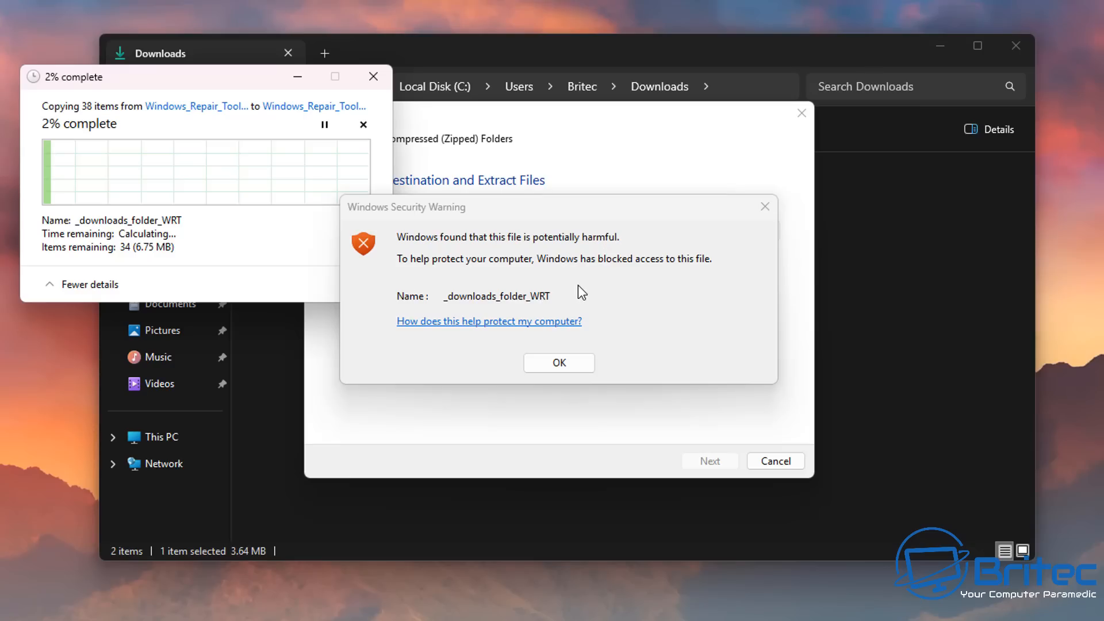
mouse_move(577, 297)
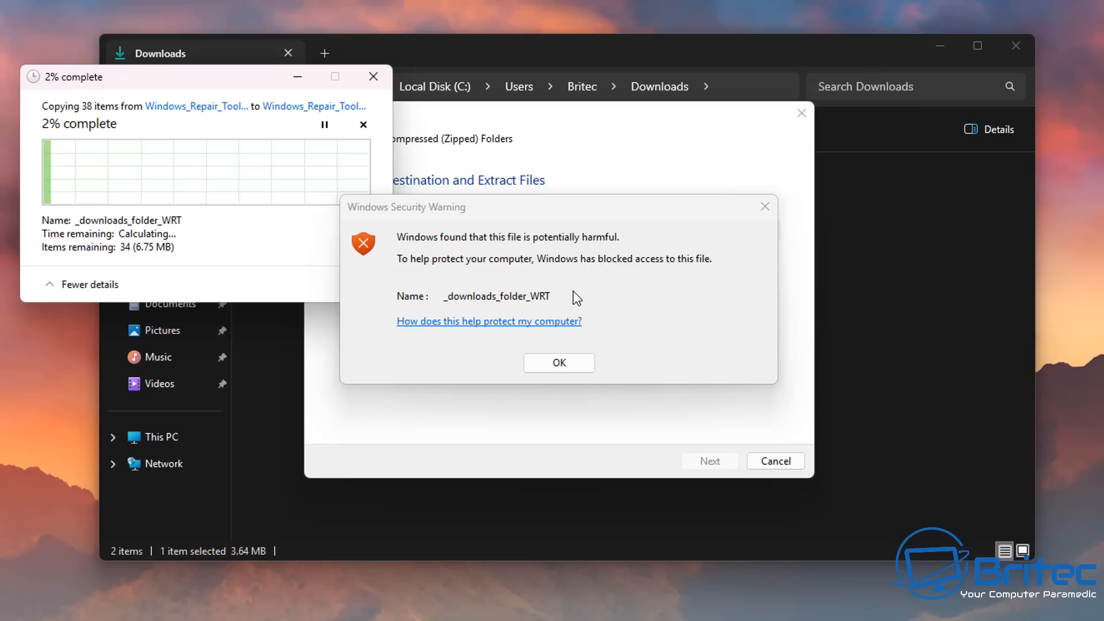
mouse_move(506, 327)
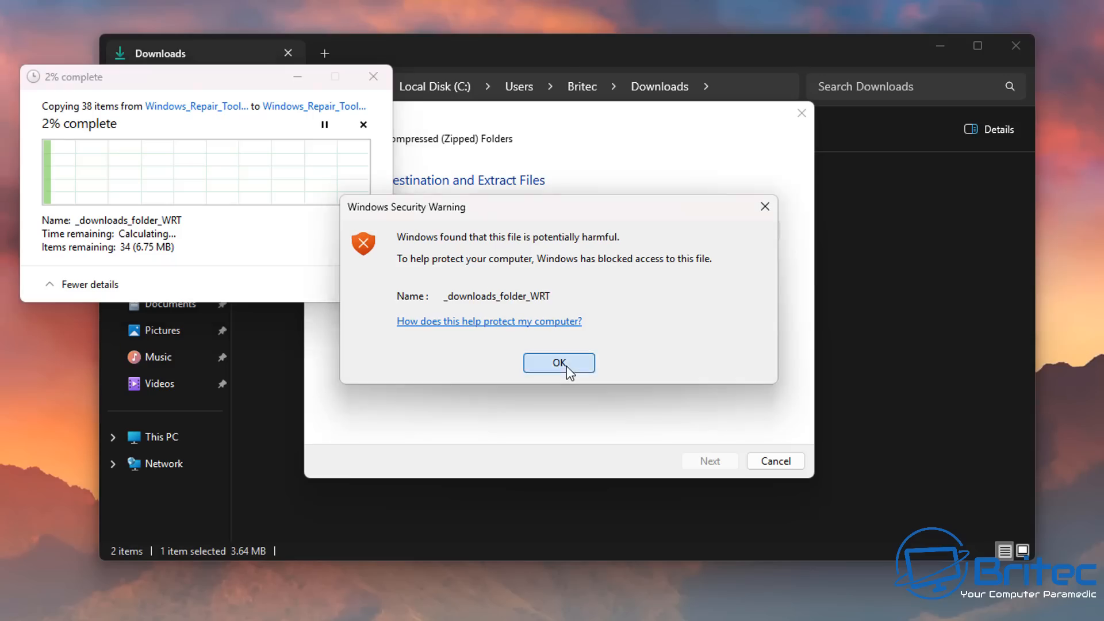
left_click(557, 362)
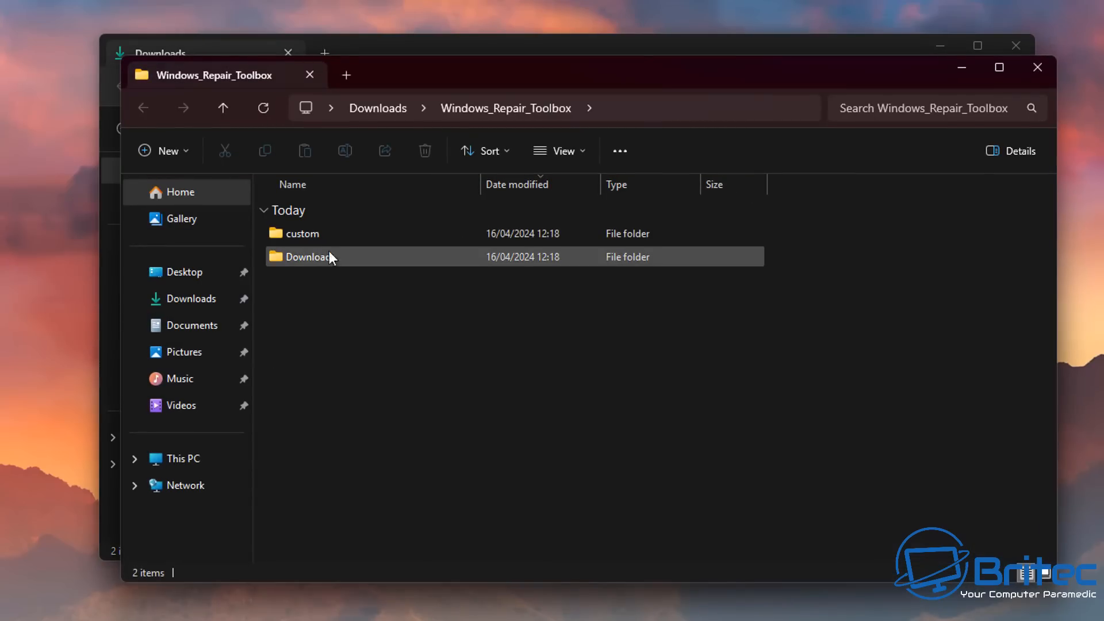
double_click(303, 234)
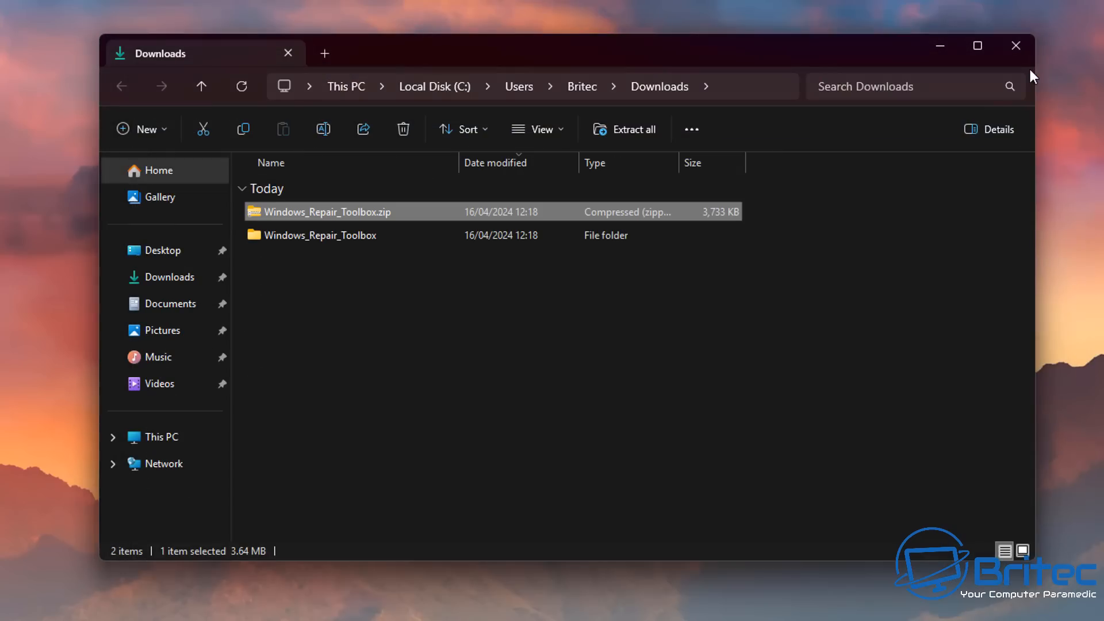
mouse_move(1015, 45)
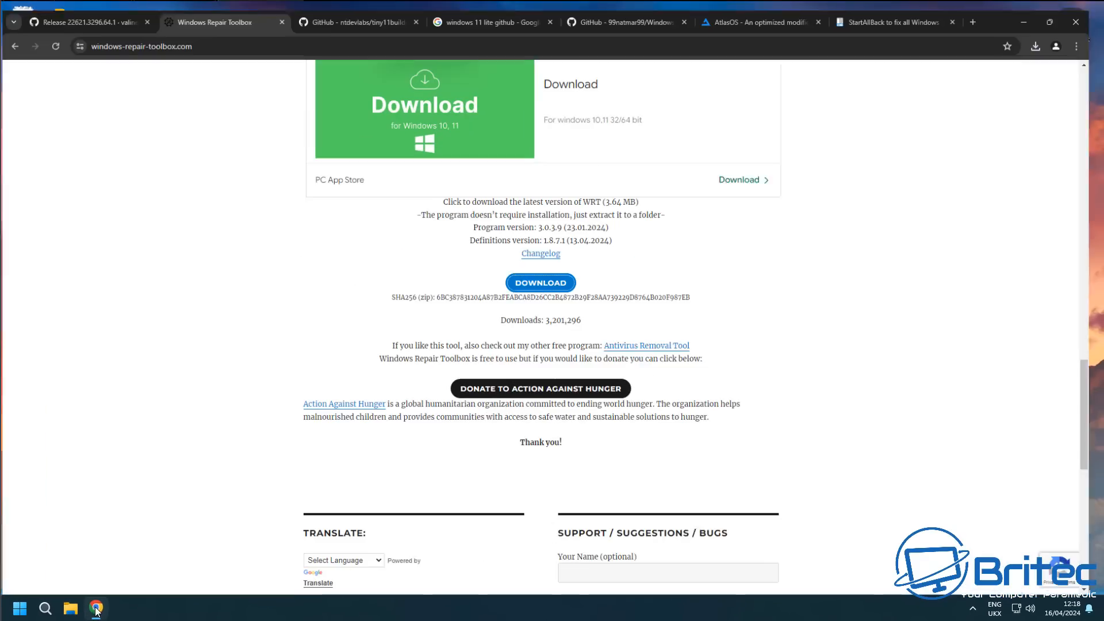
Step: Read through the ntdevlabs tiny11builder README for building a trimmed Windows 11 image
left_click(358, 13)
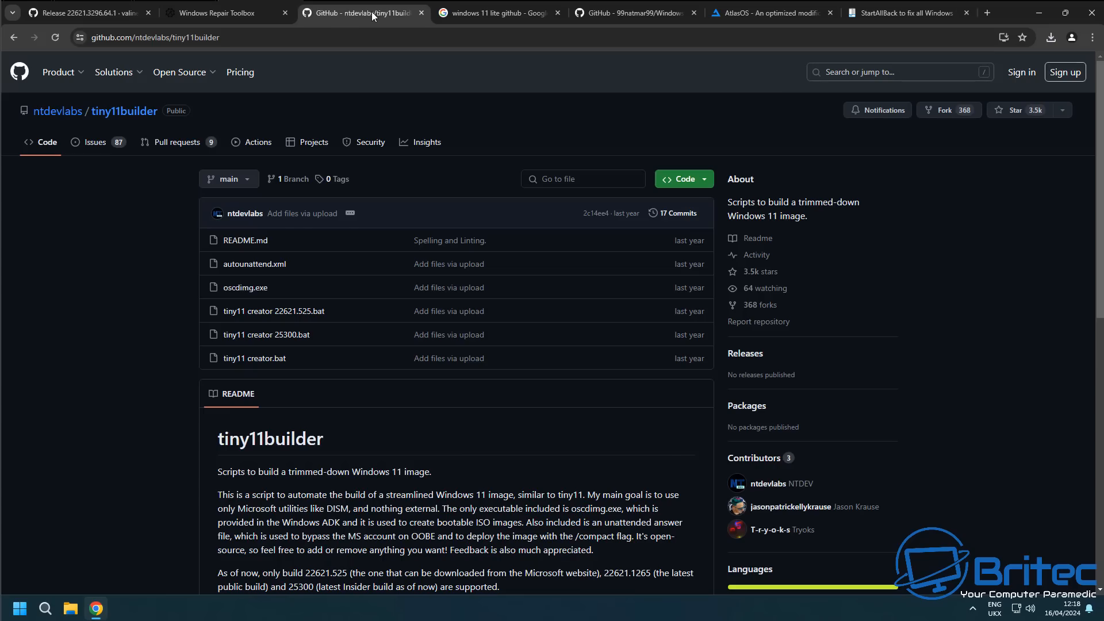
mouse_move(177, 355)
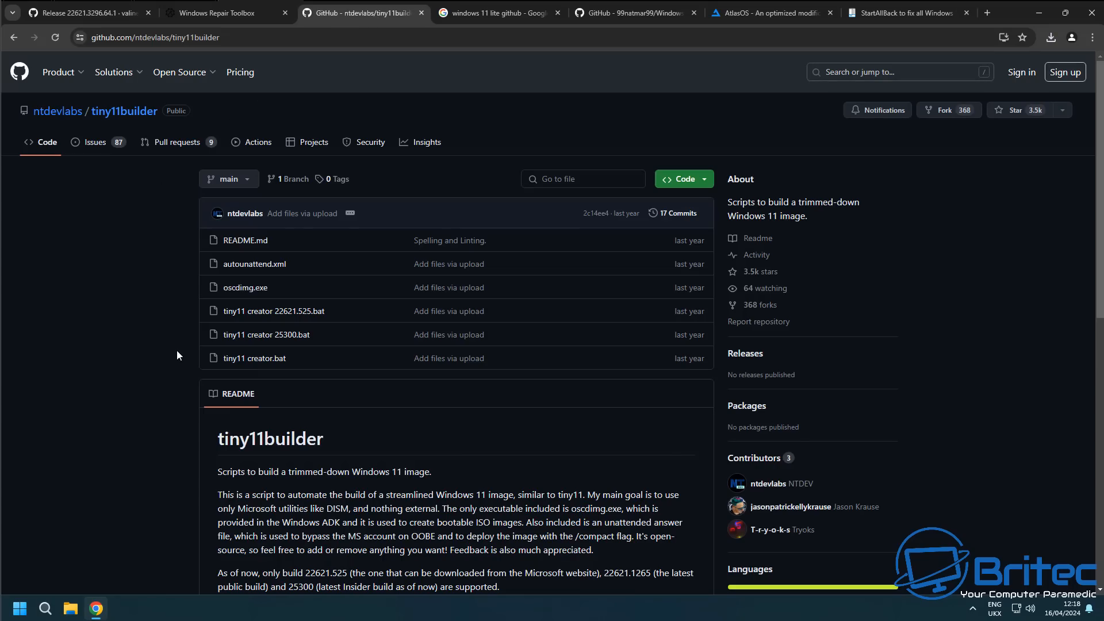
mouse_move(754, 458)
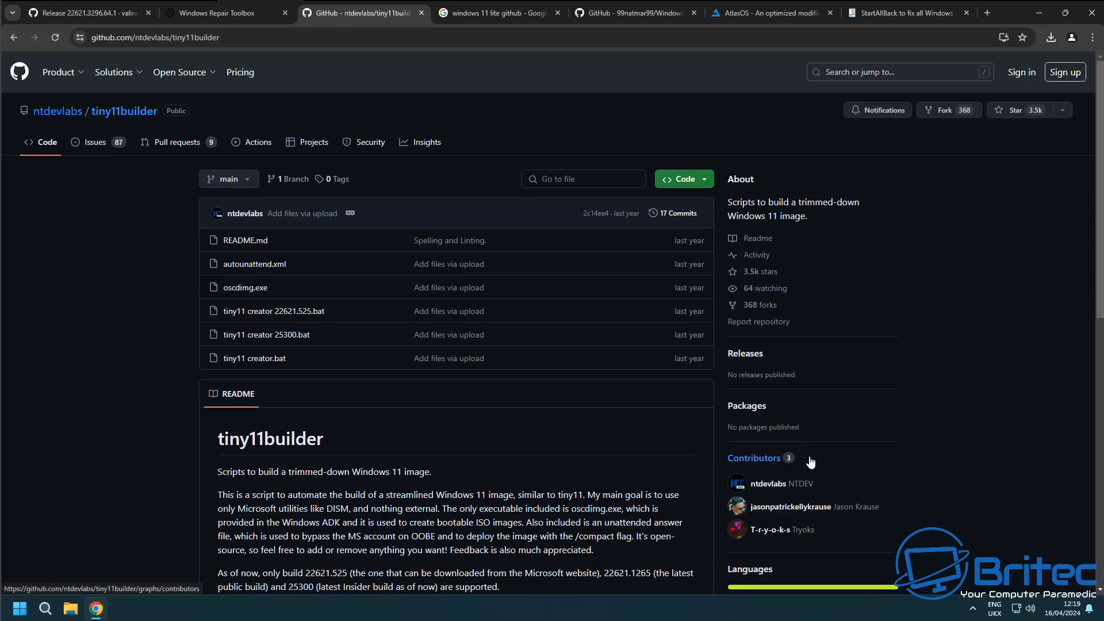
scroll("down", 3)
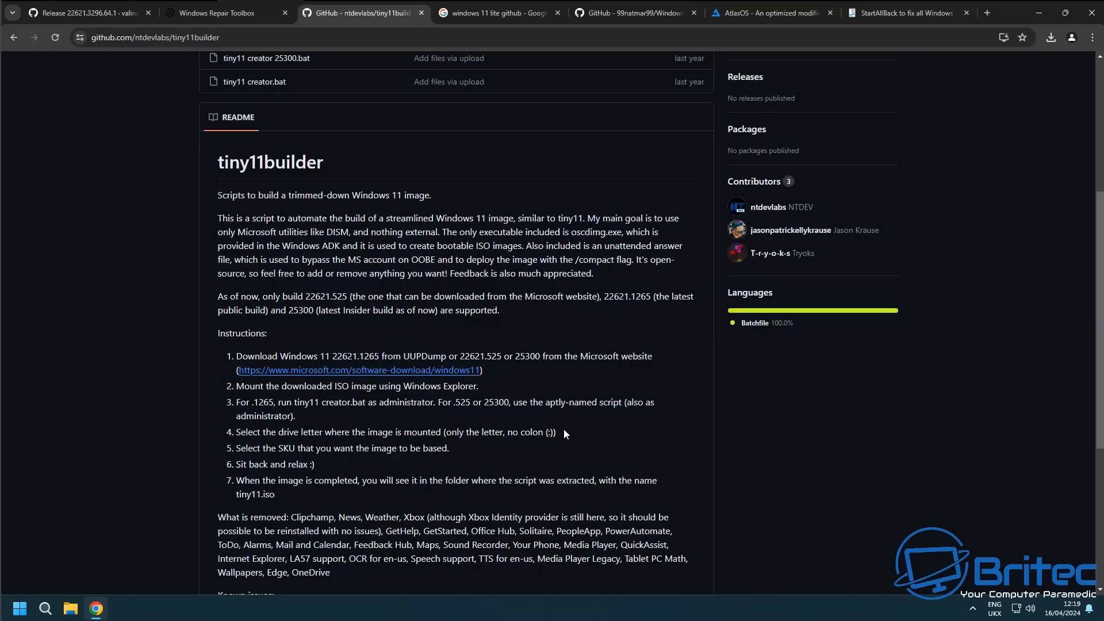
scroll("up", 3)
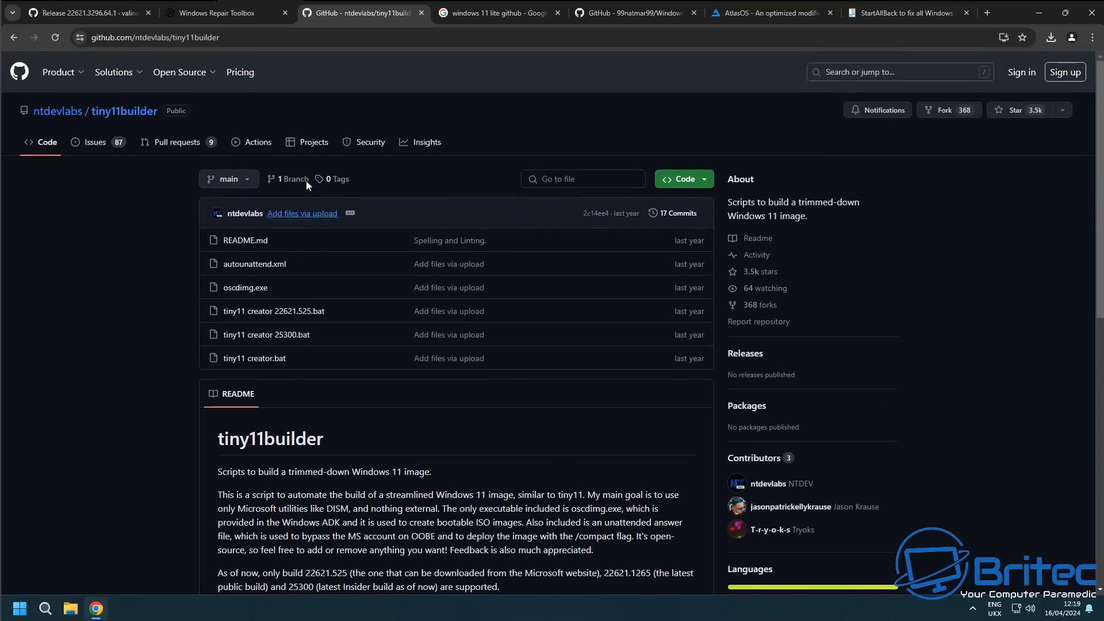
Step: Download Windows.11.Fixer.v2.1.0.Portable.zip from the Windows-11-Fixer GitHub release
left_click(493, 13)
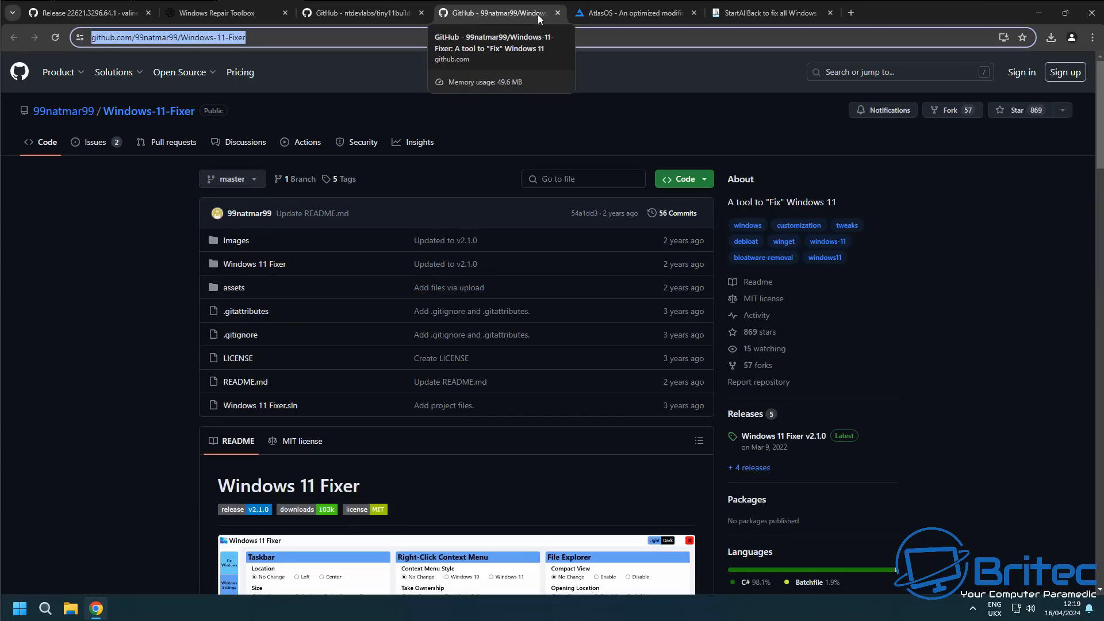
left_click(783, 436)
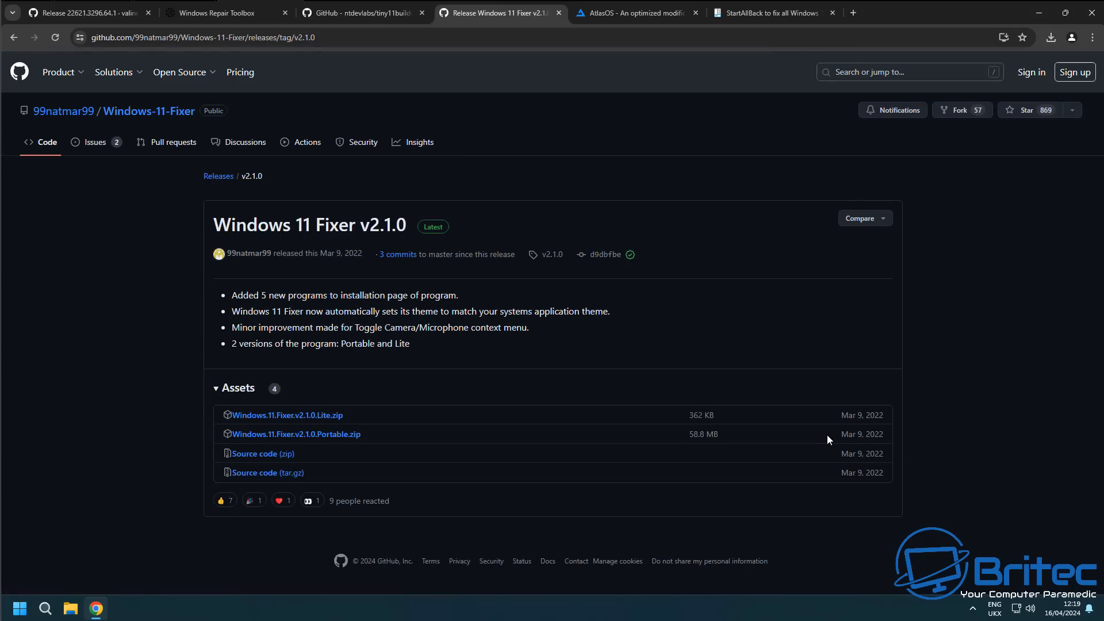
mouse_move(306, 442)
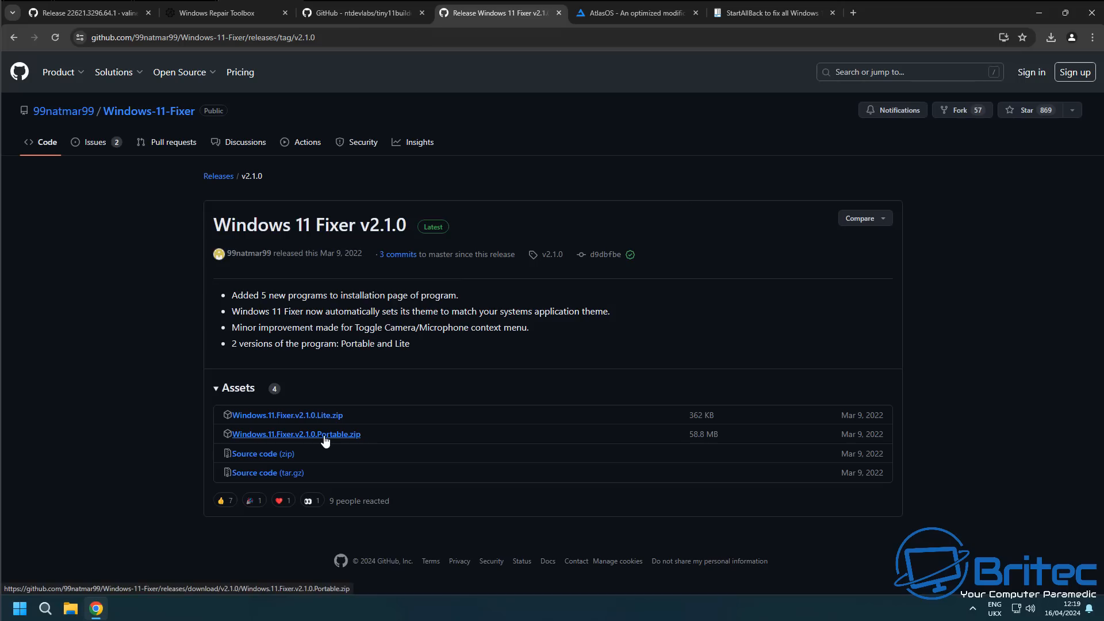
left_click(296, 434)
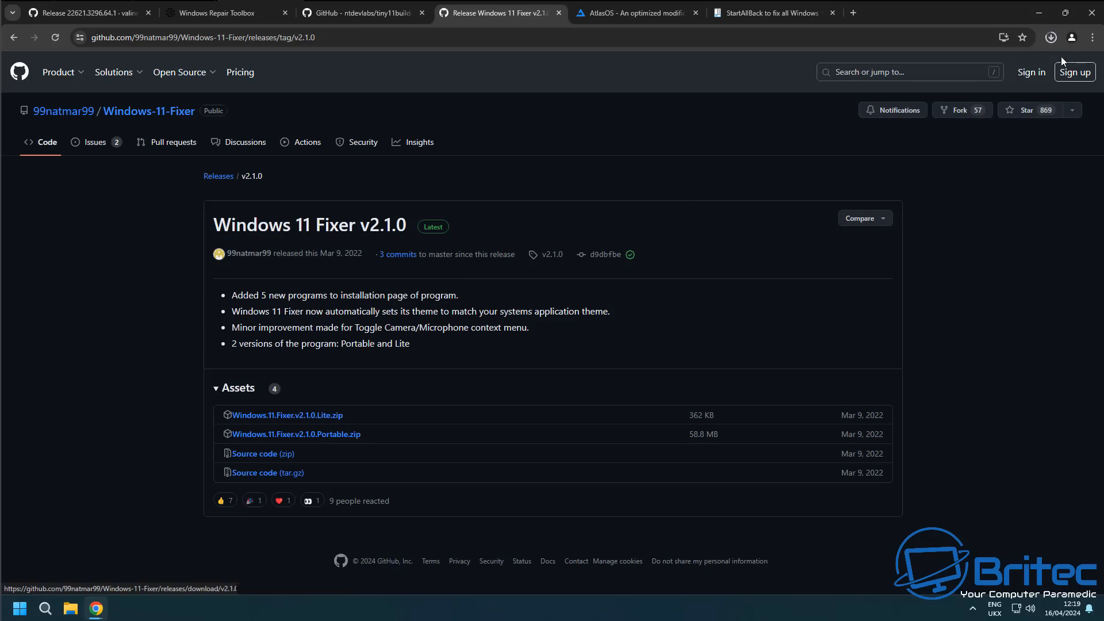
left_click(1050, 37)
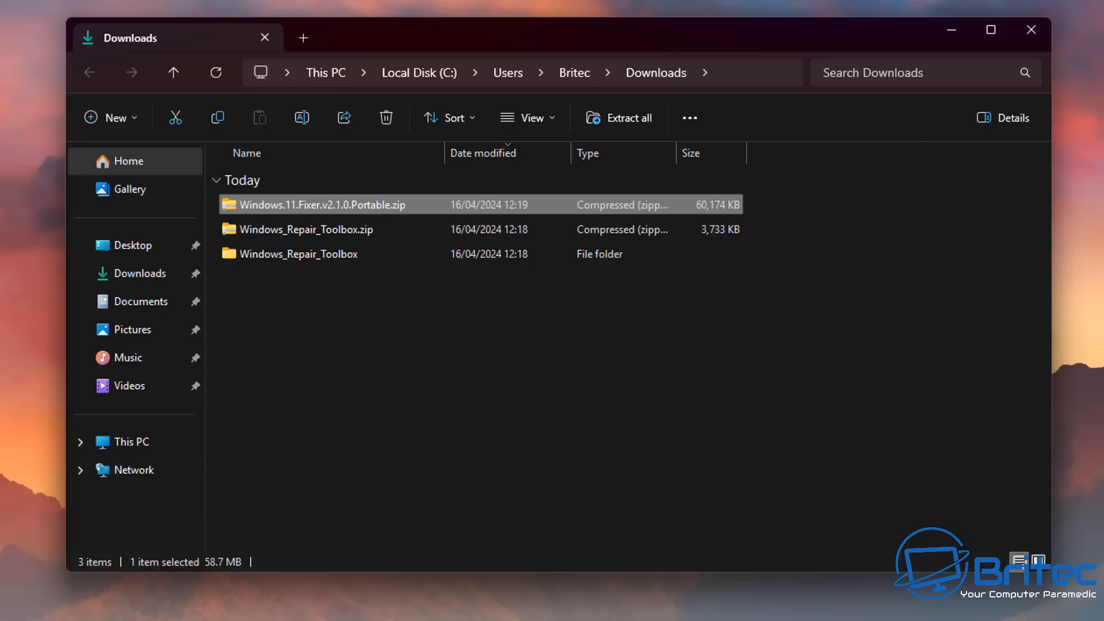
Step: Extract the Windows 11 Fixer zip, dismiss the harmful-file block, and find its folder empty
right_click(321, 205)
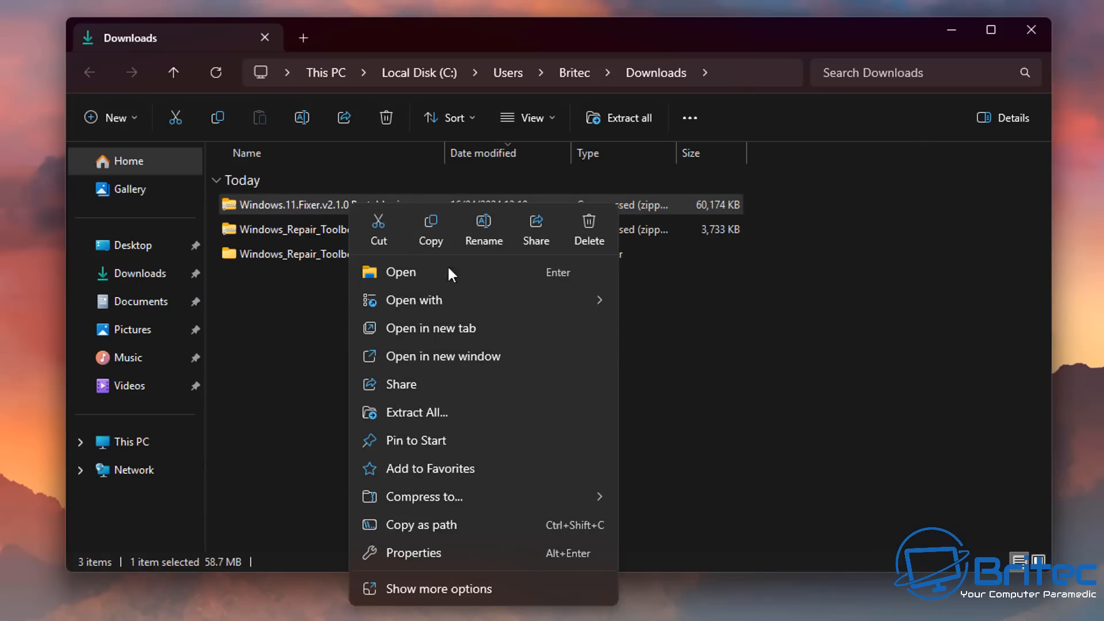
left_click(415, 411)
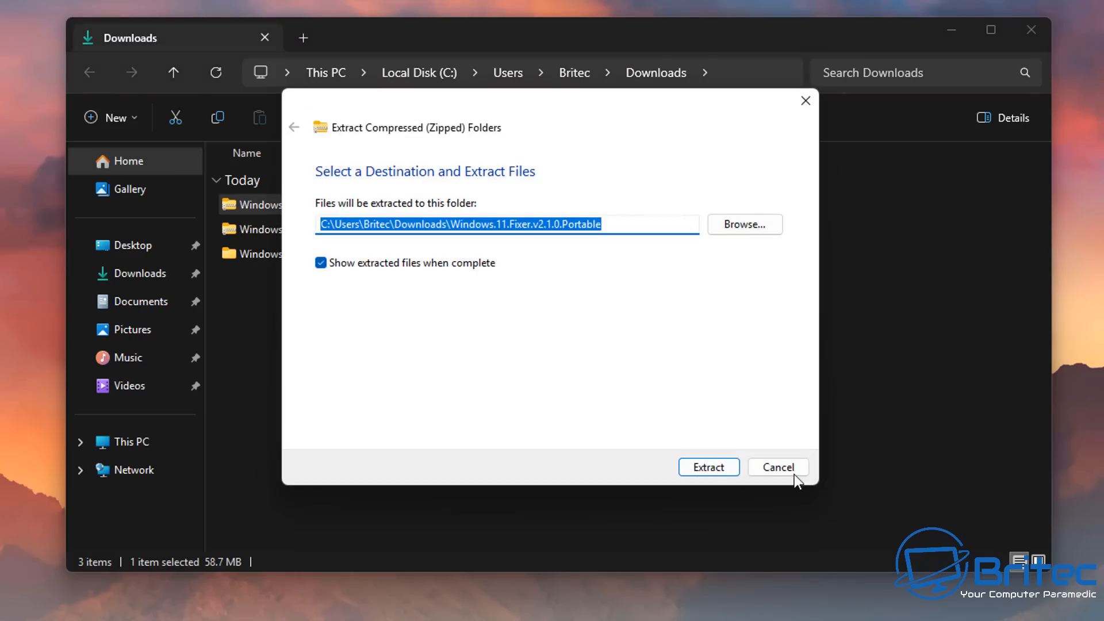
left_click(708, 467)
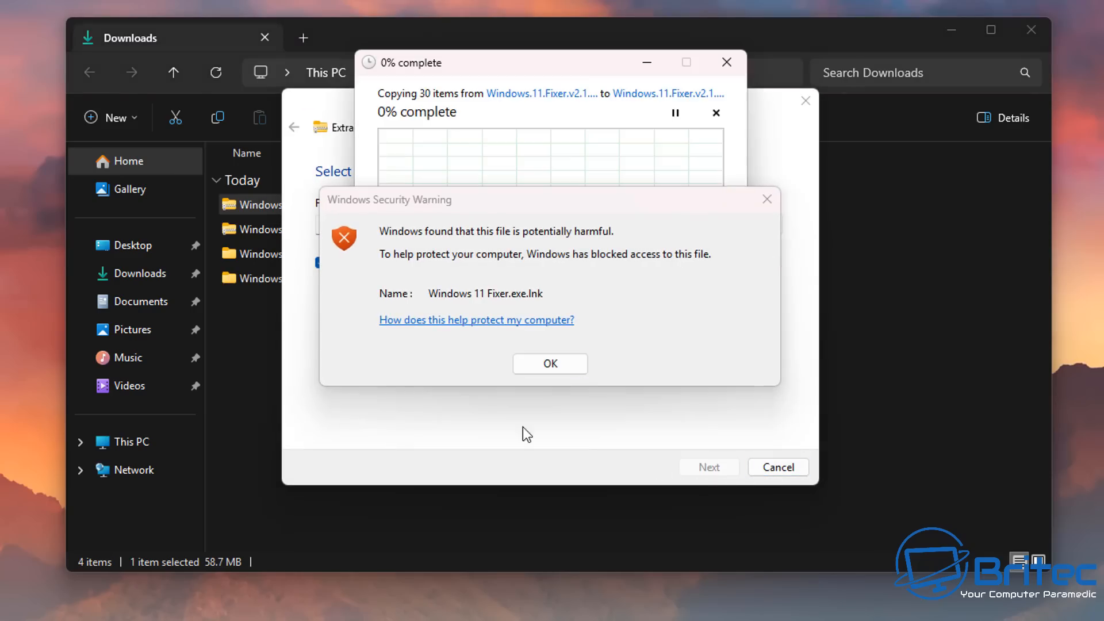
mouse_move(537, 308)
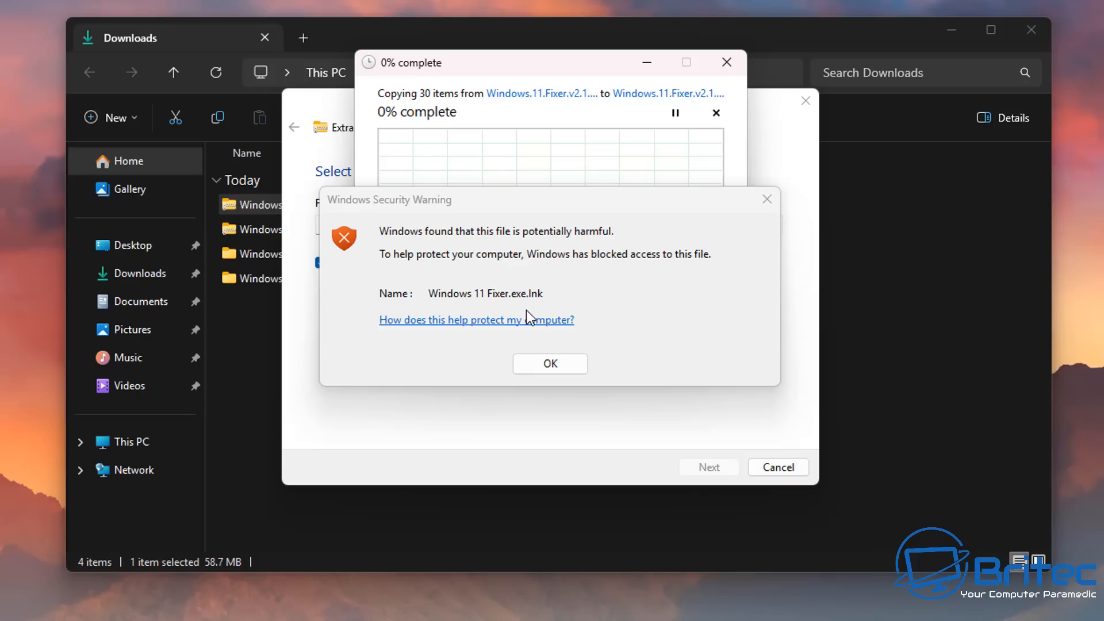
mouse_move(573, 309)
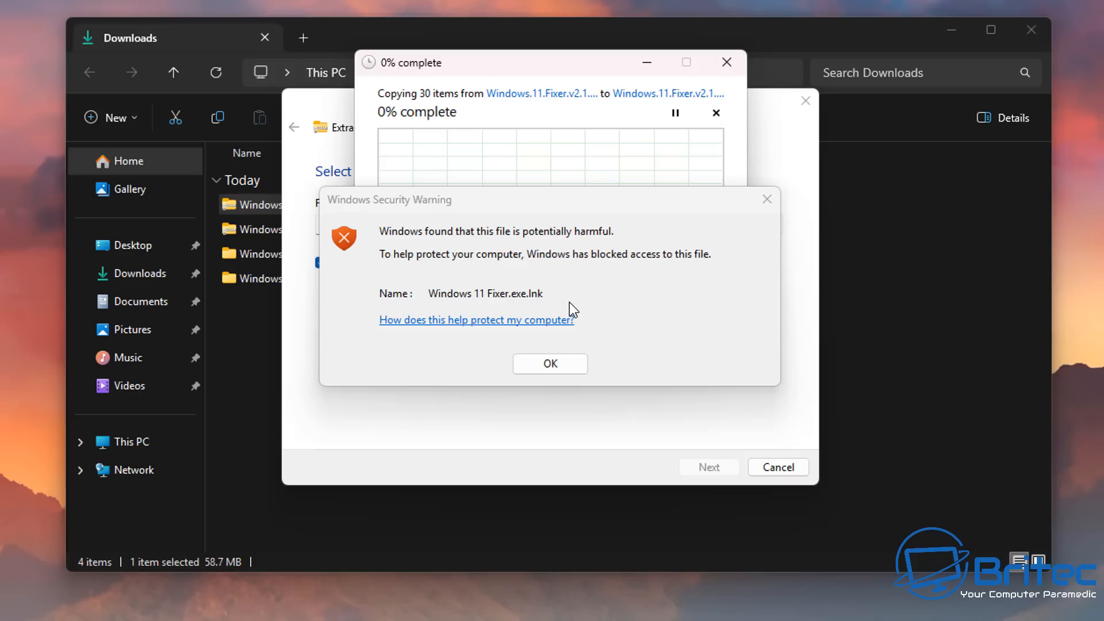
mouse_move(560, 355)
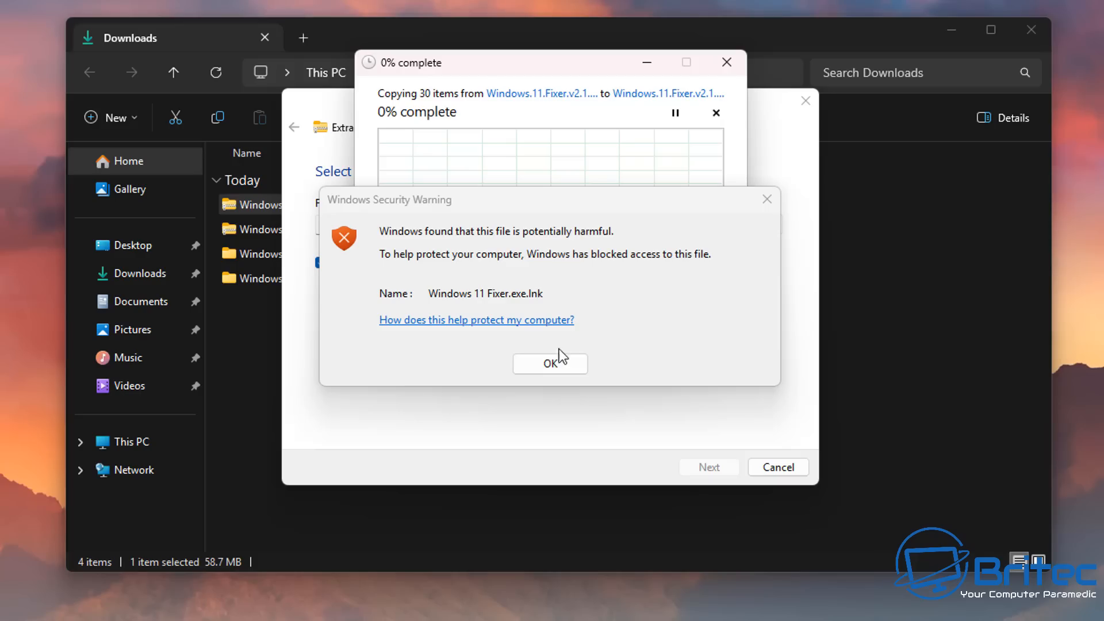
left_click(550, 362)
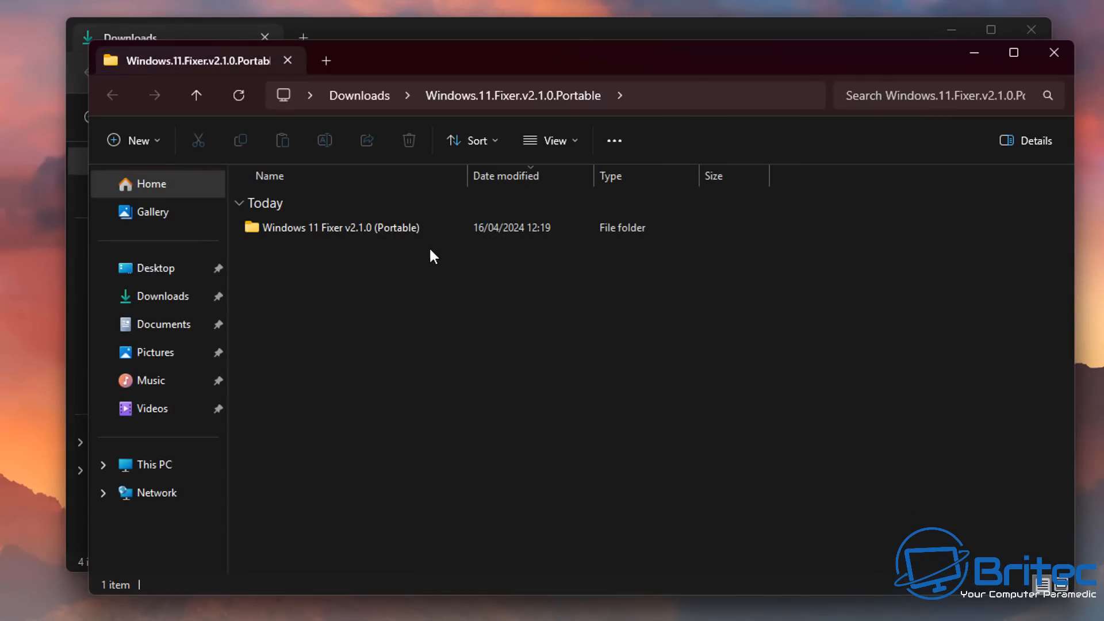
double_click(338, 228)
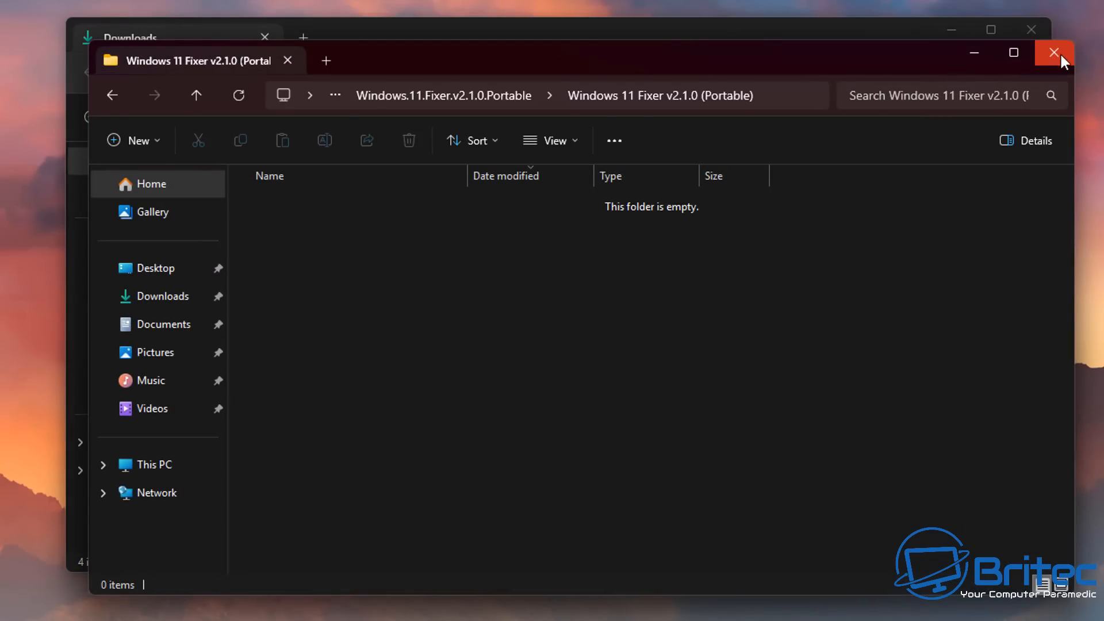
left_click(1054, 52)
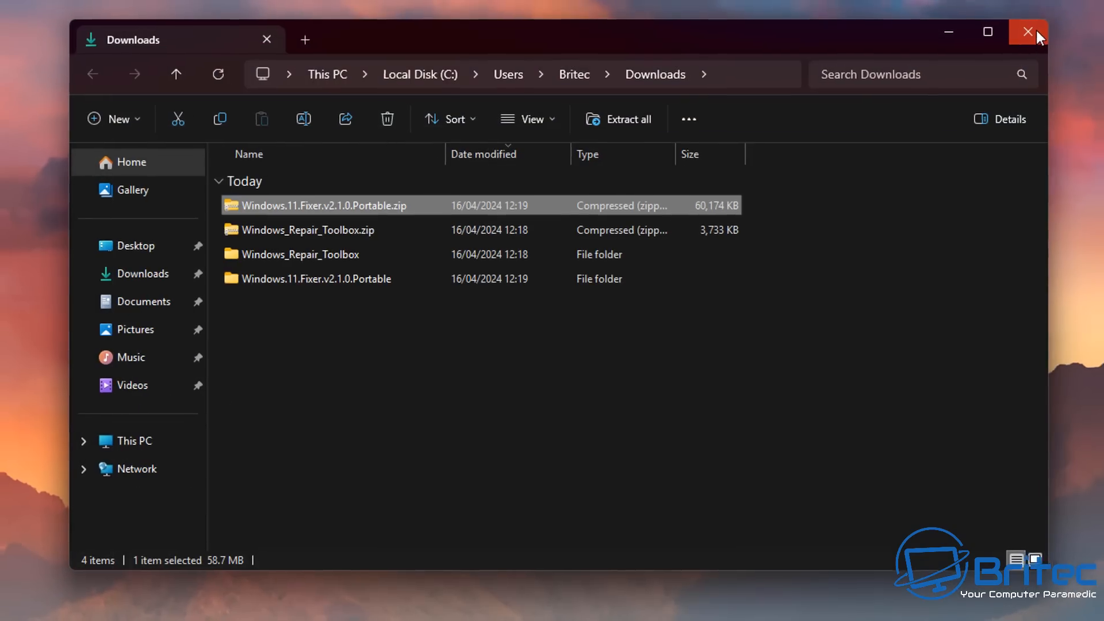
Step: Show the downloaded AME Wizard Beta.zip from atlasos.net in the Downloads folder
left_click(1025, 32)
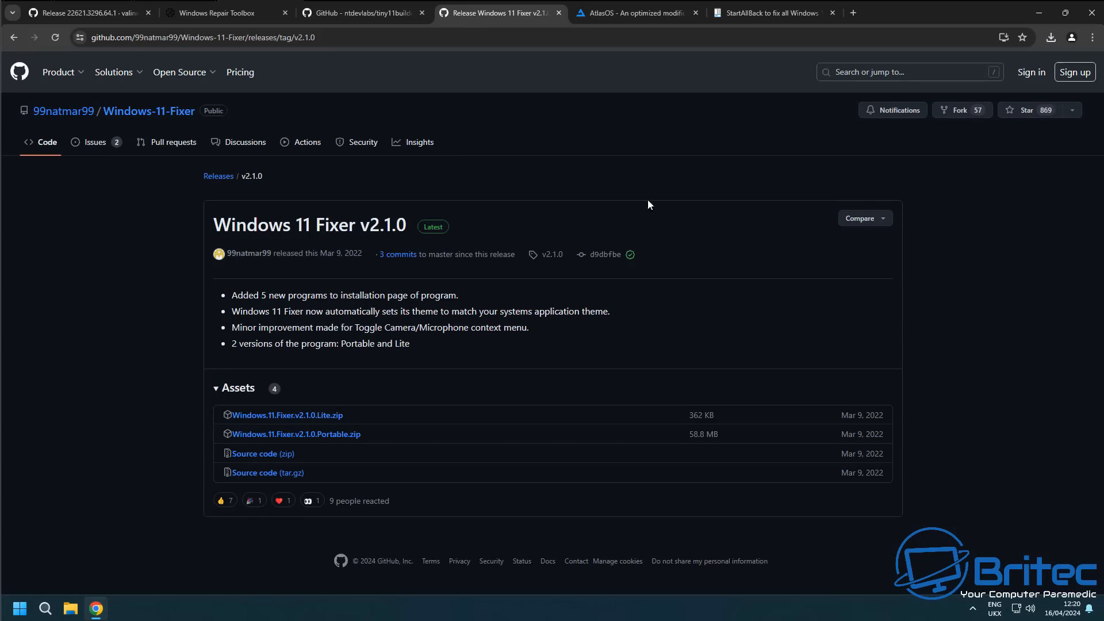
left_click(634, 13)
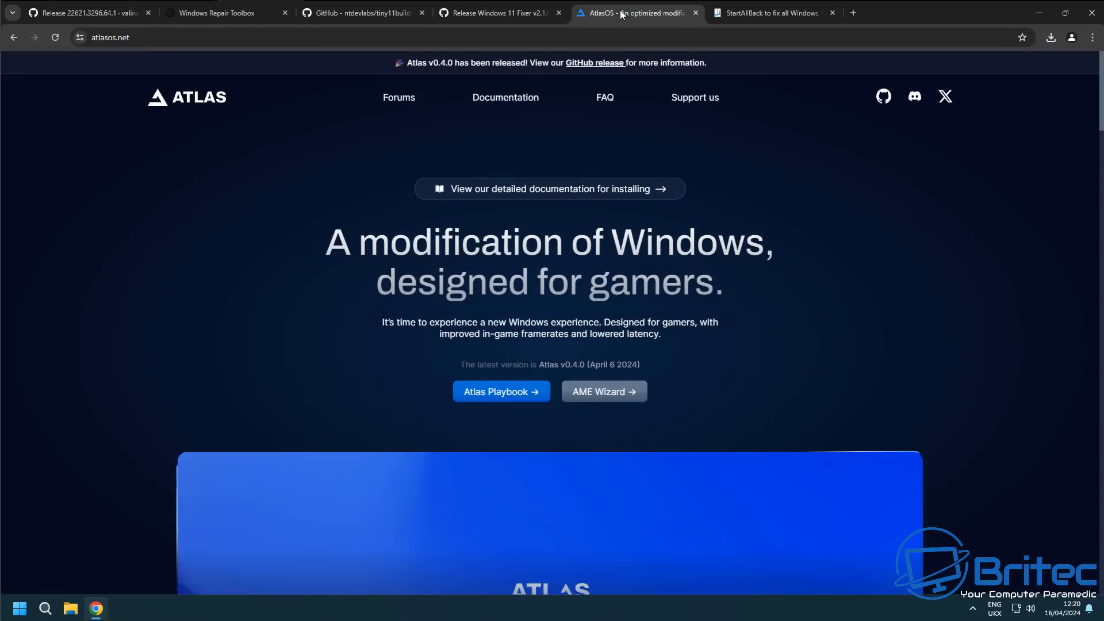
mouse_move(501, 391)
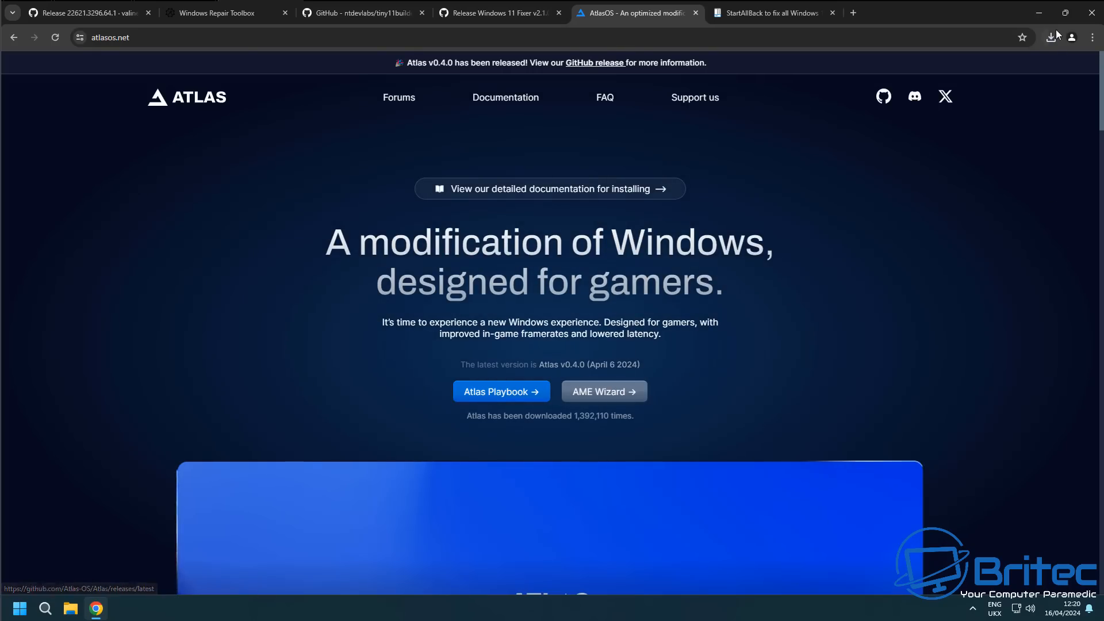
left_click(1050, 37)
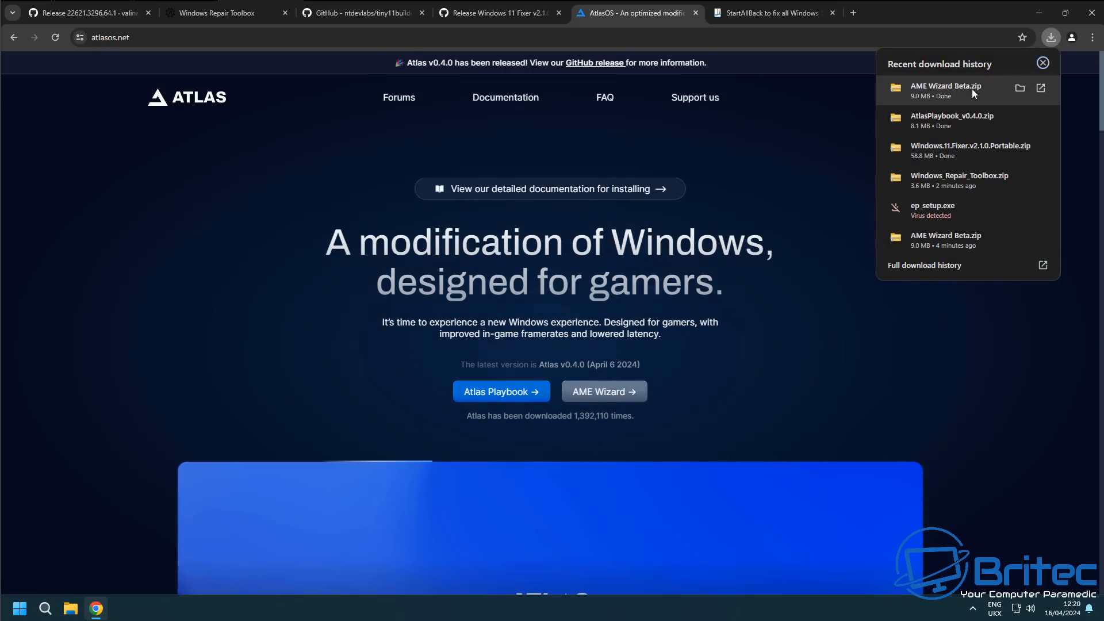
left_click(1020, 88)
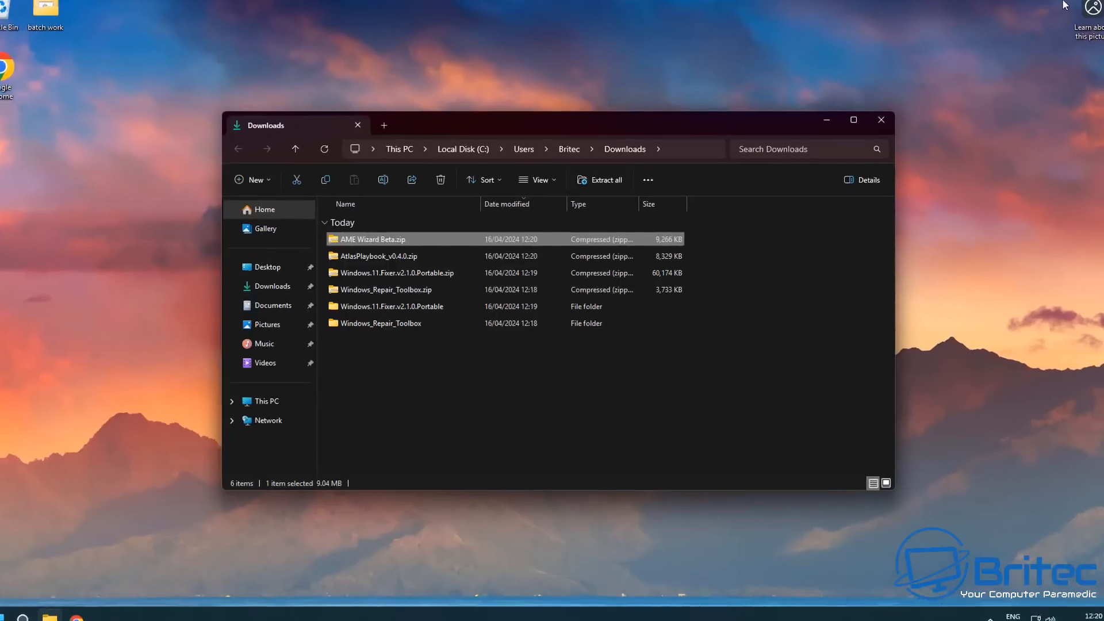
Step: Extract AtlasPlaybook_v0.4.0.zip into its own AtlasPlaybook_v0.4.0 folder in Downloads
left_click(852, 118)
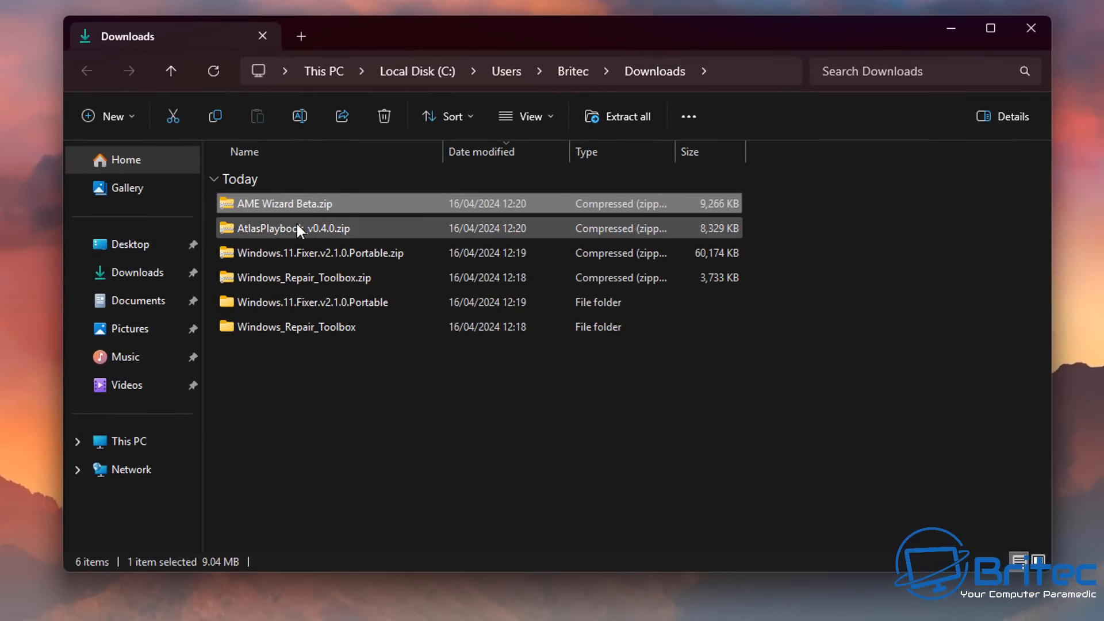
right_click(292, 228)
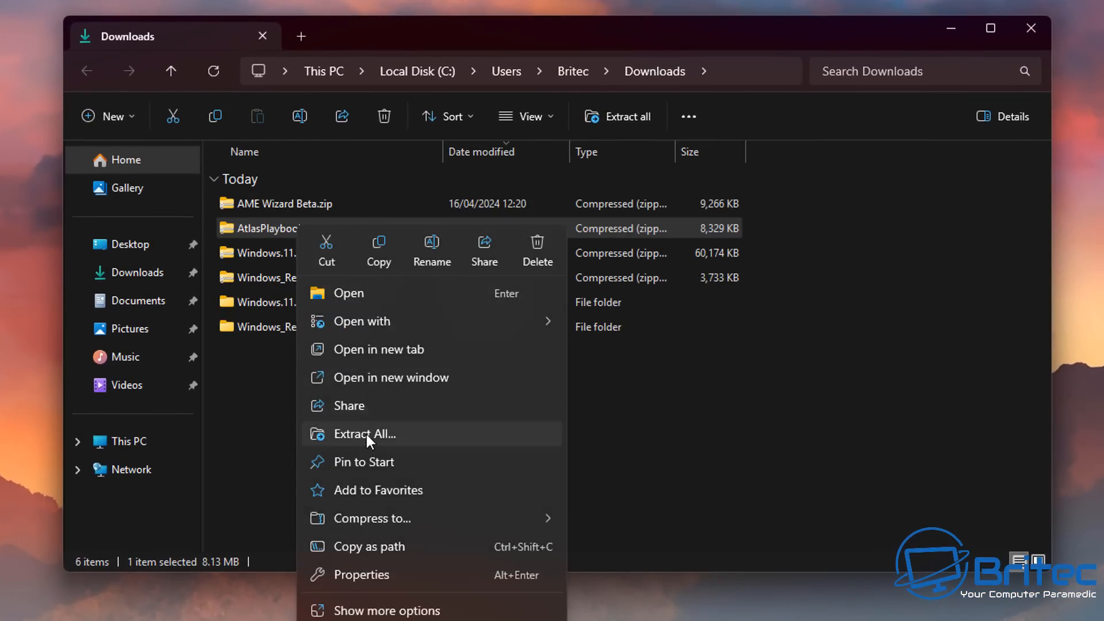
left_click(365, 434)
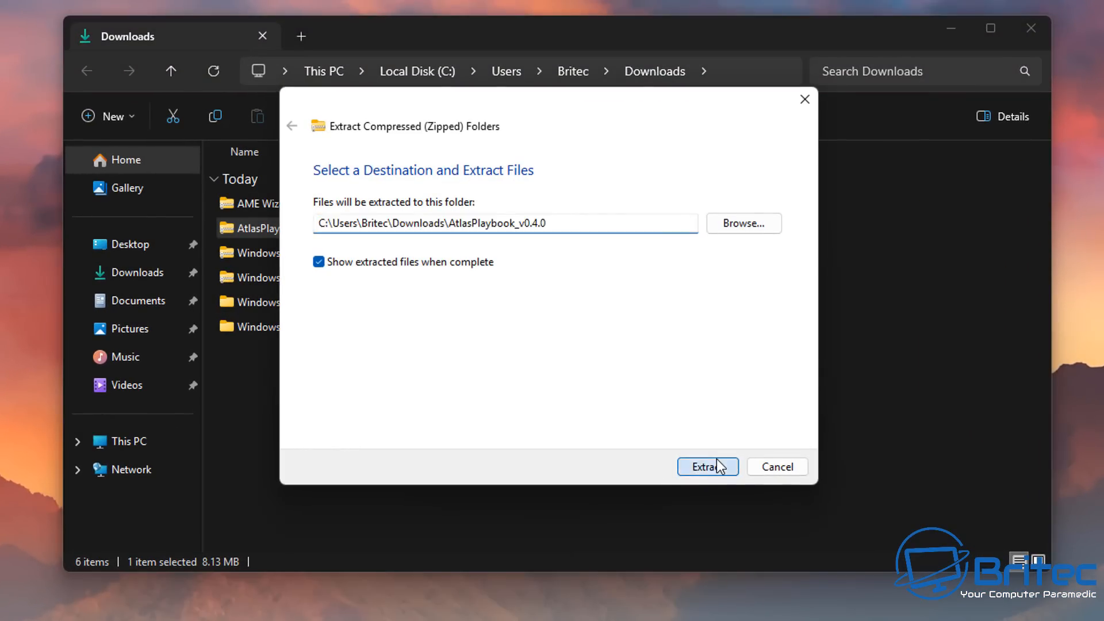
left_click(707, 465)
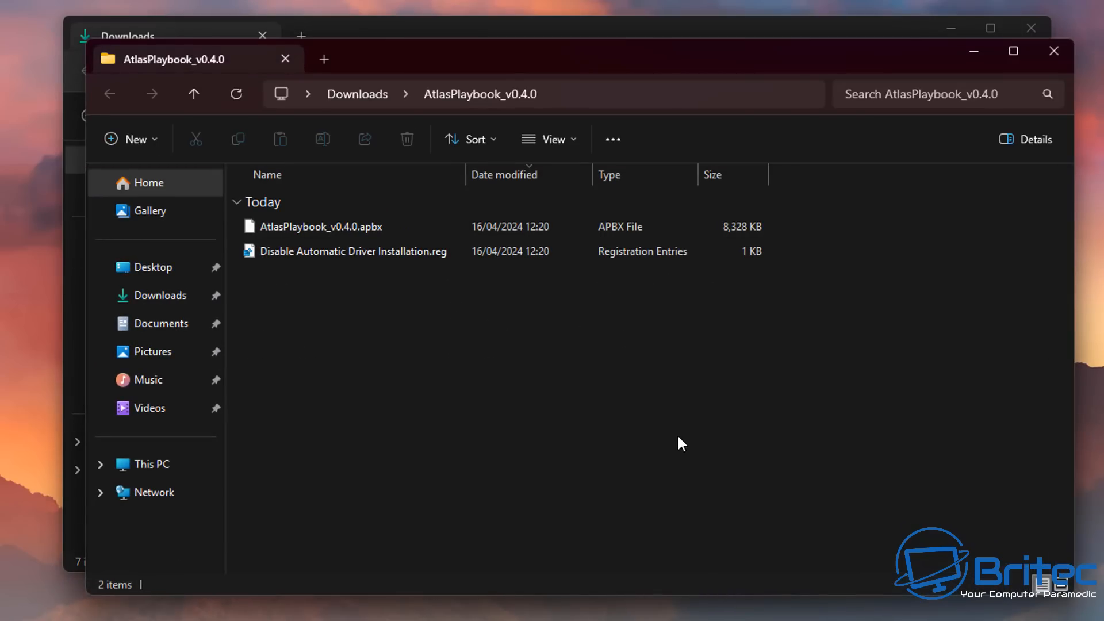
mouse_move(712, 349)
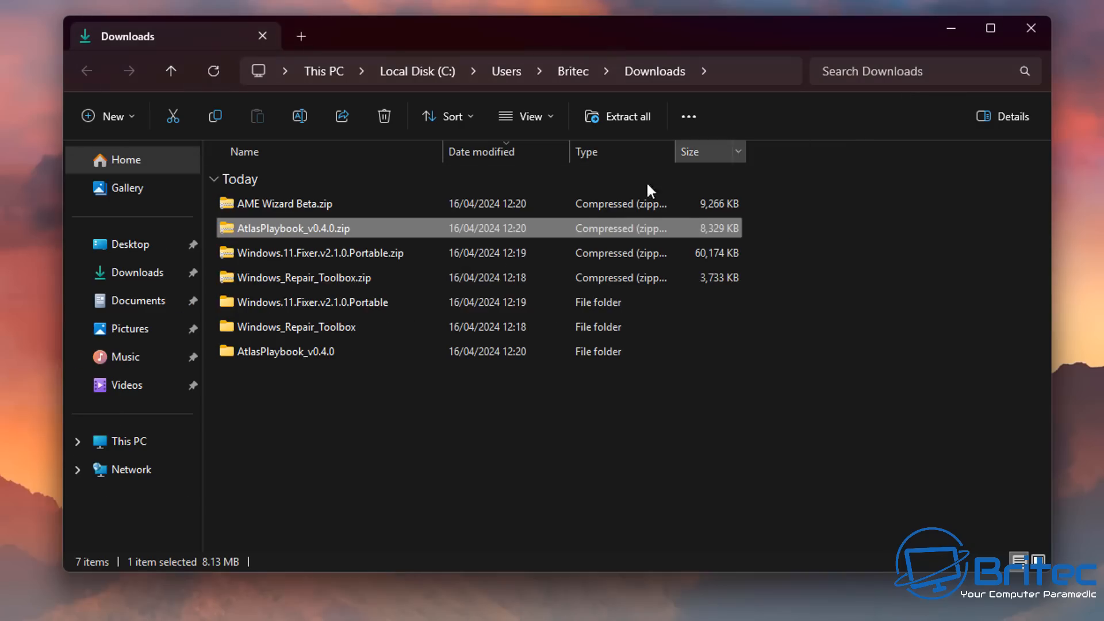
Step: Extract AME Wizard Beta.zip, dismiss the harmful-file block, and close the empty folder and Downloads
right_click(288, 228)
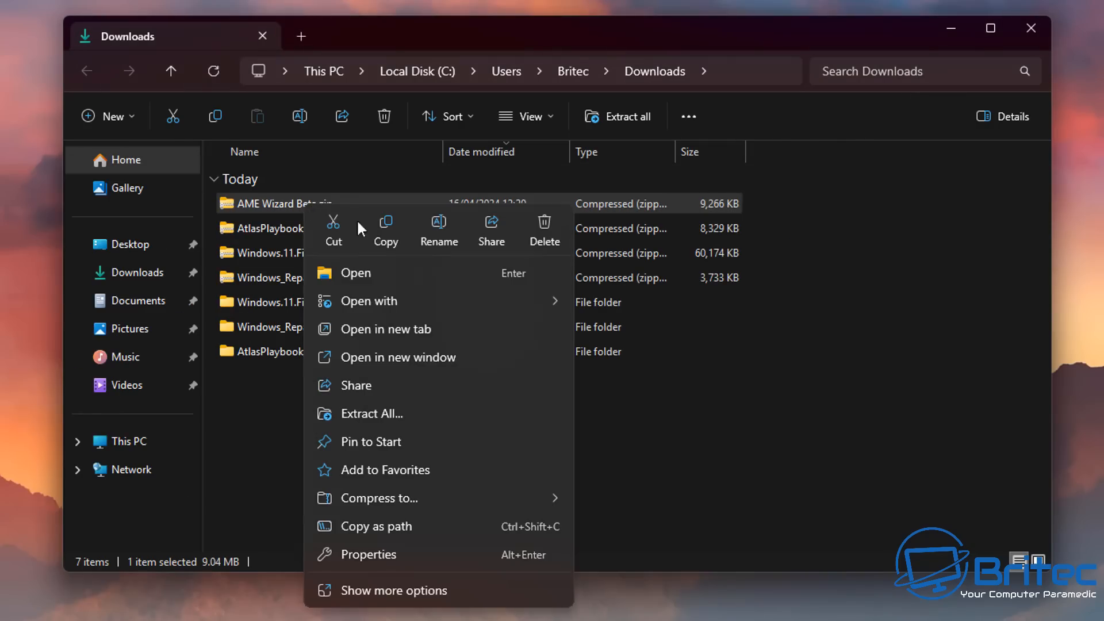
left_click(372, 413)
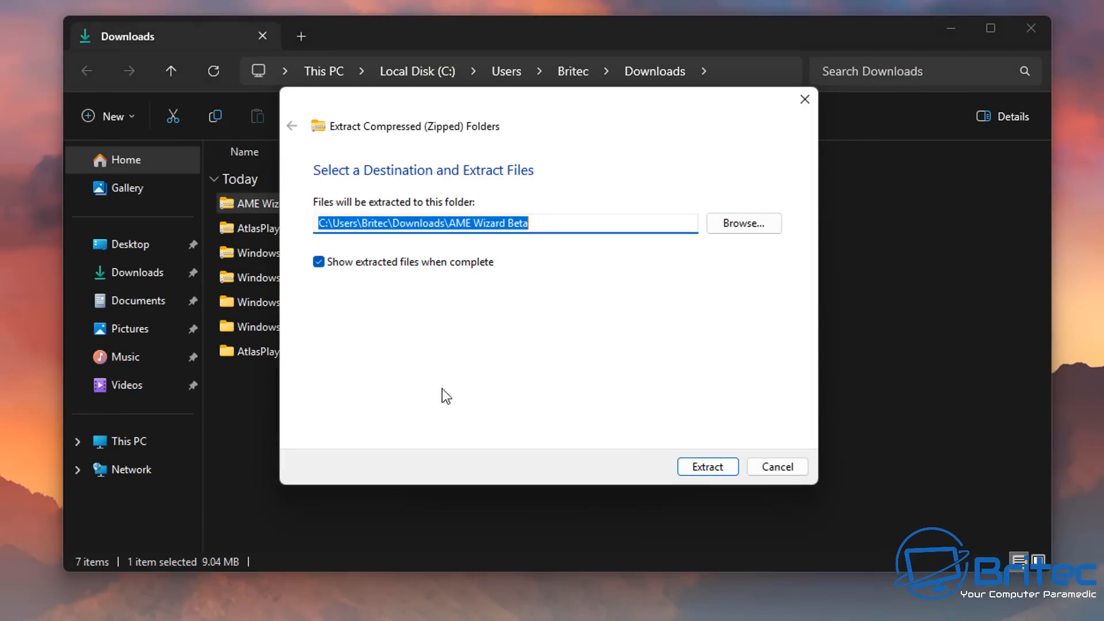
left_click(707, 466)
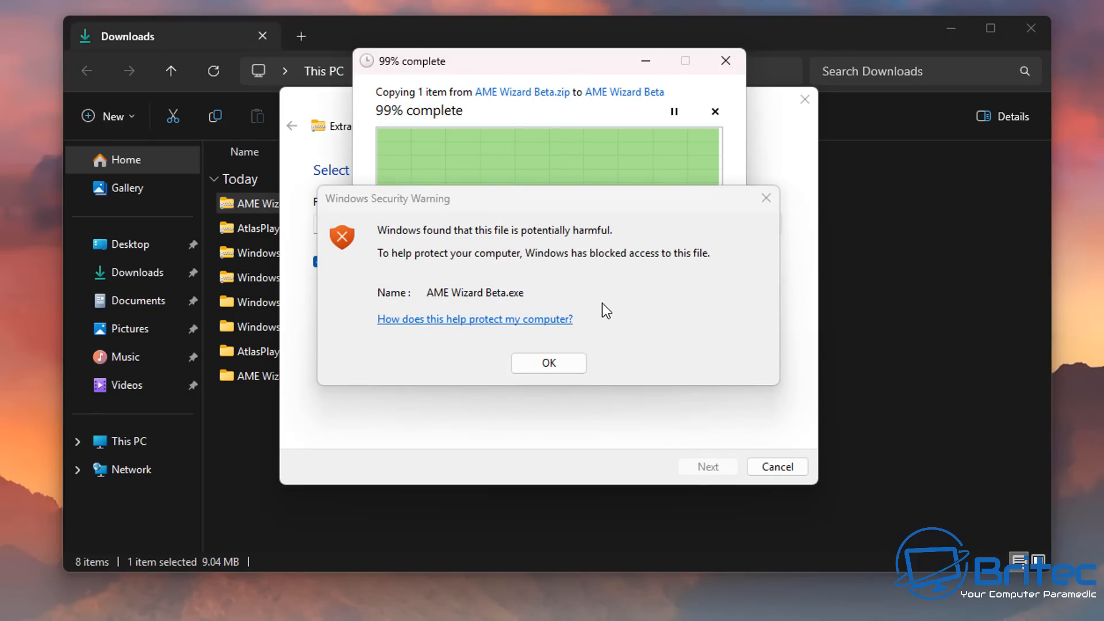
mouse_move(529, 304)
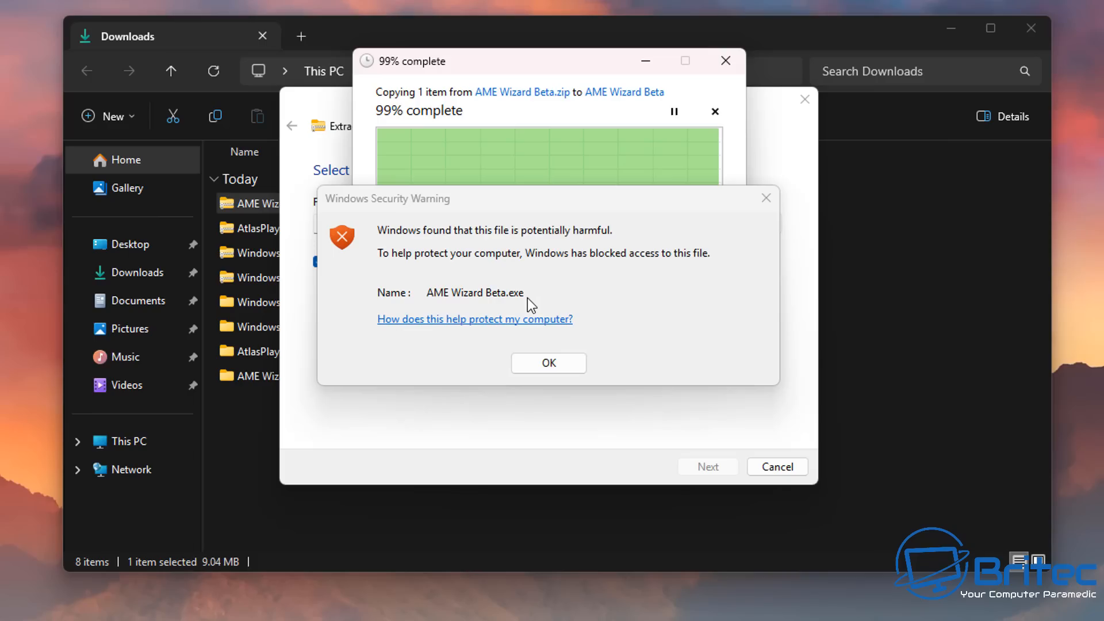
mouse_move(547, 365)
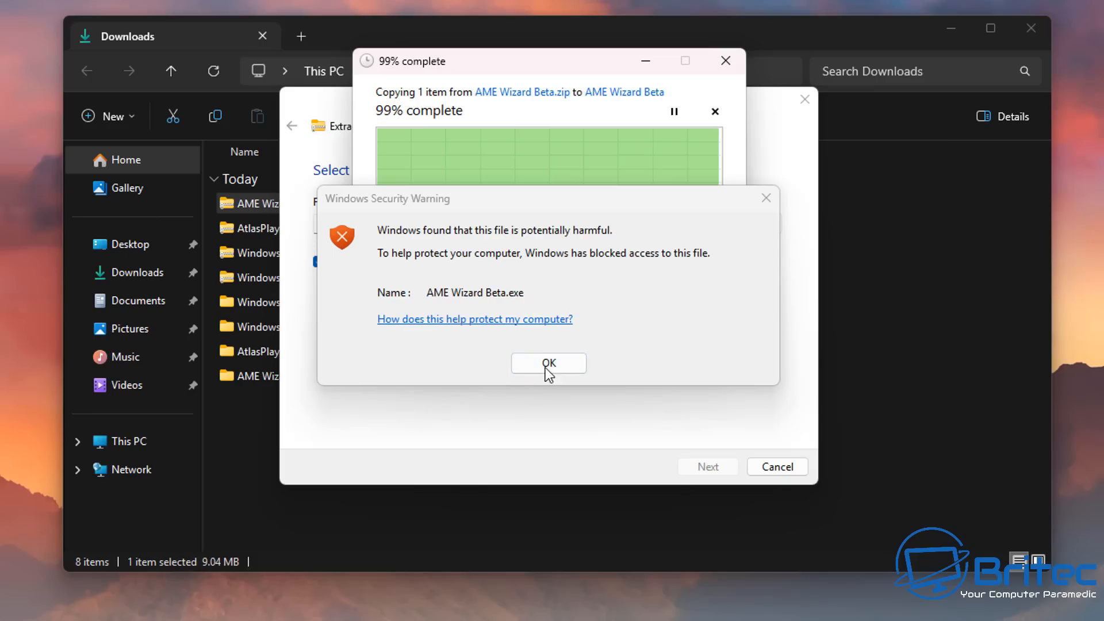
left_click(547, 363)
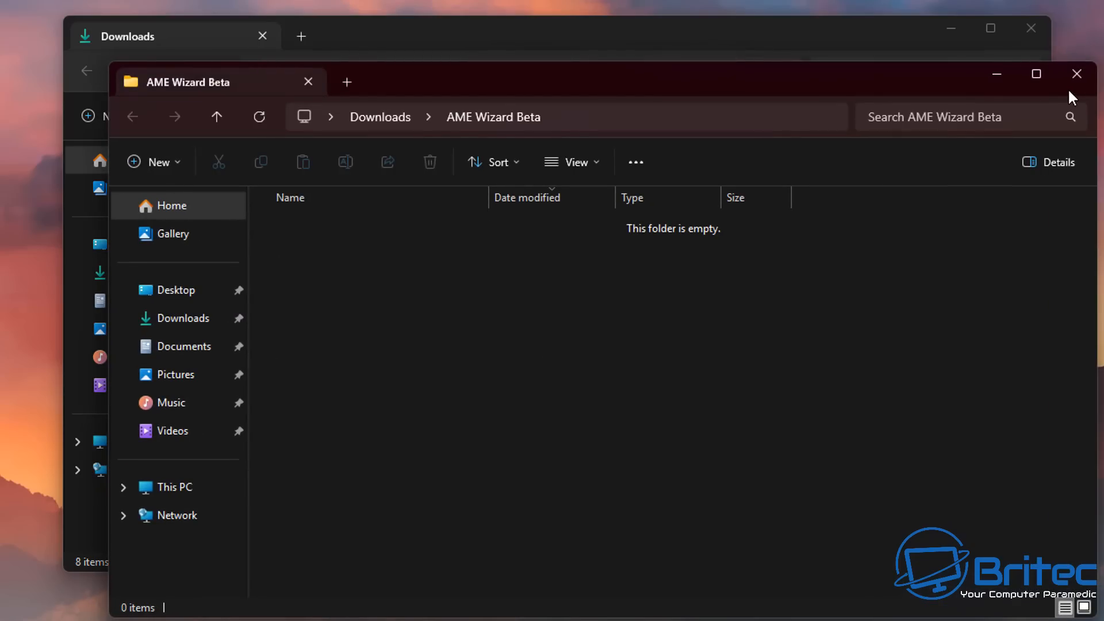
left_click(1077, 73)
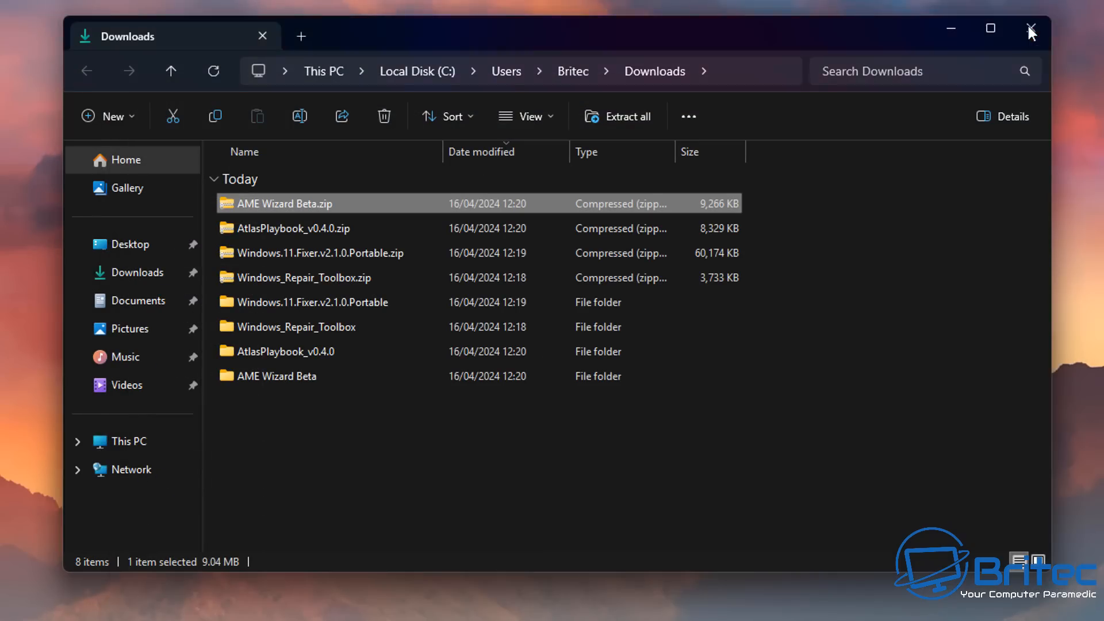
left_click(1030, 32)
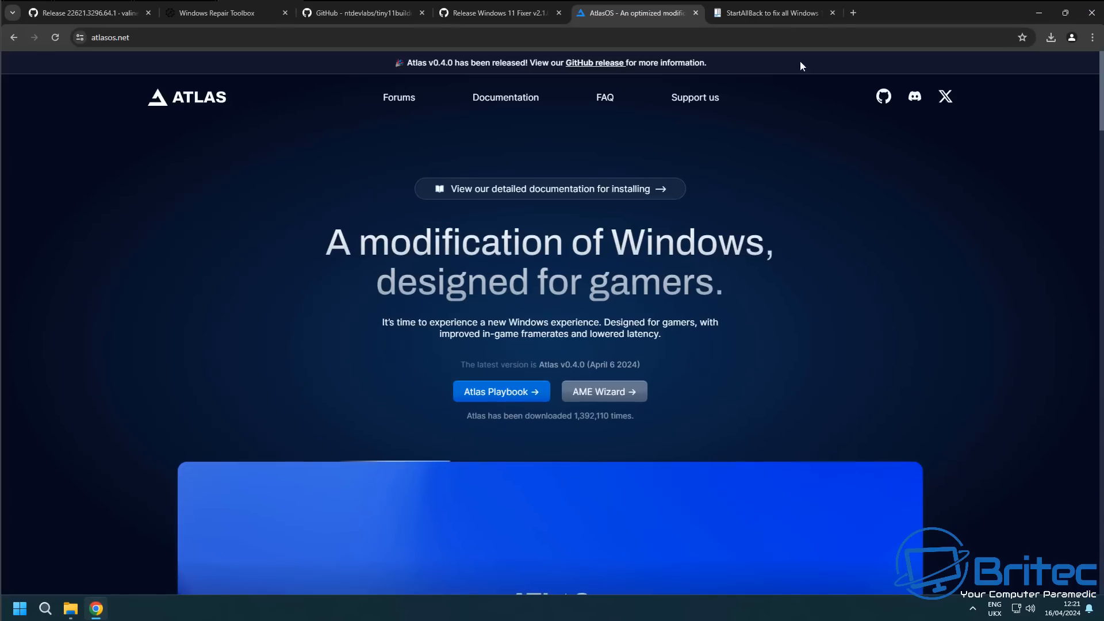
Step: Download StartAllBack_3.7.8_setup.exe from startallback.com, flagged as virus detected
left_click(767, 12)
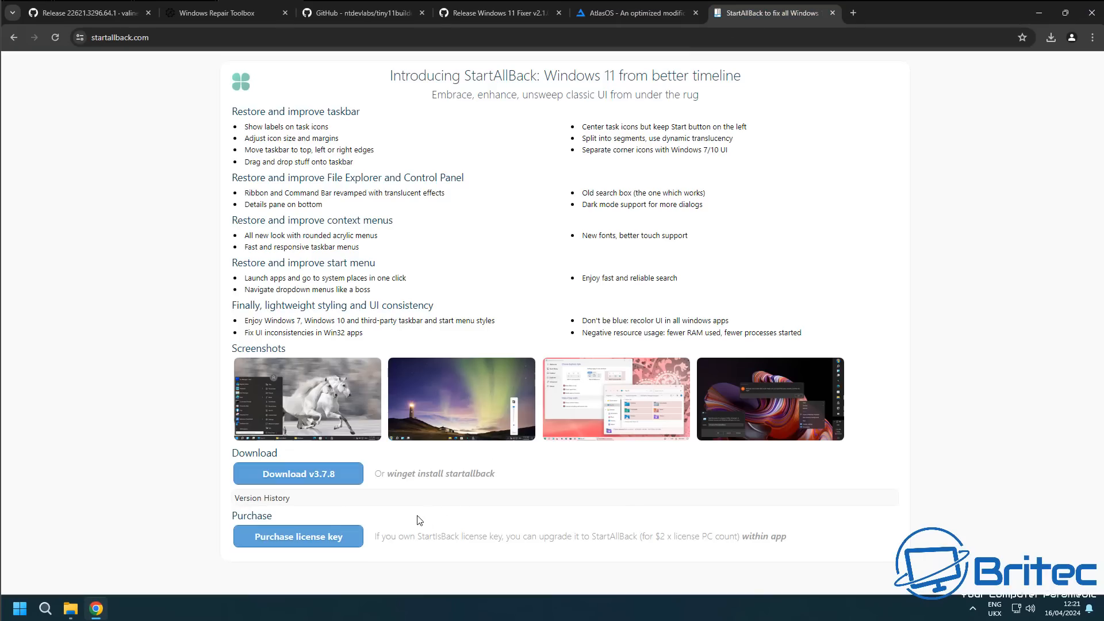
left_click(296, 473)
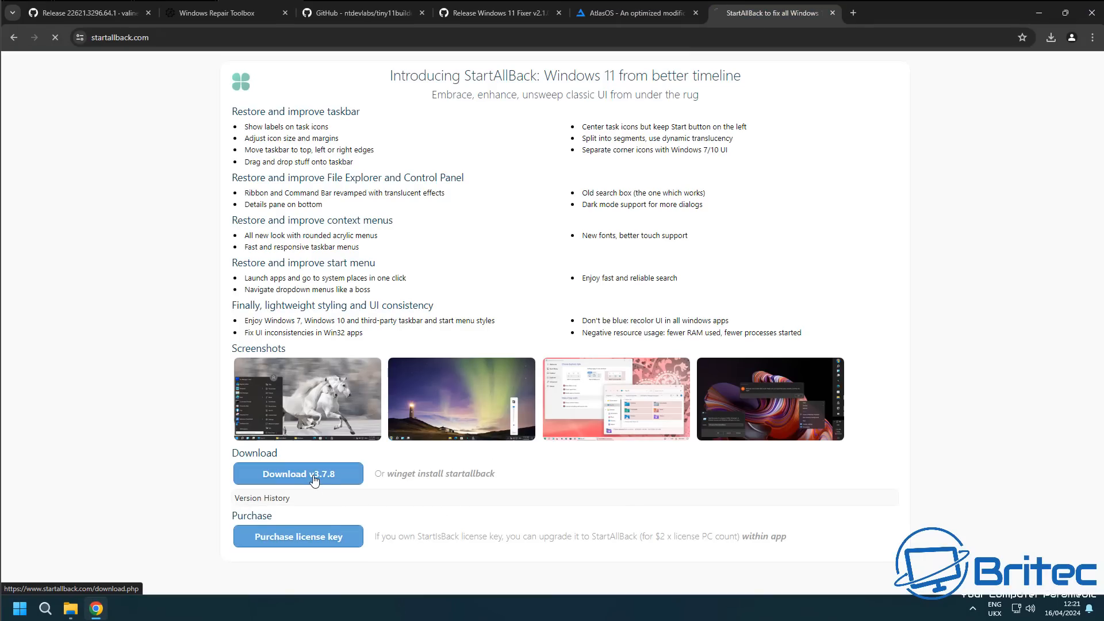
left_click(297, 472)
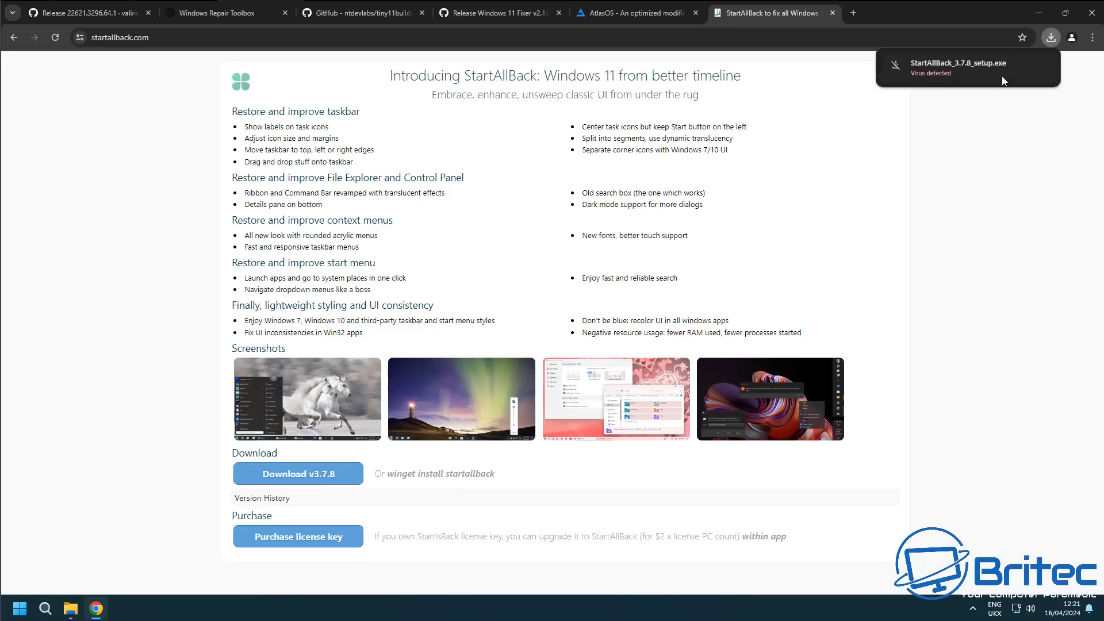
mouse_move(1008, 79)
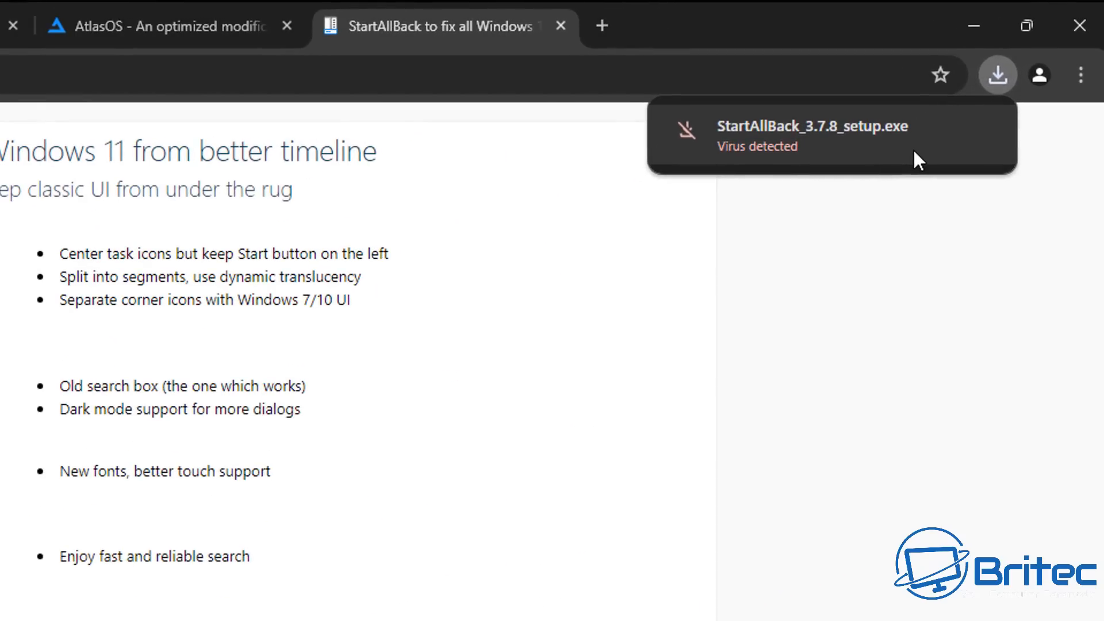
mouse_move(755, 176)
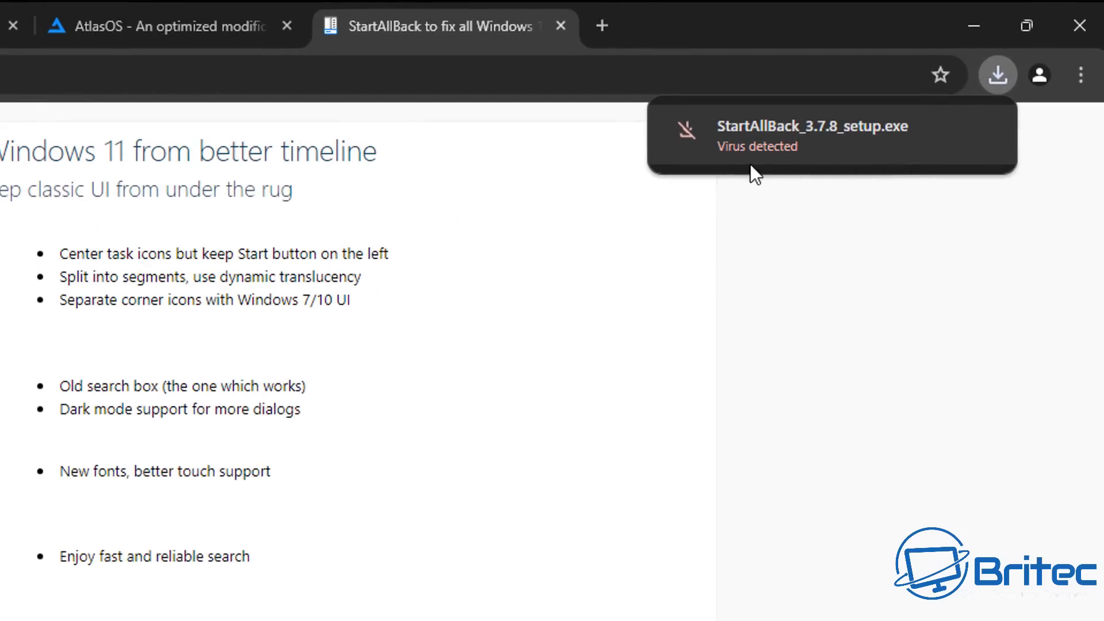
mouse_move(811, 170)
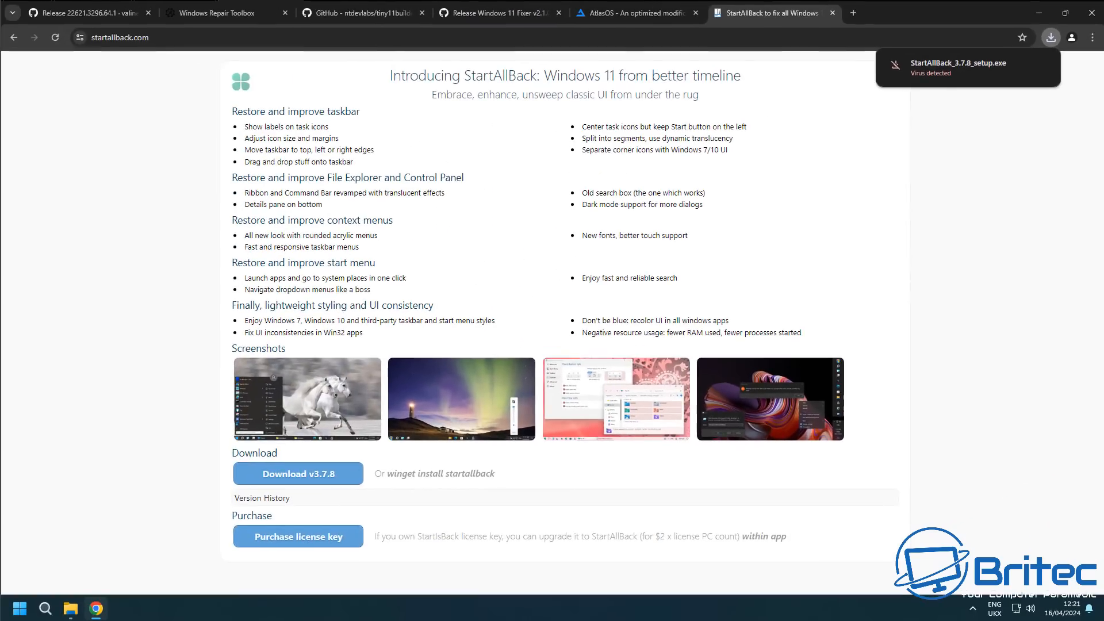
Step: Download the 64-bit x64 7-Zip 23.01 installer from 7-zip.org, which gets flagged as virus detected
left_click(851, 12)
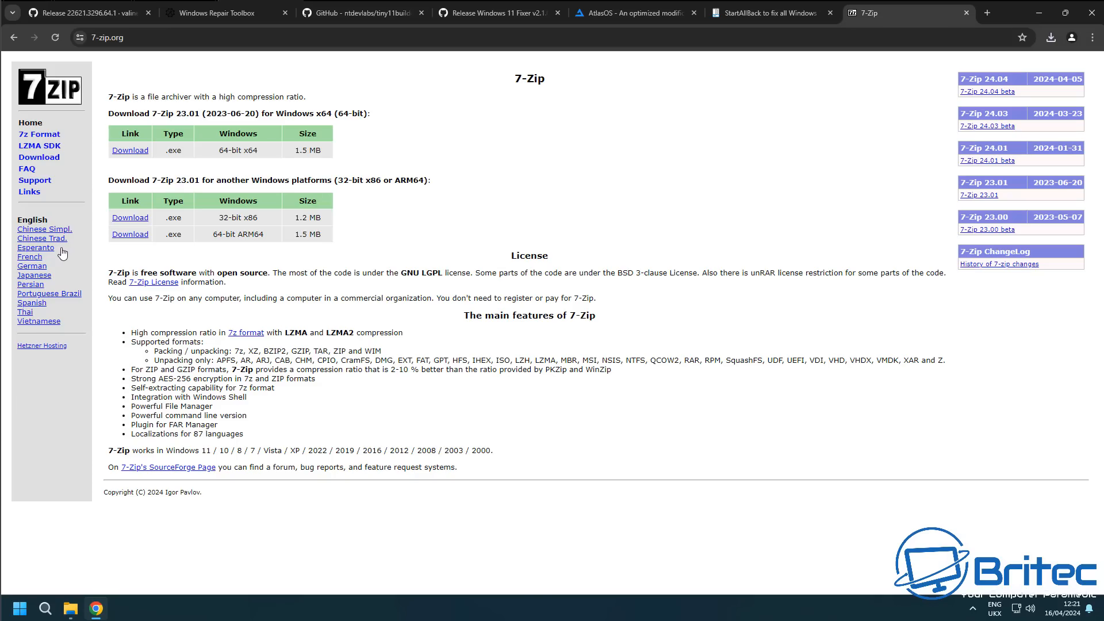
mouse_move(130, 149)
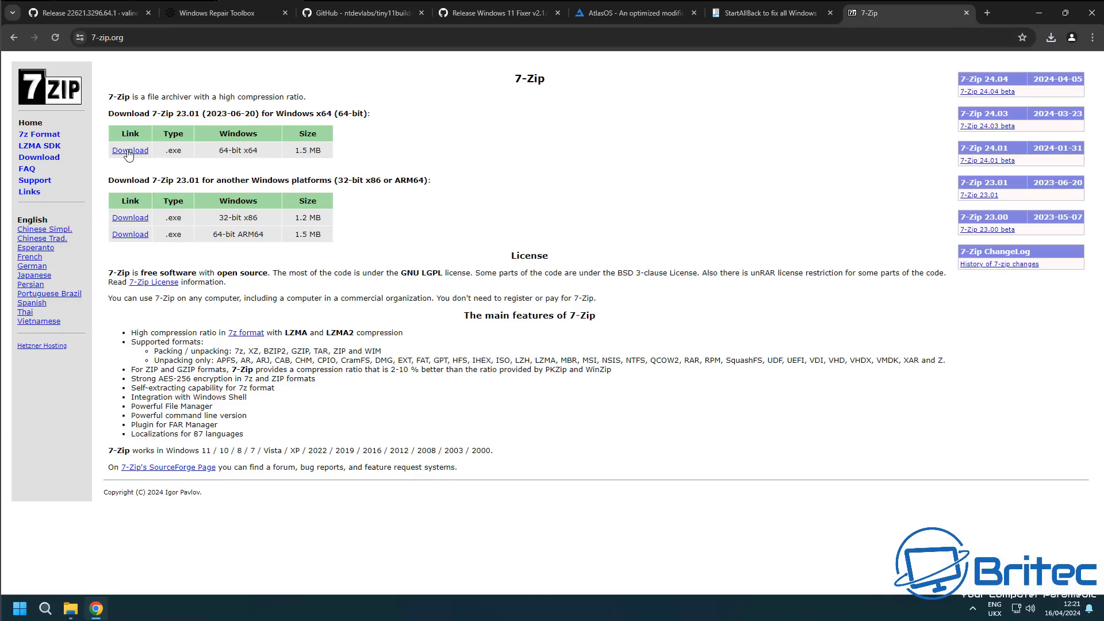
left_click(130, 150)
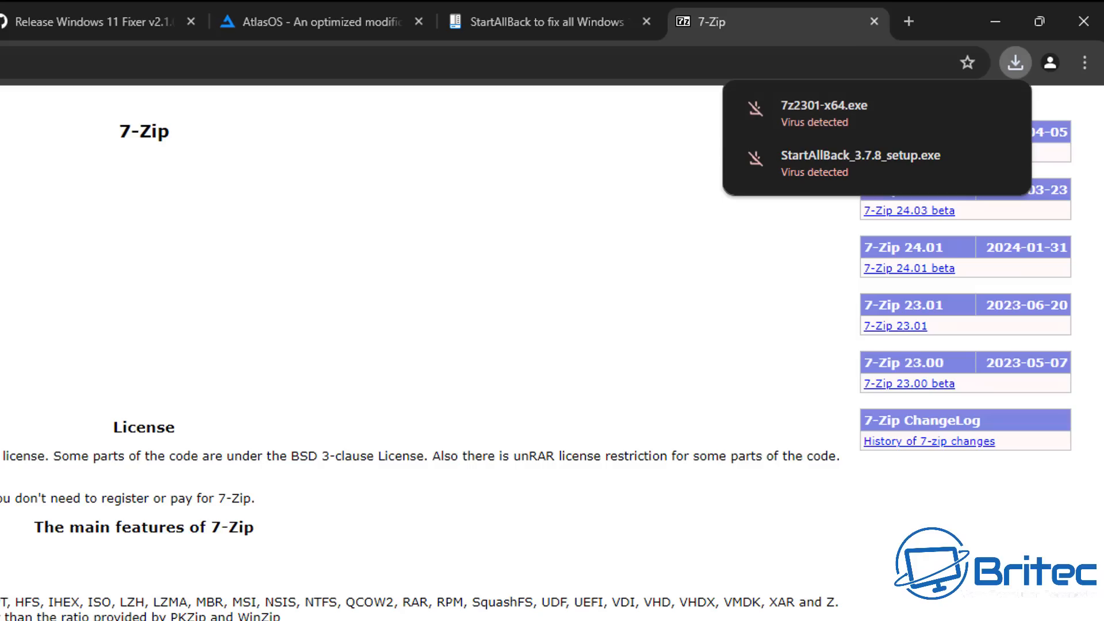
mouse_move(881, 133)
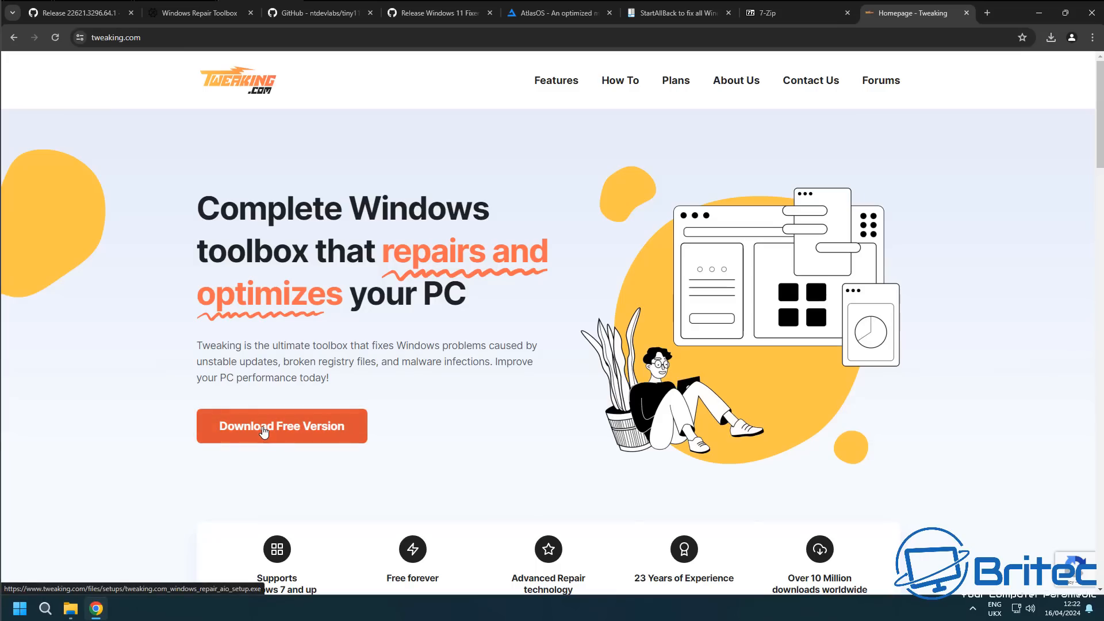
mouse_move(287, 429)
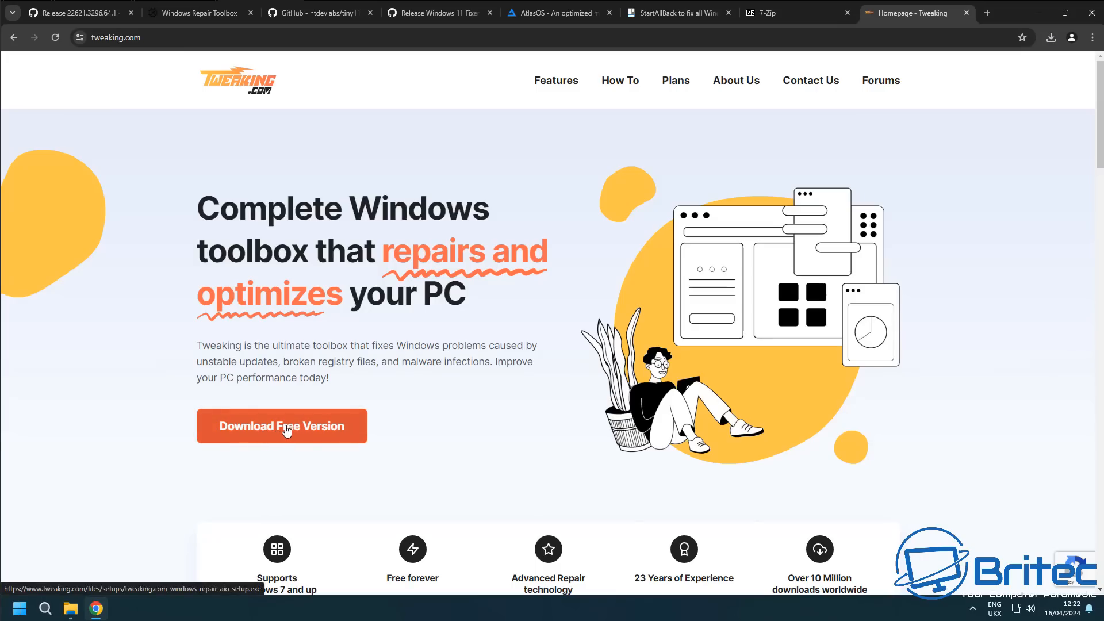
Step: Download the free Tweaking Windows Repair AIO setup from tweaking.com, also flagged as virus detected
left_click(1050, 37)
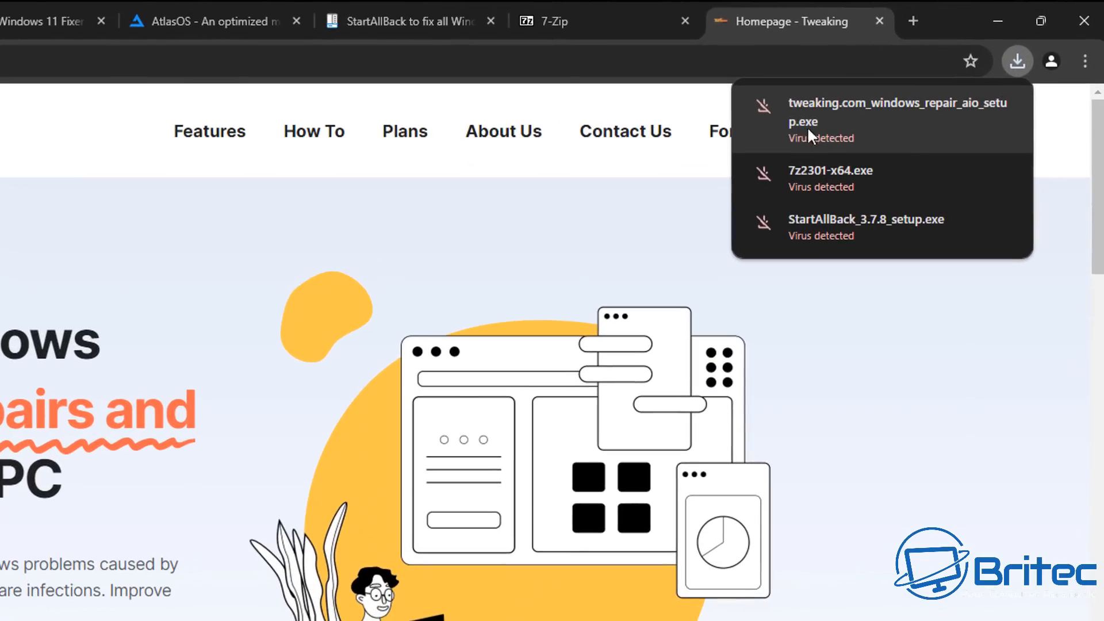
mouse_move(852, 148)
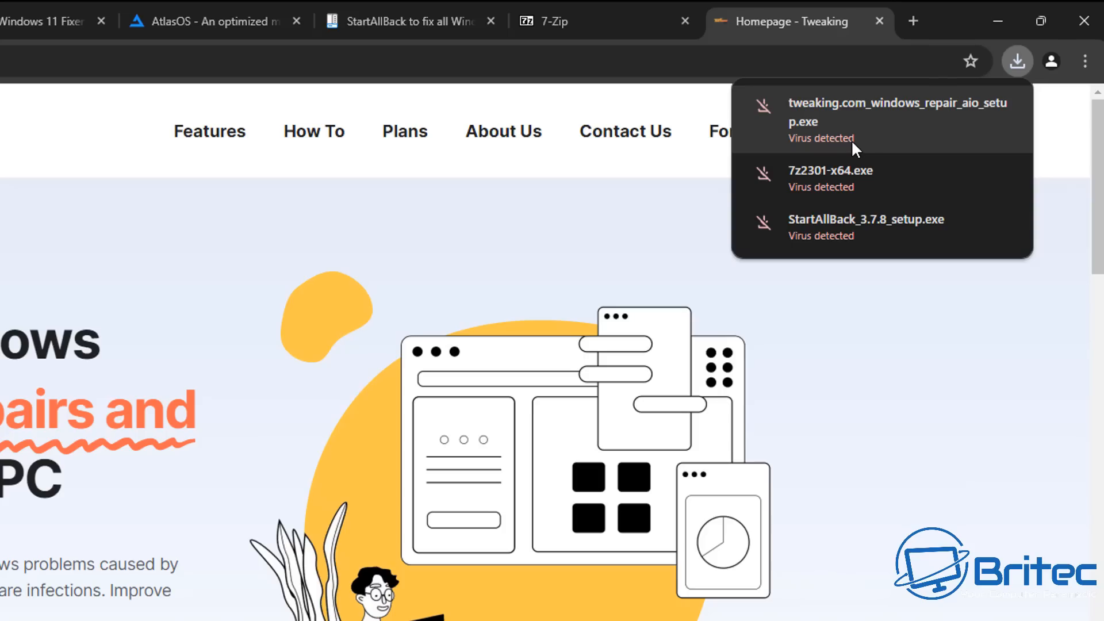
mouse_move(872, 149)
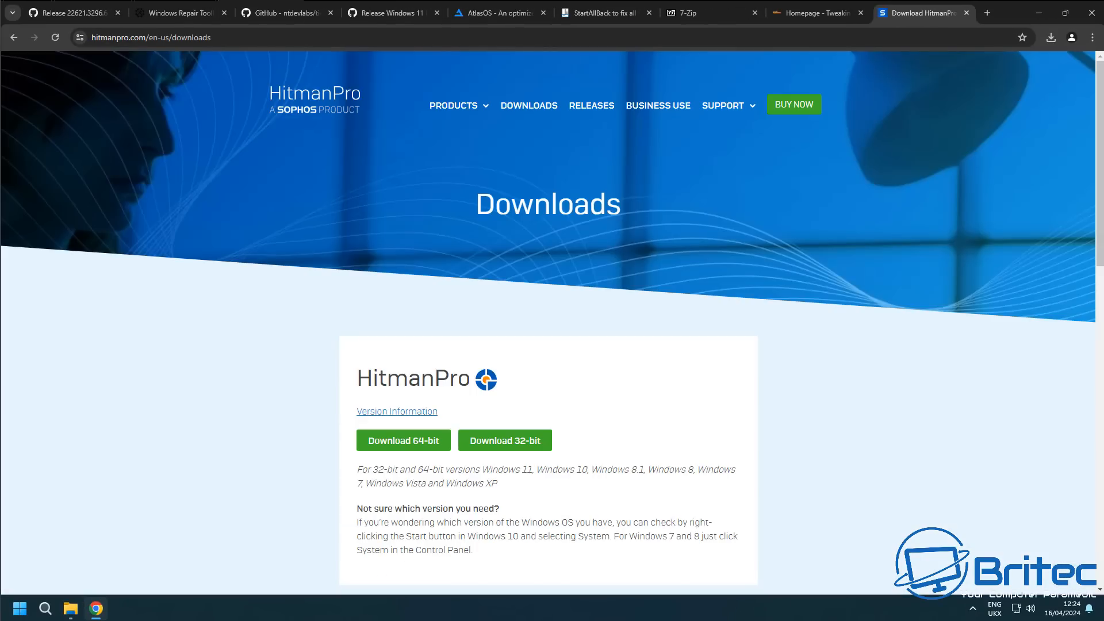
mouse_move(65, 481)
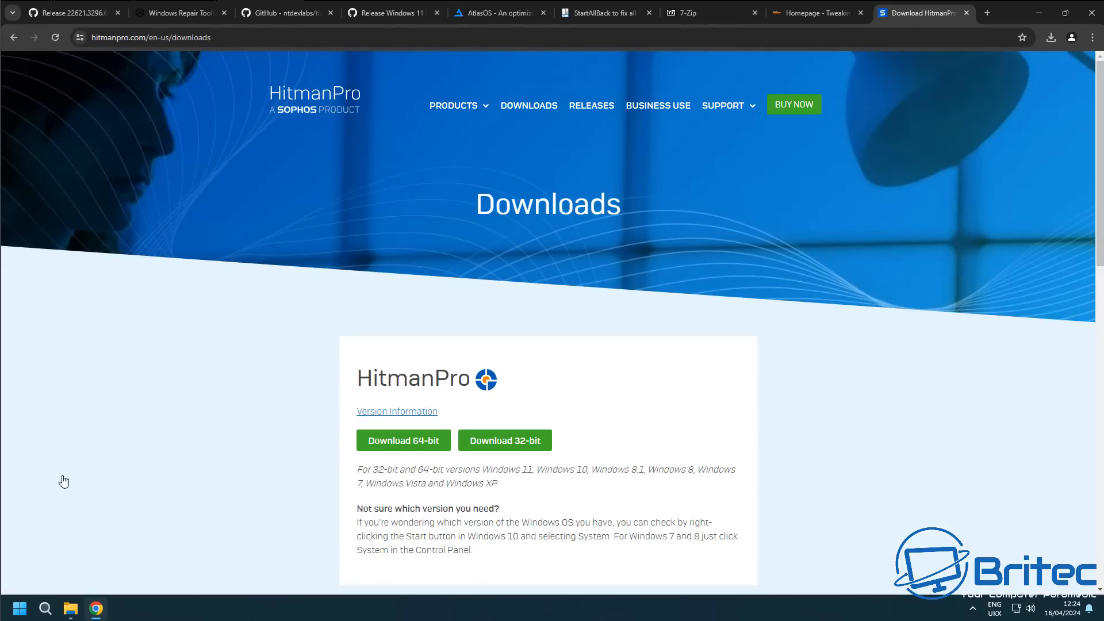
mouse_move(406, 446)
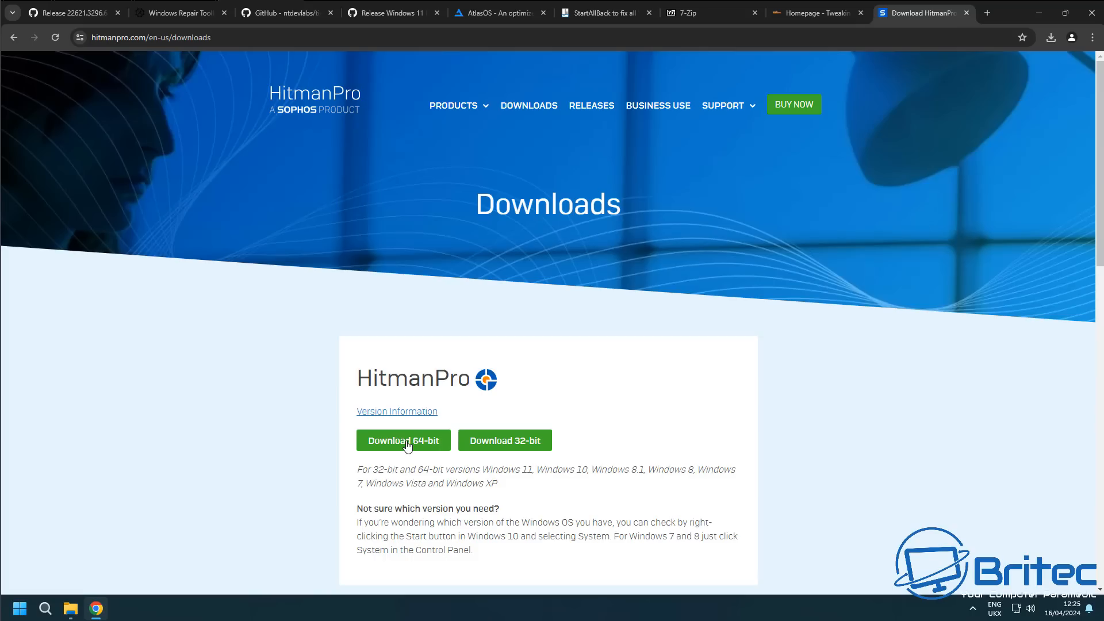
mouse_move(402, 441)
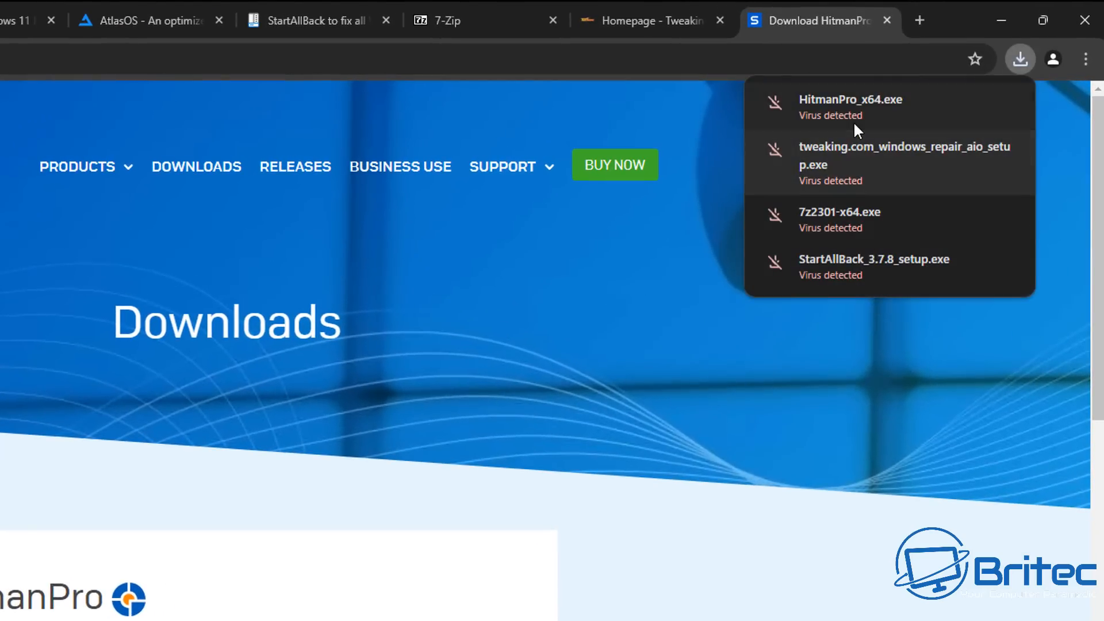
mouse_move(910, 114)
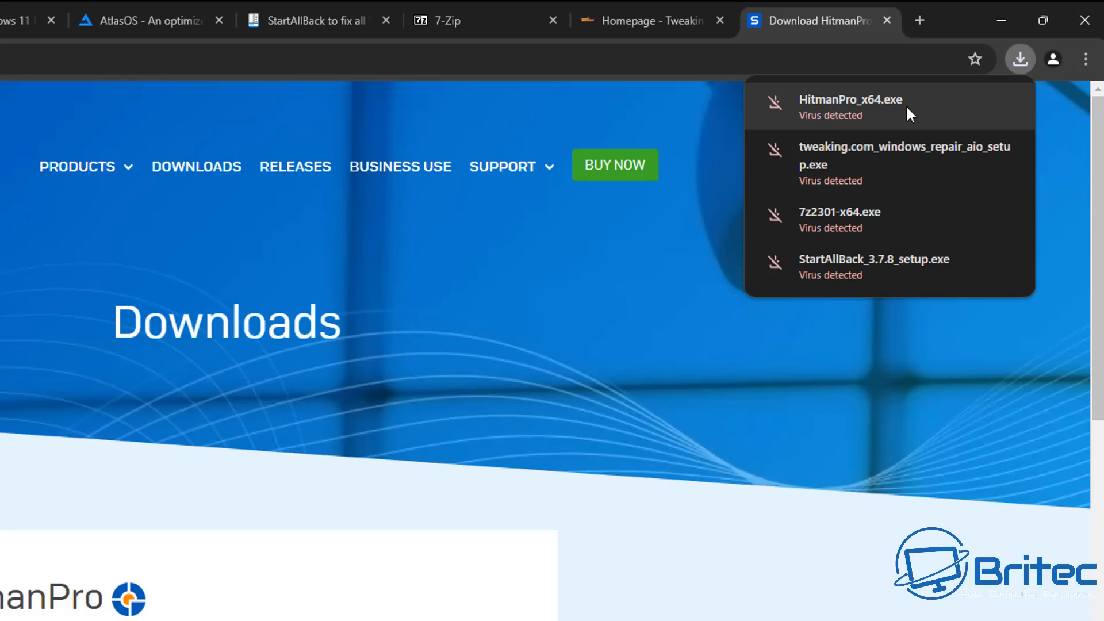
mouse_move(774, 215)
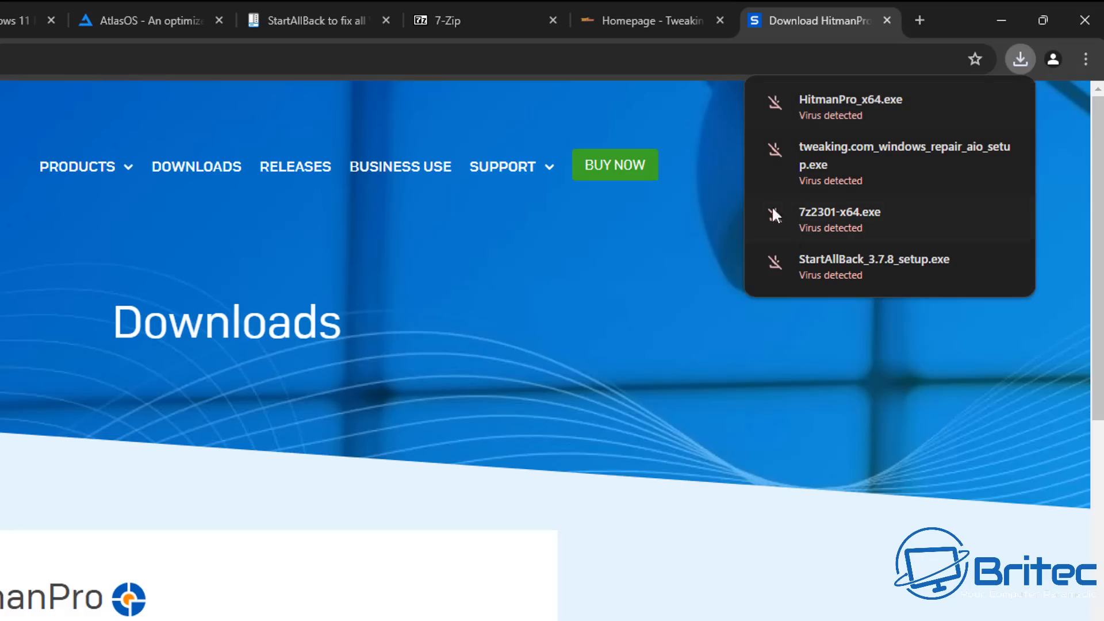
mouse_move(890, 116)
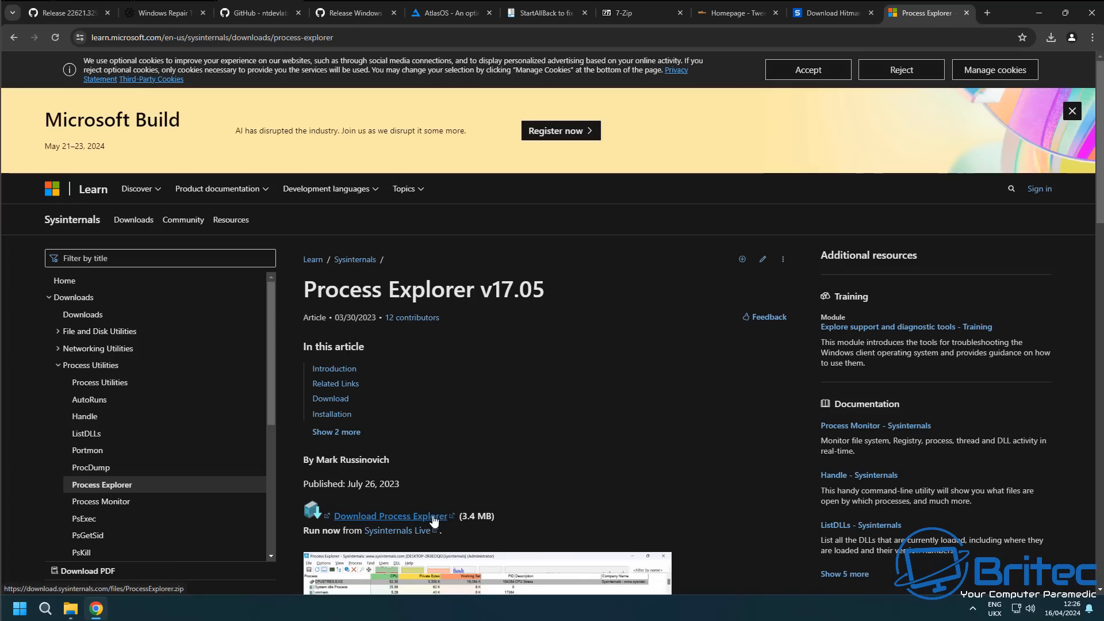
Step: Download ProcessExplorer.zip and extract it into its folder, acknowledging the harmful-file block on procexp.exe
left_click(1050, 37)
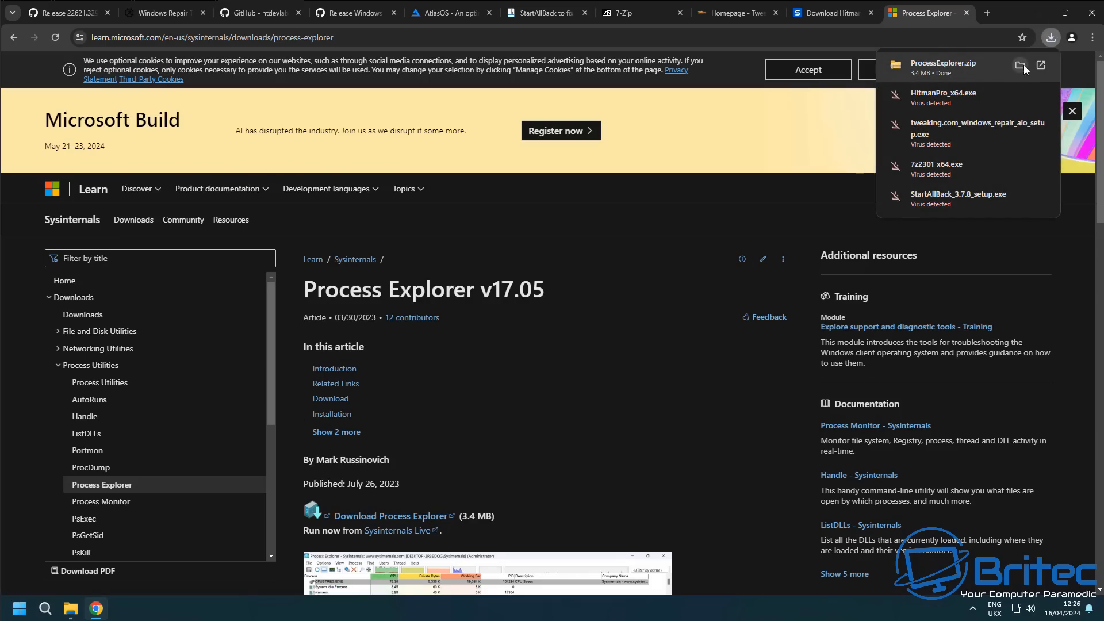
left_click(1020, 66)
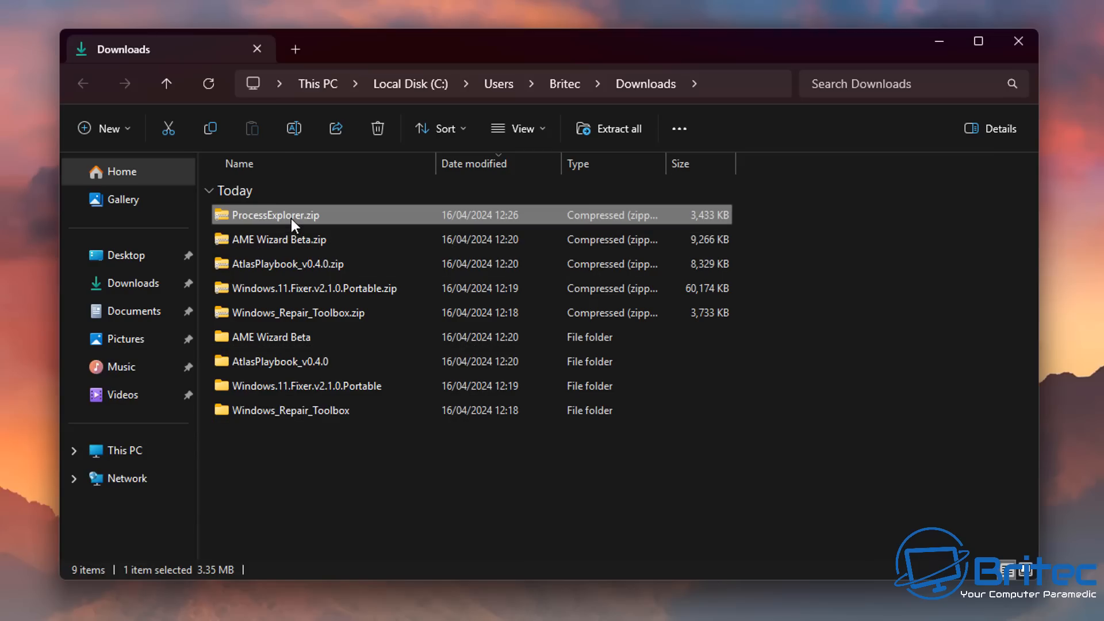
right_click(291, 215)
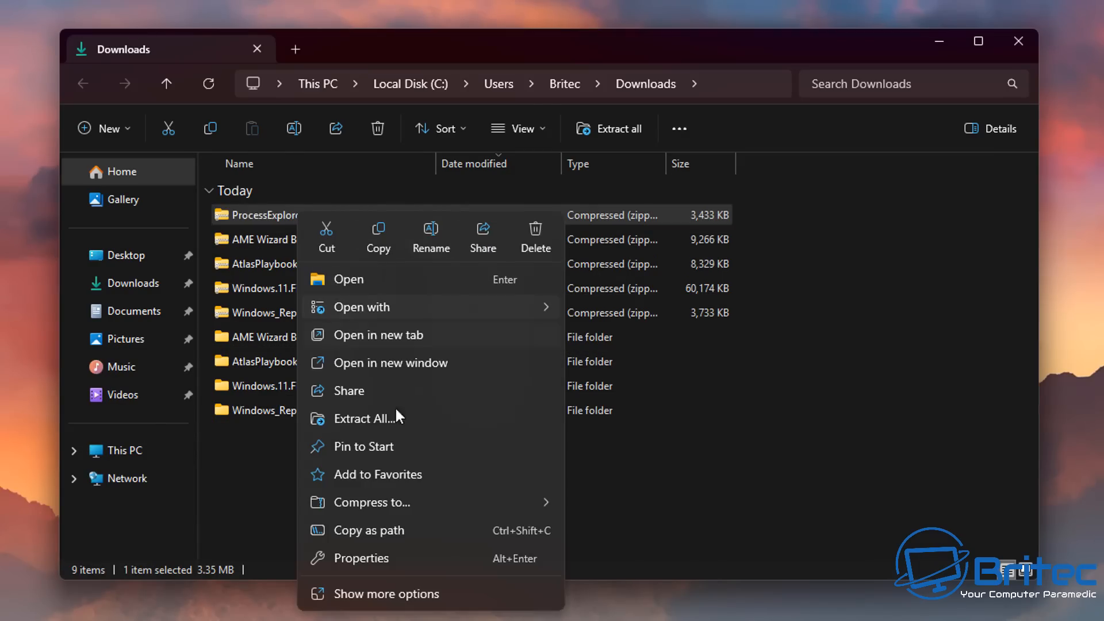
left_click(364, 417)
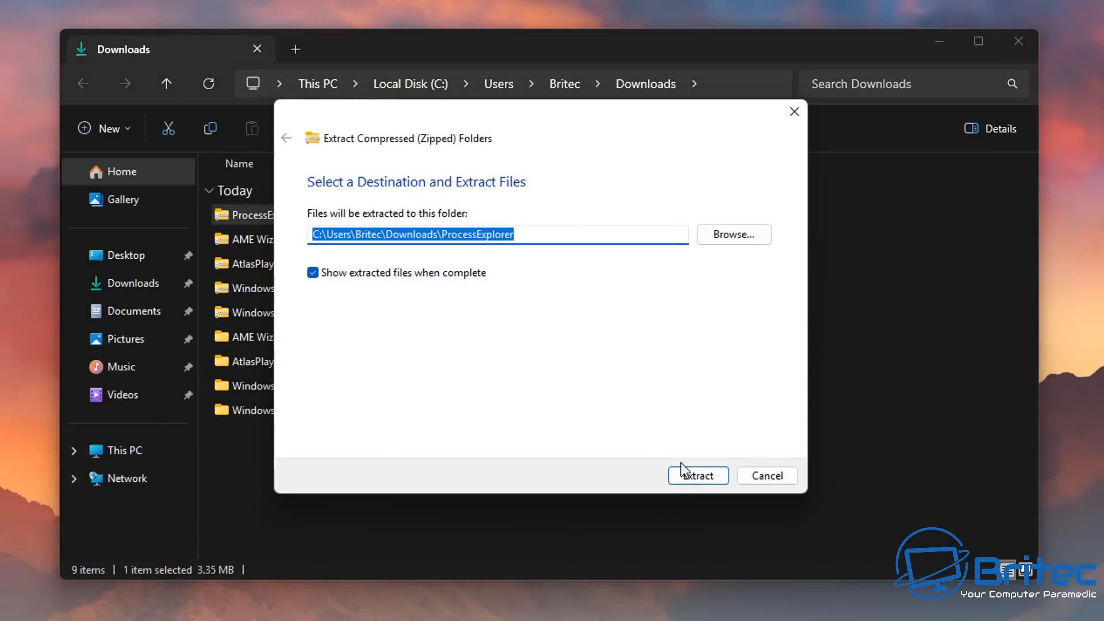
left_click(697, 474)
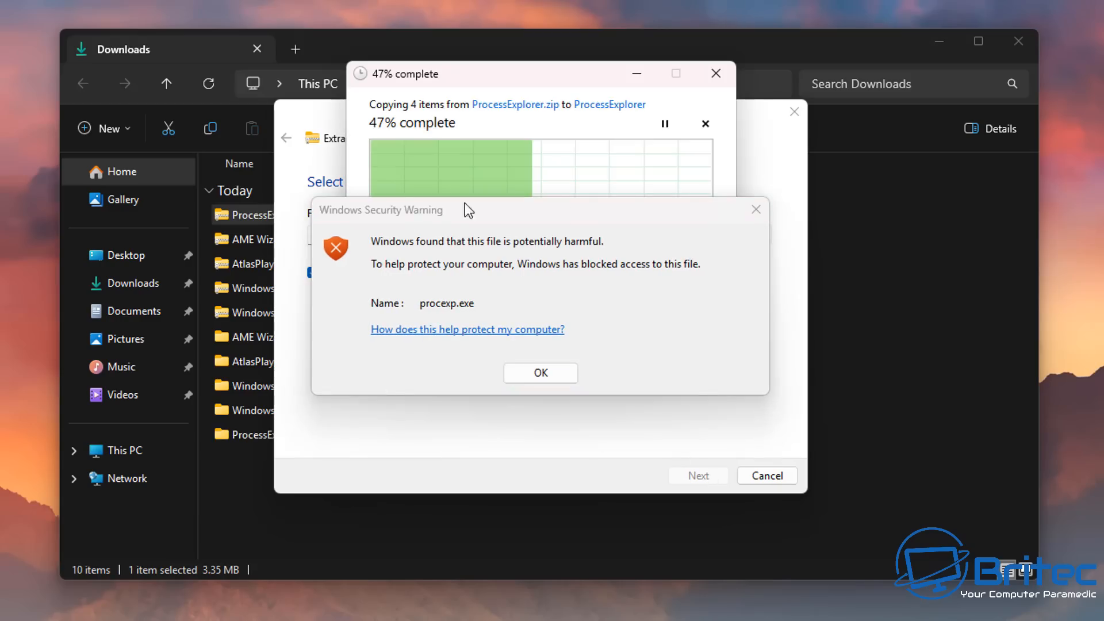
mouse_move(524, 349)
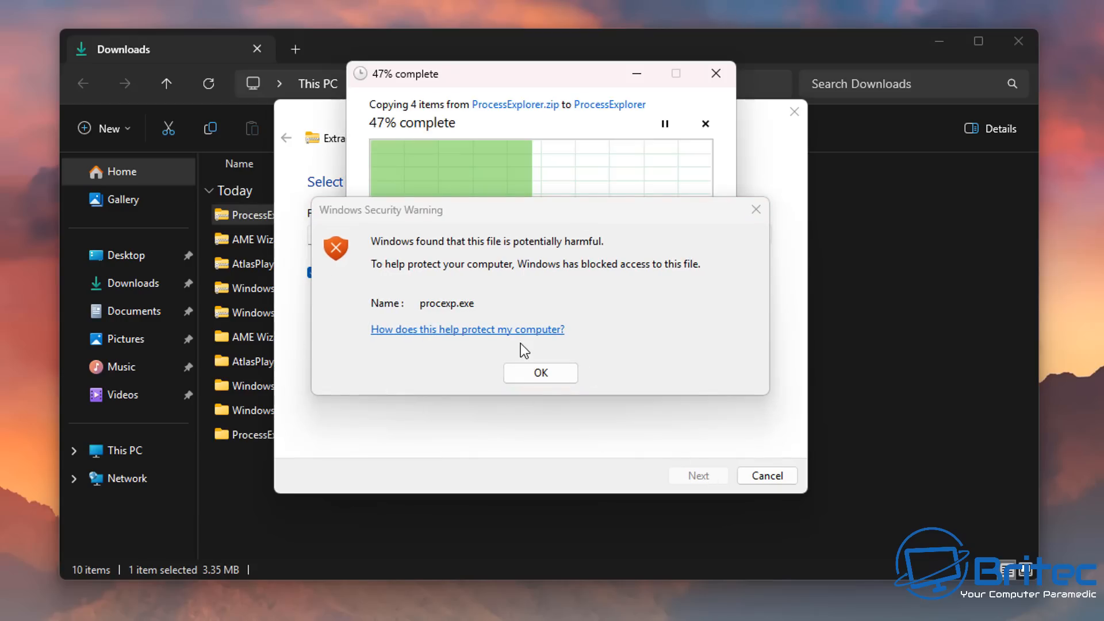
mouse_move(449, 315)
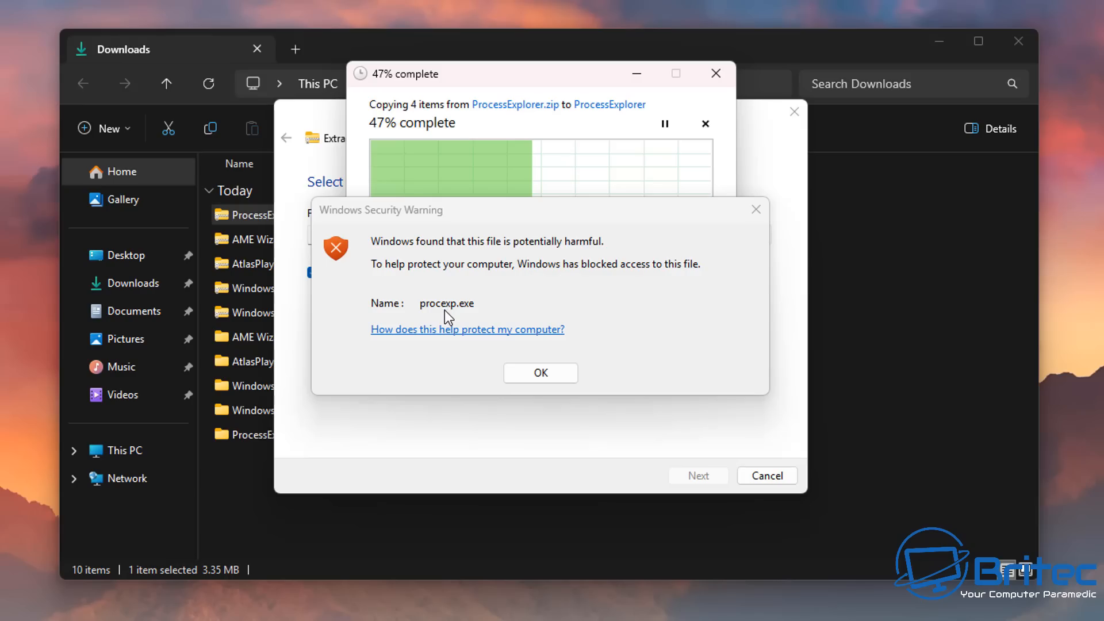
mouse_move(460, 356)
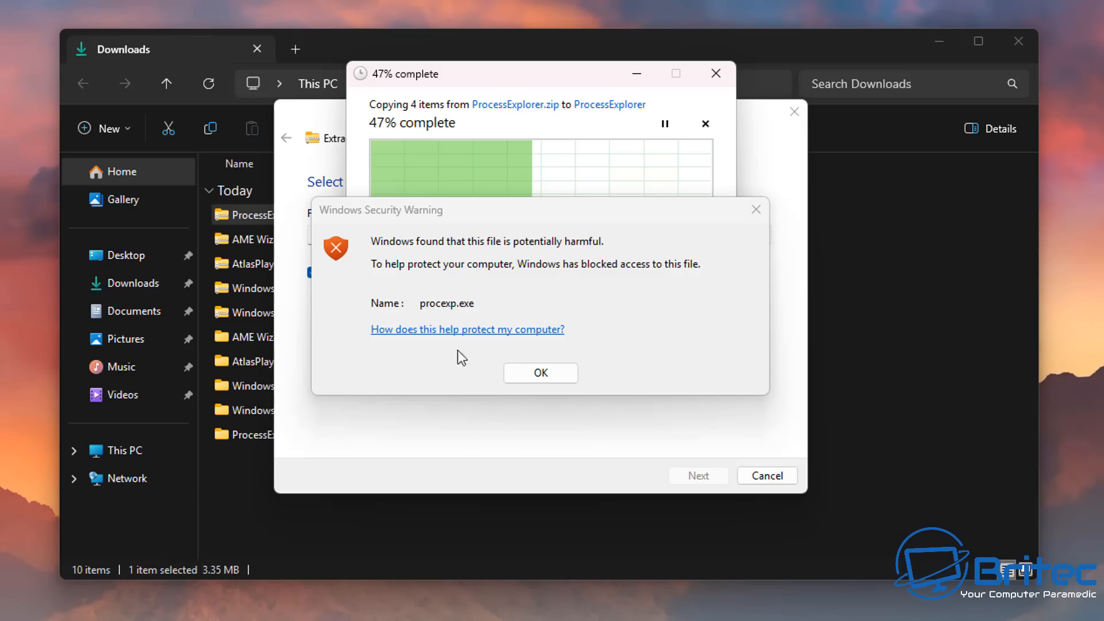
left_click(539, 372)
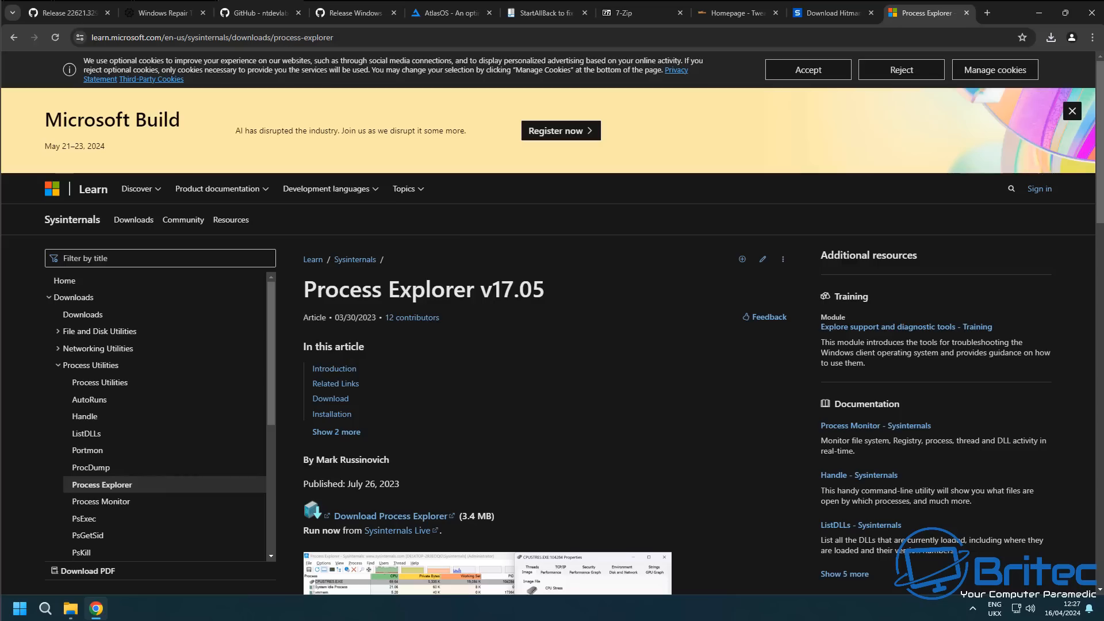
mouse_move(485, 310)
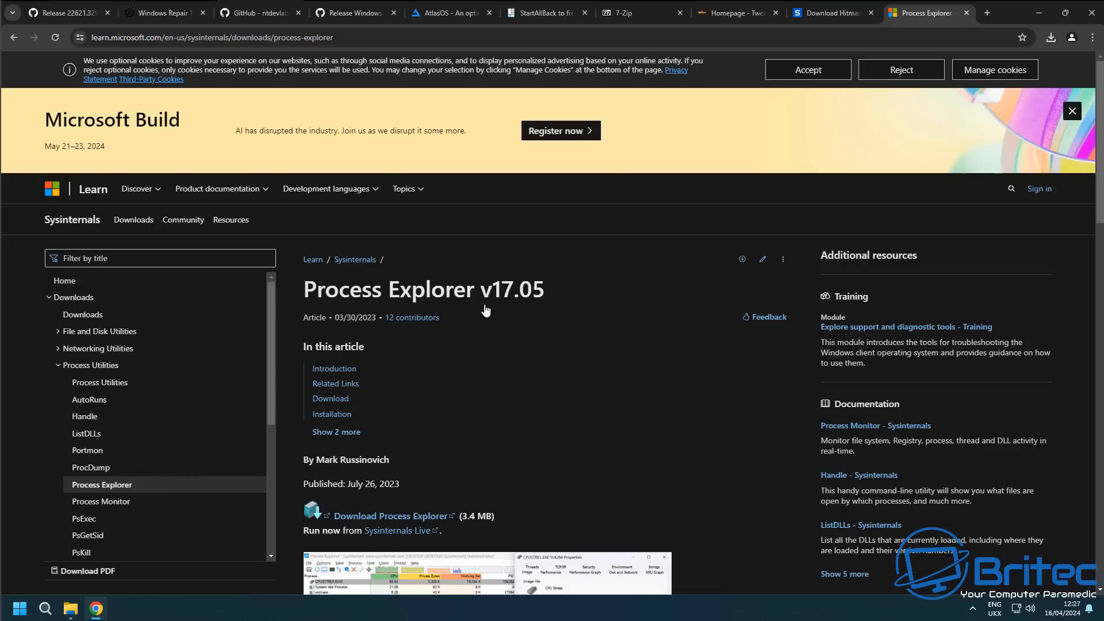
mouse_move(114, 399)
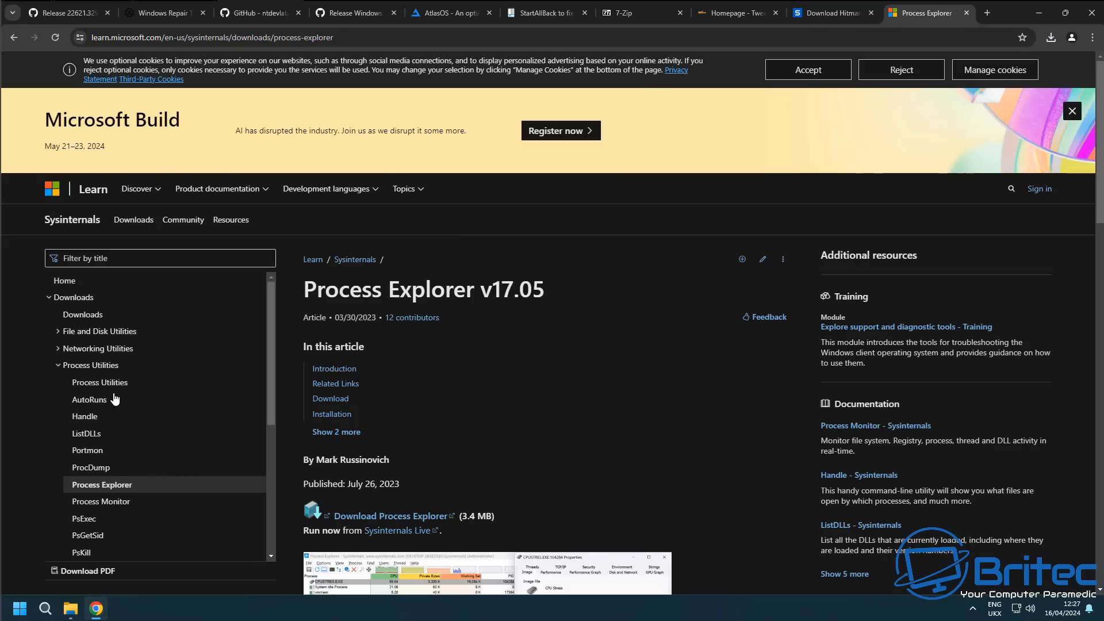
Step: Download the Autoruns and Autorunsc zip from the Sysinternals Autoruns v14.11 page
left_click(90, 399)
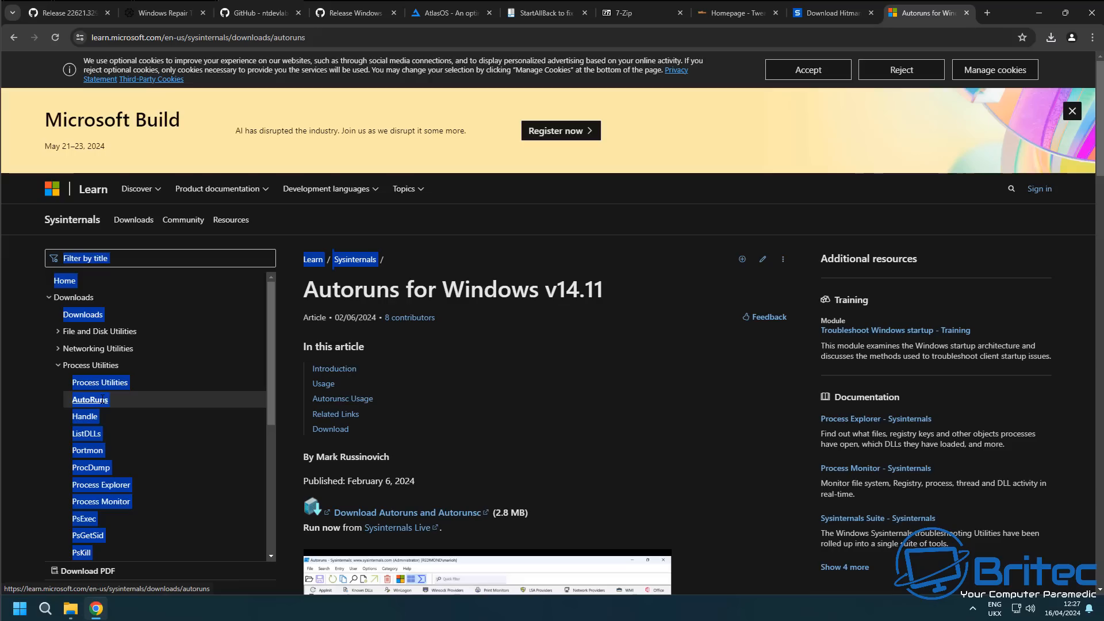
mouse_move(410, 512)
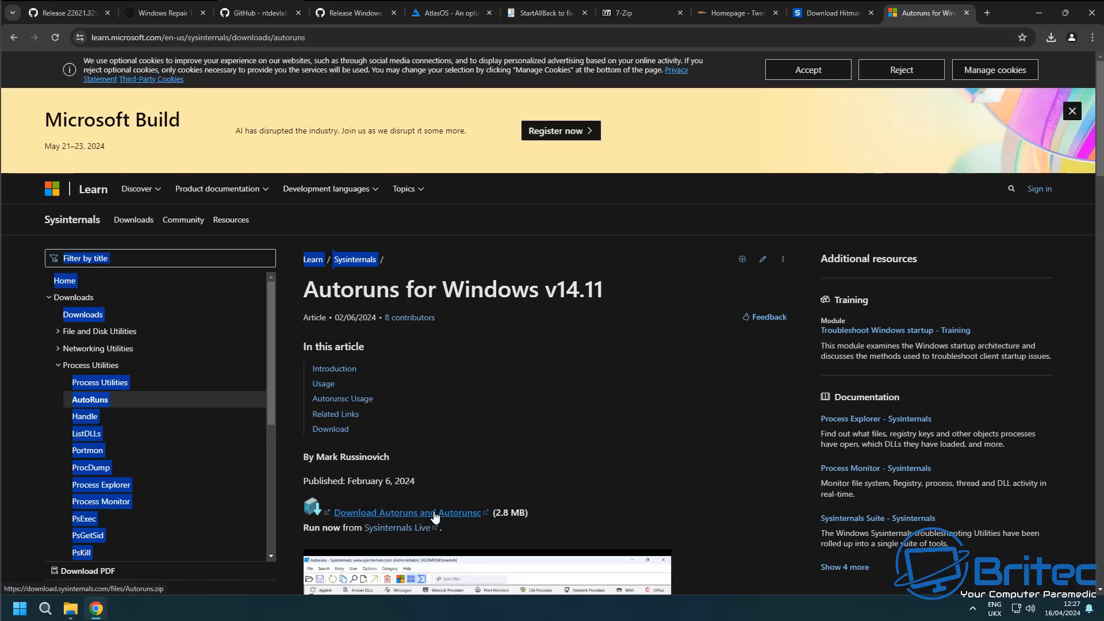
mouse_move(15, 345)
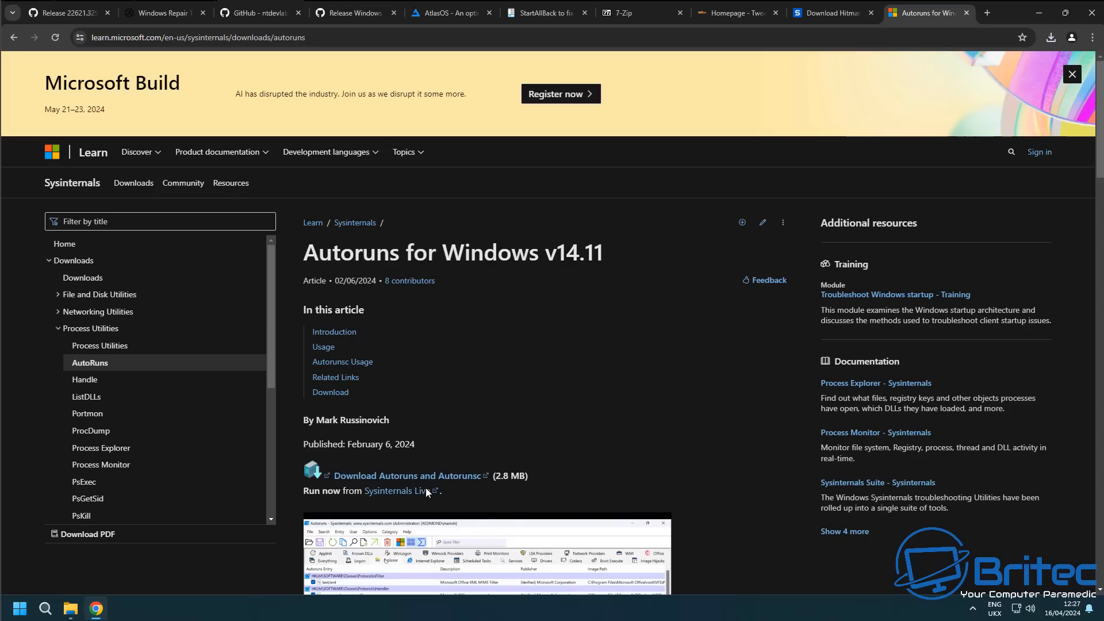
mouse_move(463, 479)
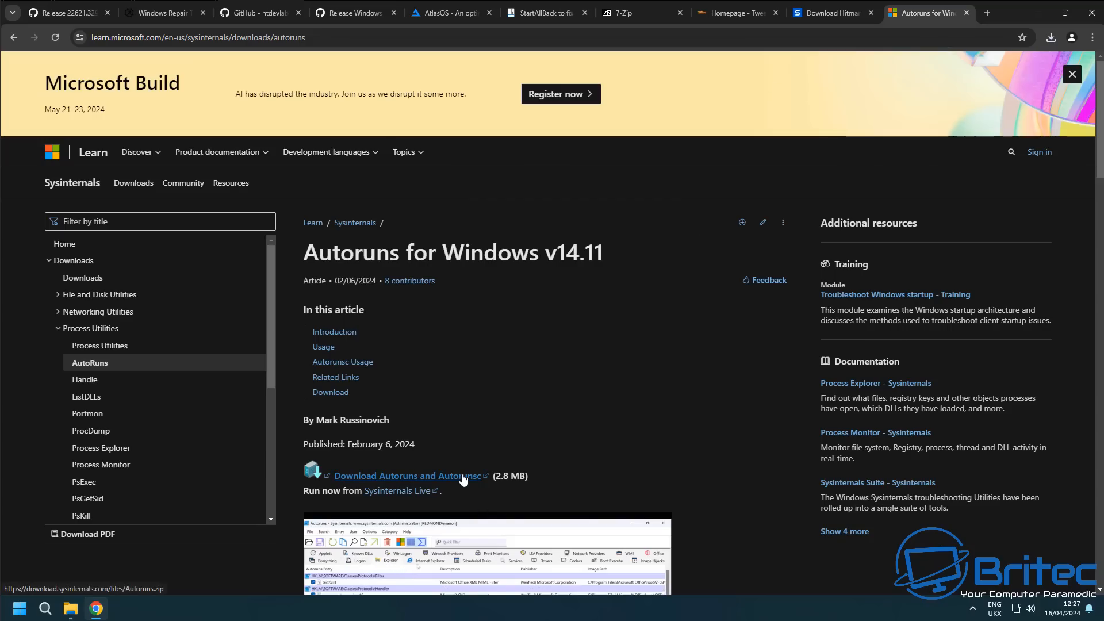
left_click(1048, 37)
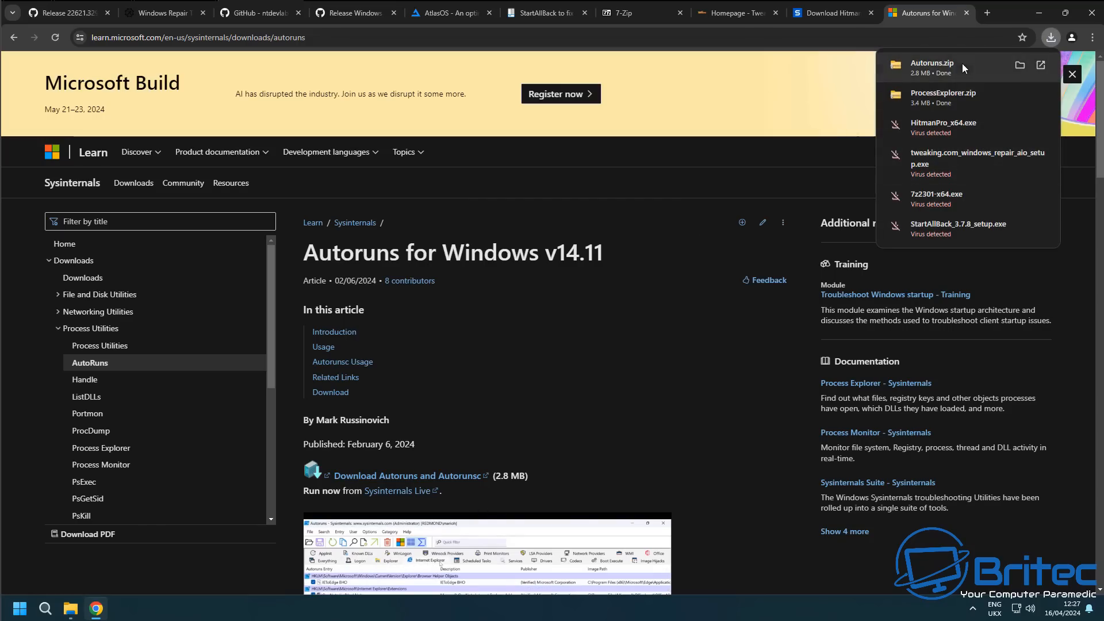
Step: Extract Autoruns.zip into its folder from Downloads, acknowledging the harmful-file block on Autoruns.exe
left_click(1019, 66)
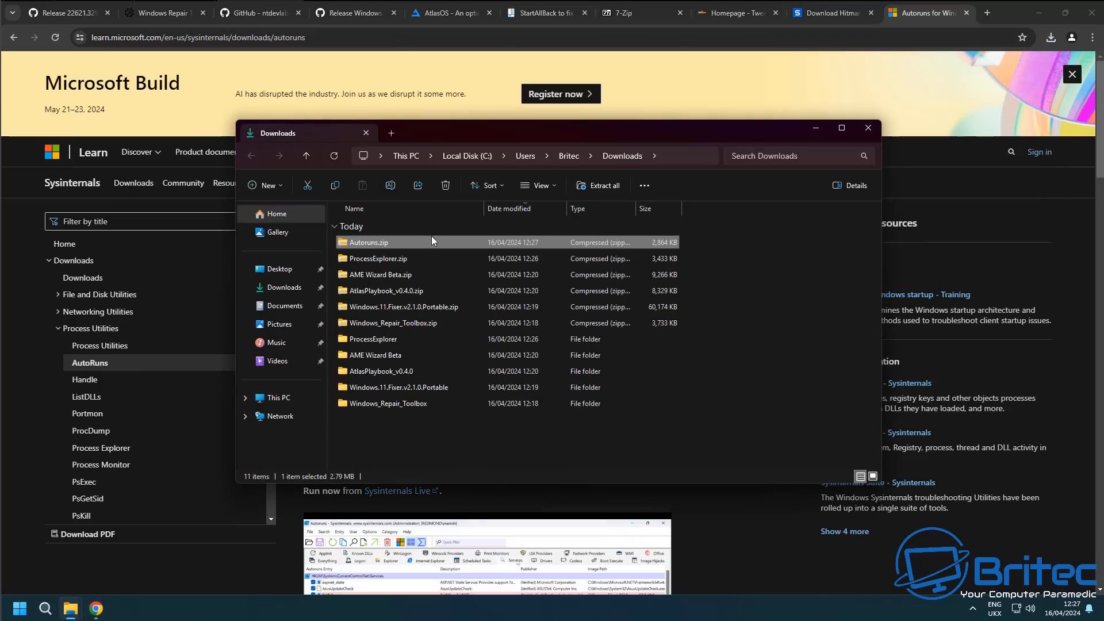
left_click(868, 128)
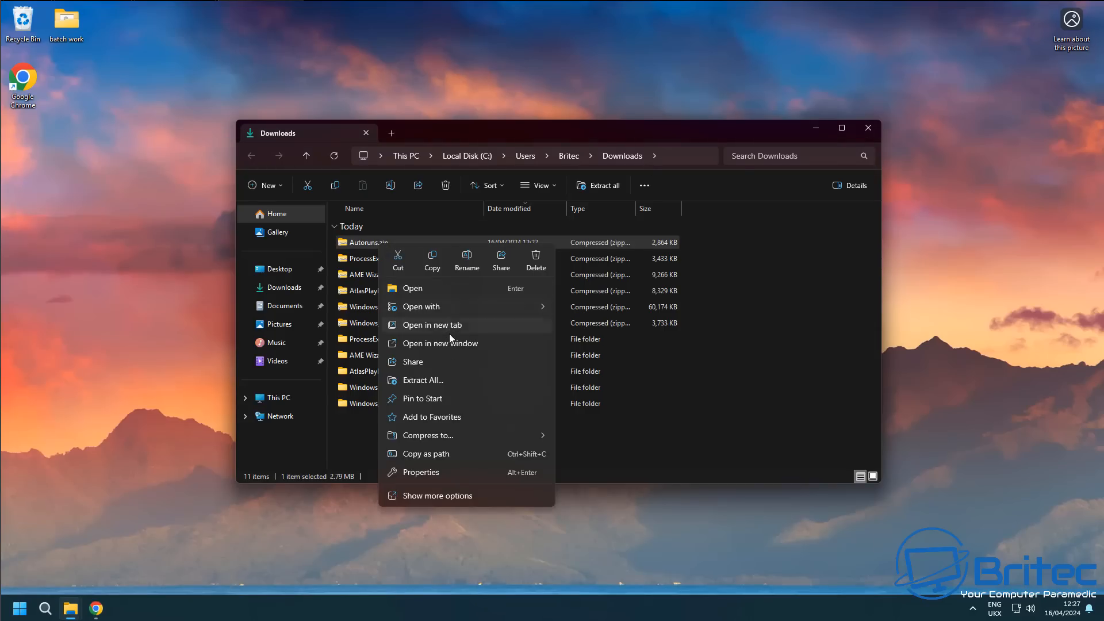
left_click(421, 379)
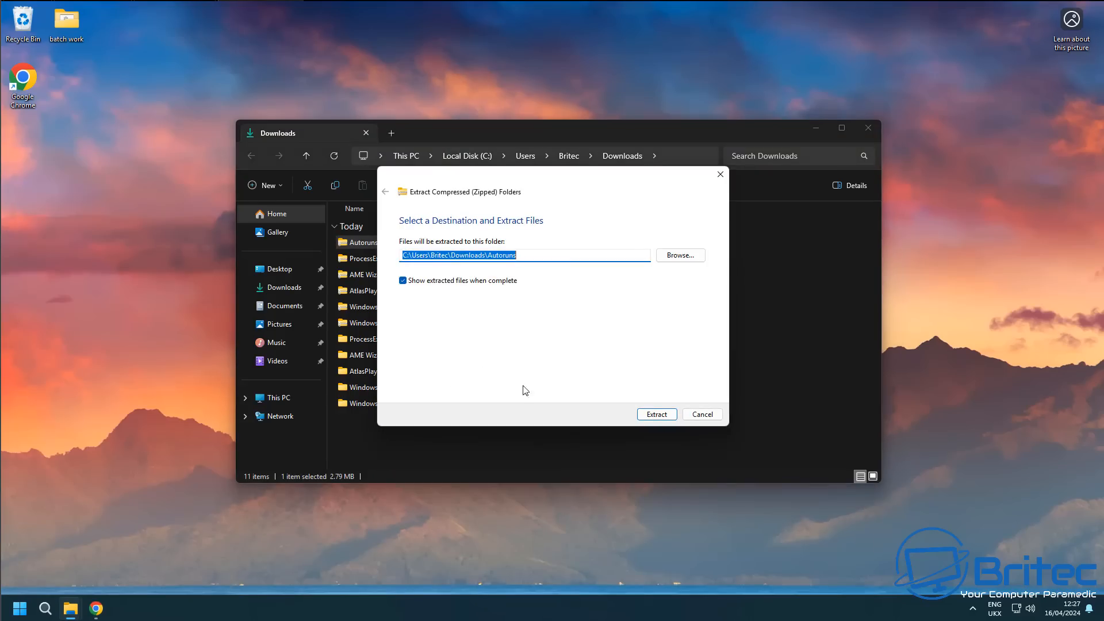
left_click(655, 414)
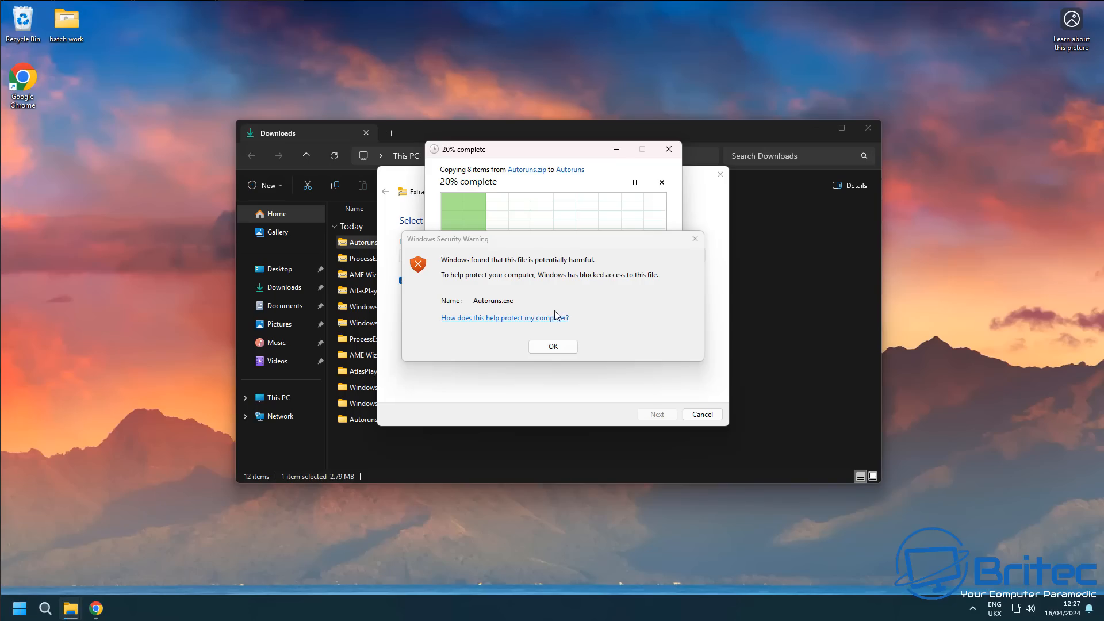
left_click(552, 346)
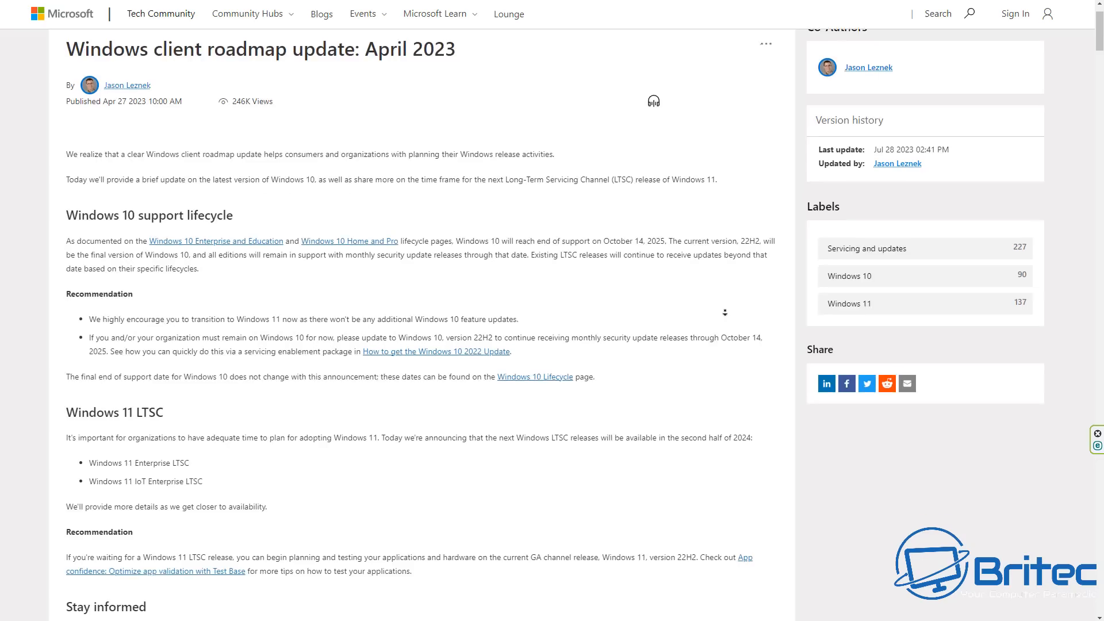
Step: Scroll down past the Windows client roadmap article body to reach its comments section
scroll("down", 3)
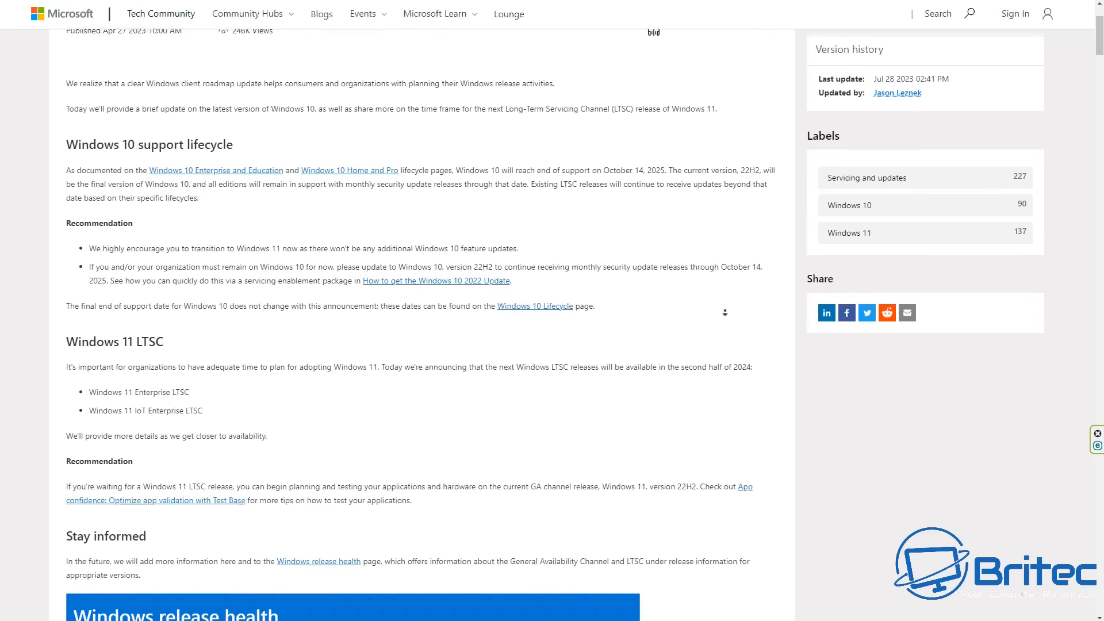
scroll("down", 3)
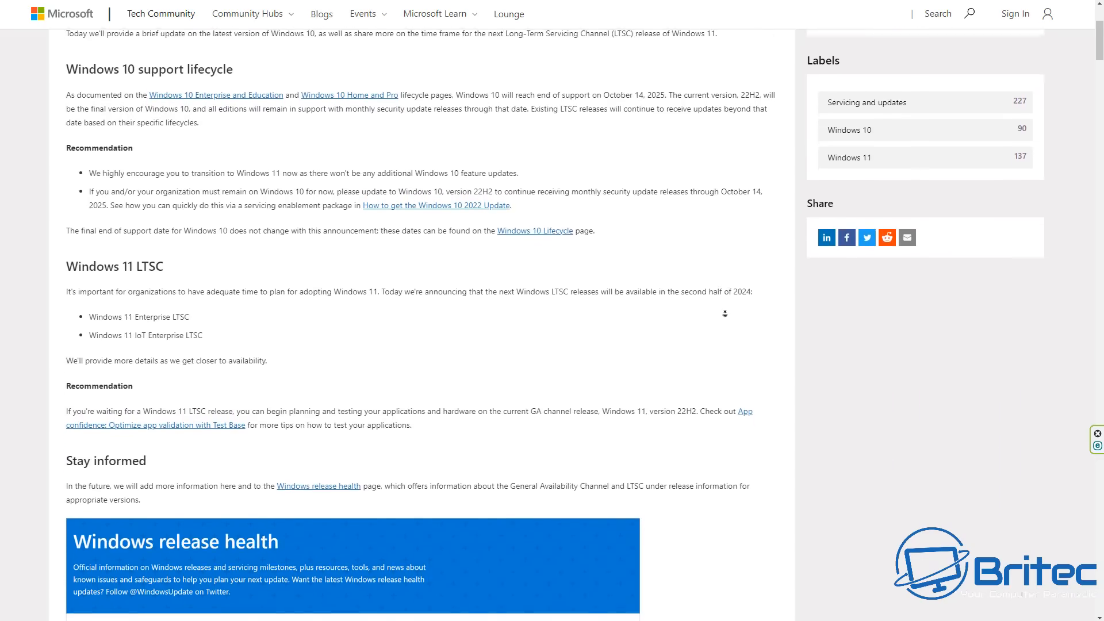
scroll("down", 3)
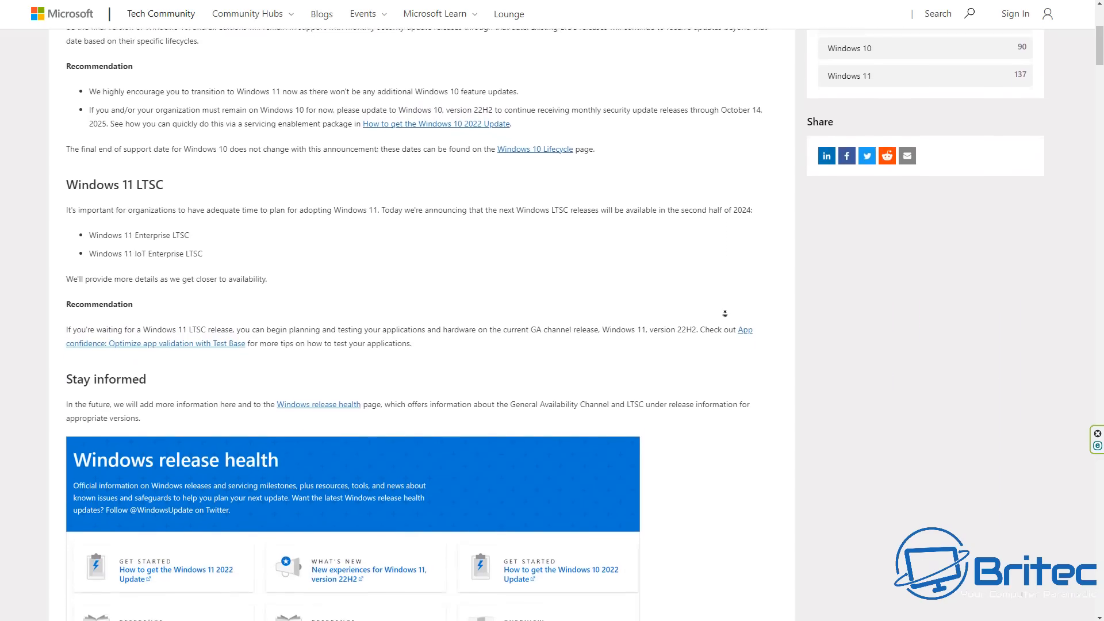
scroll("down", 3)
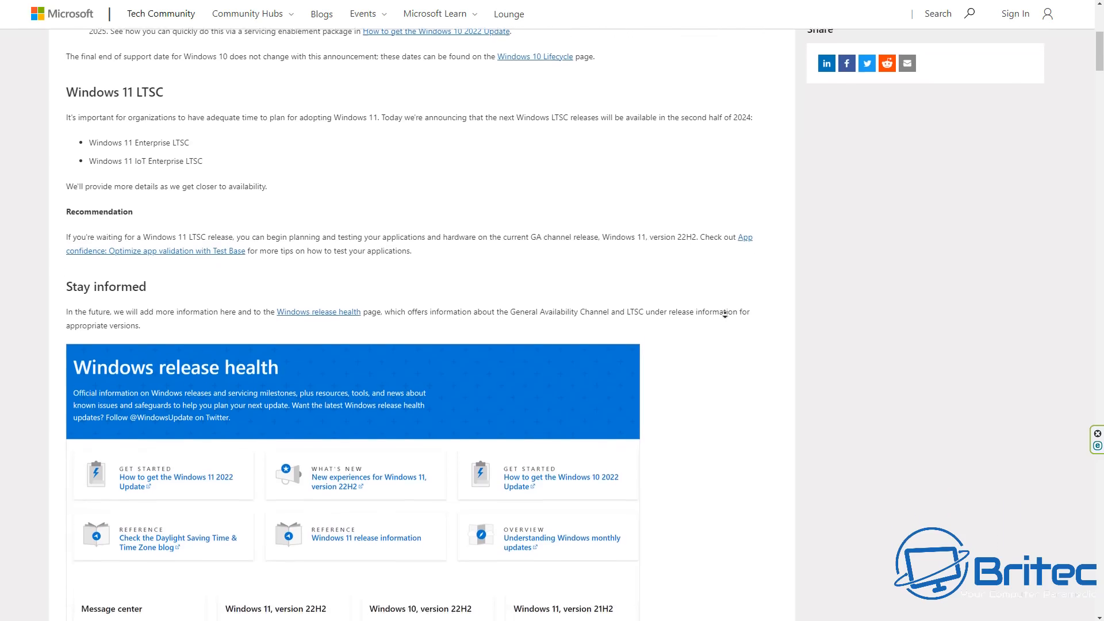
scroll("down", 3)
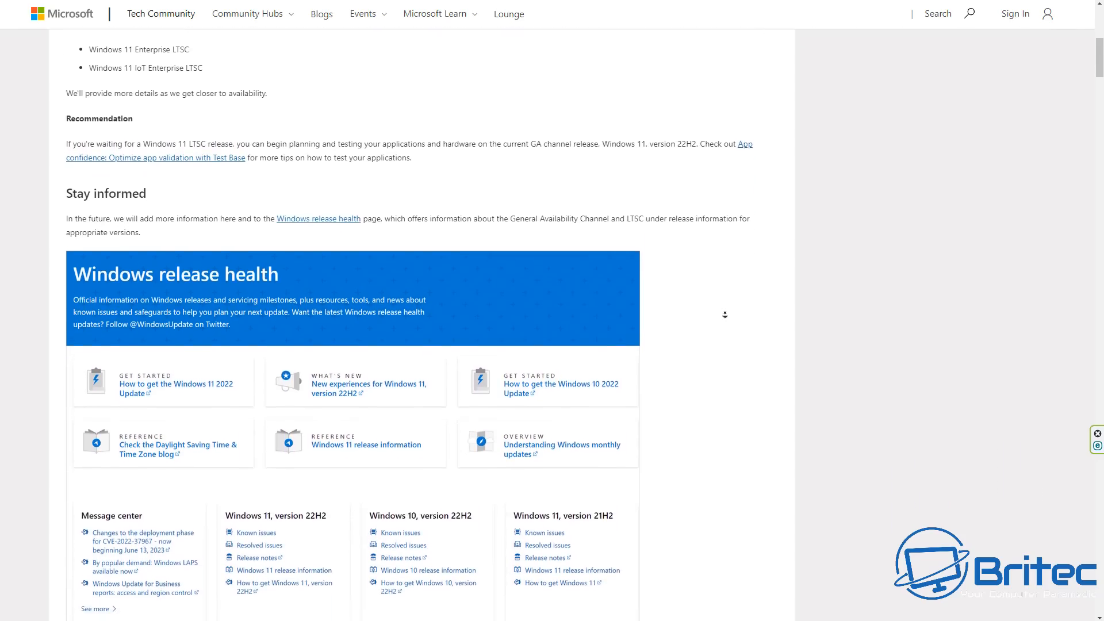
scroll("down", 3)
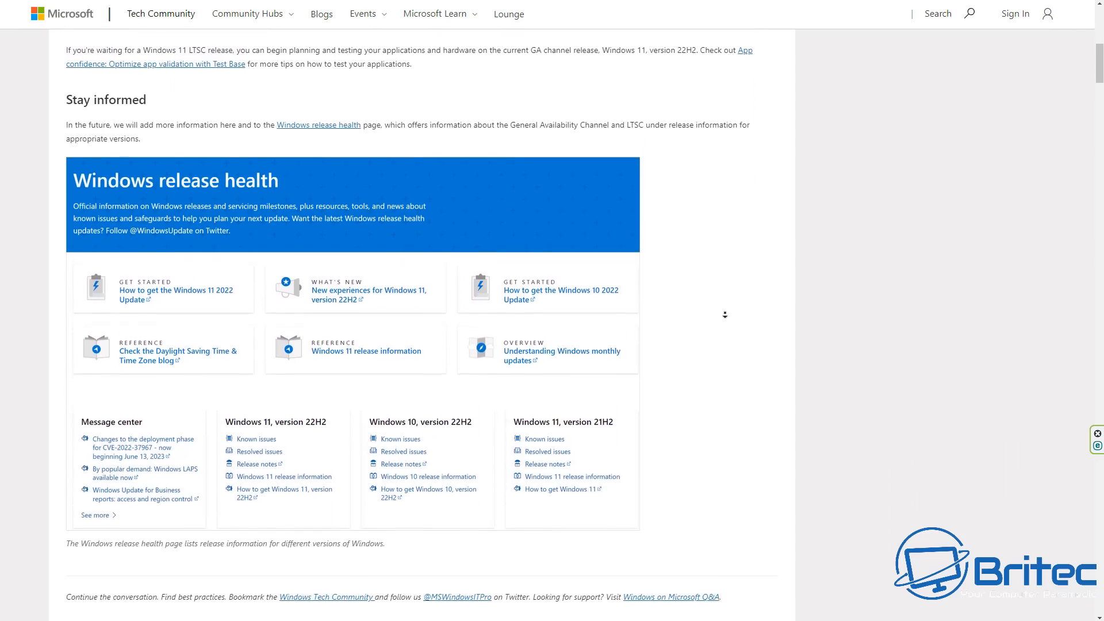
scroll("down", 3)
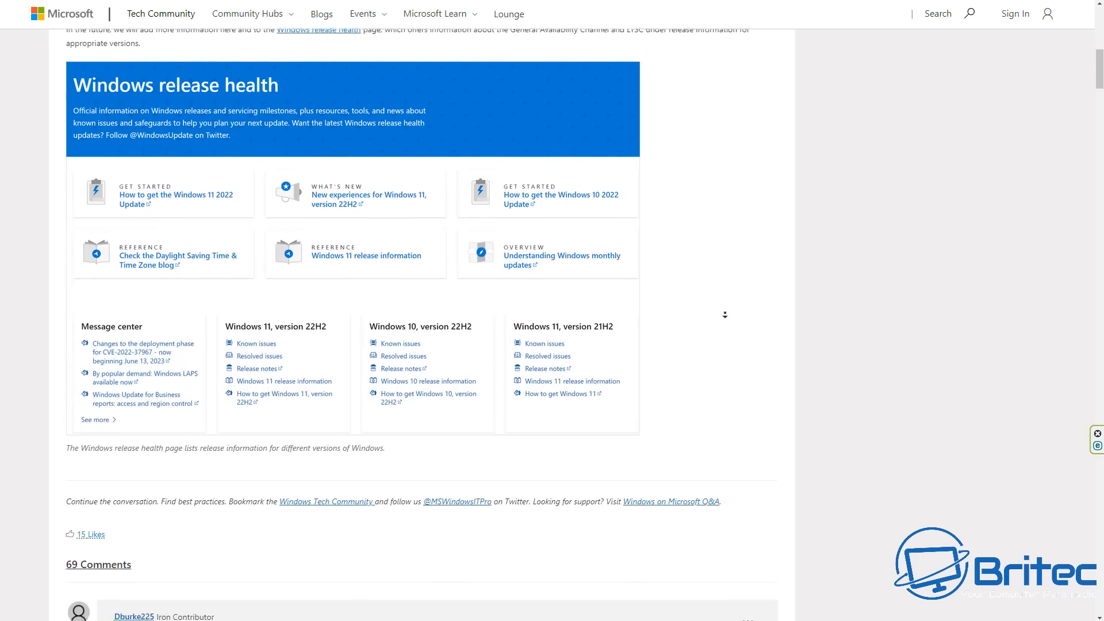
scroll("down", 3)
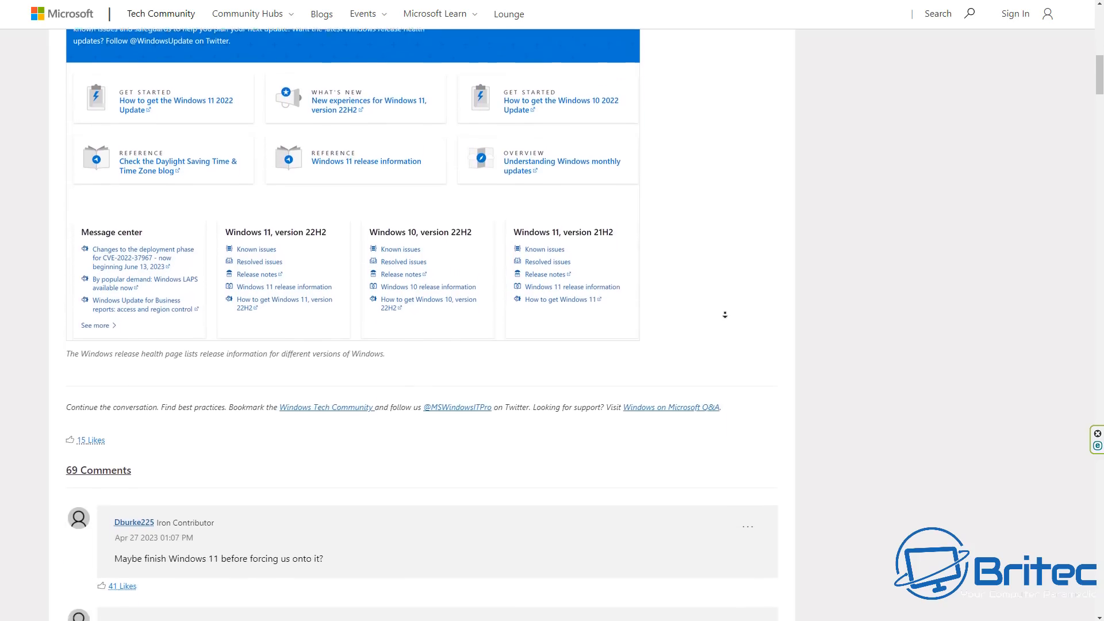
scroll("down", 3)
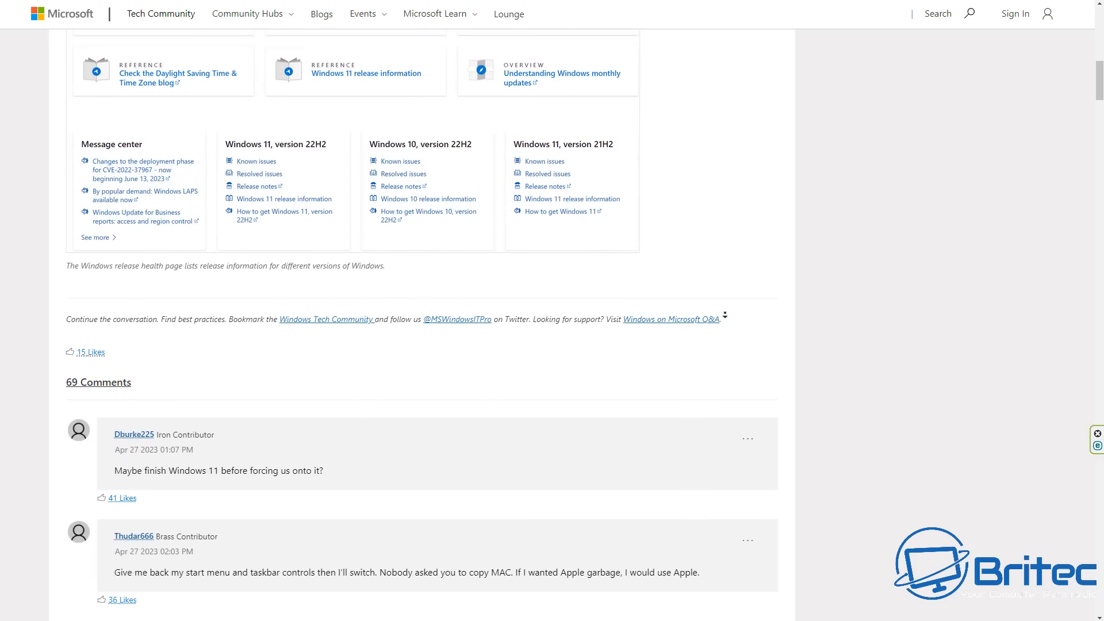
mouse_move(747, 310)
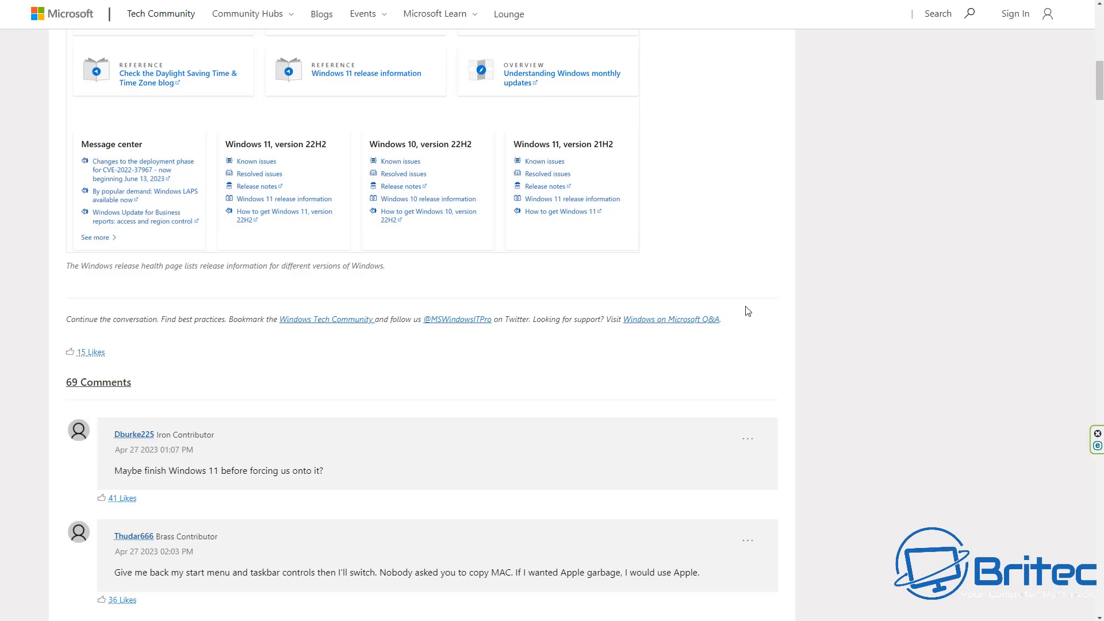
Step: Read through the first reader comments beneath the roadmap post
scroll("down", 3)
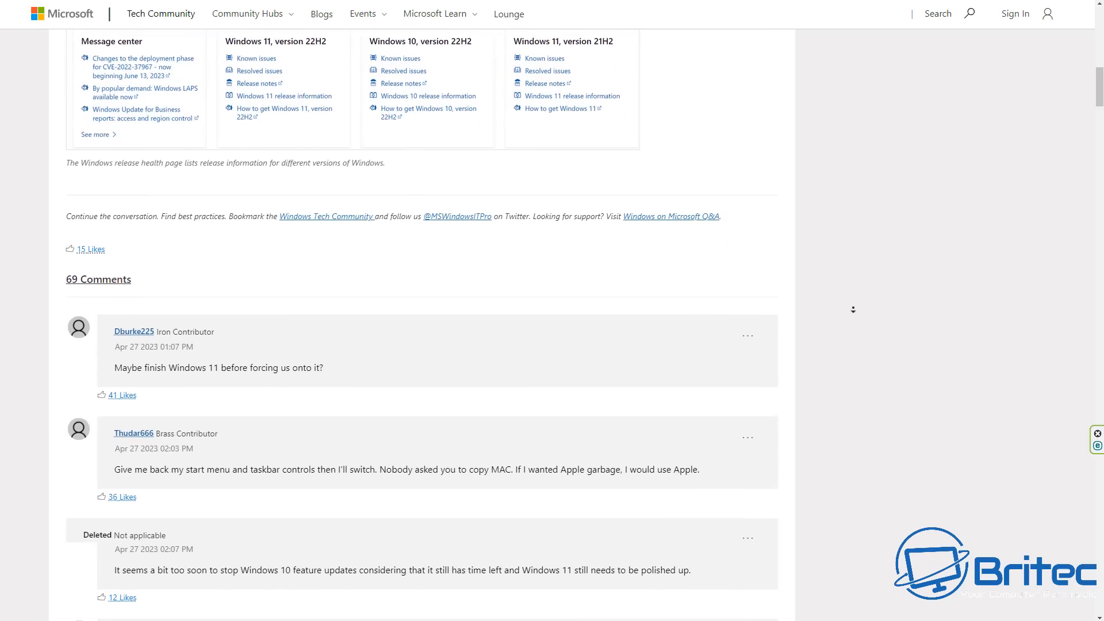
scroll("down", 3)
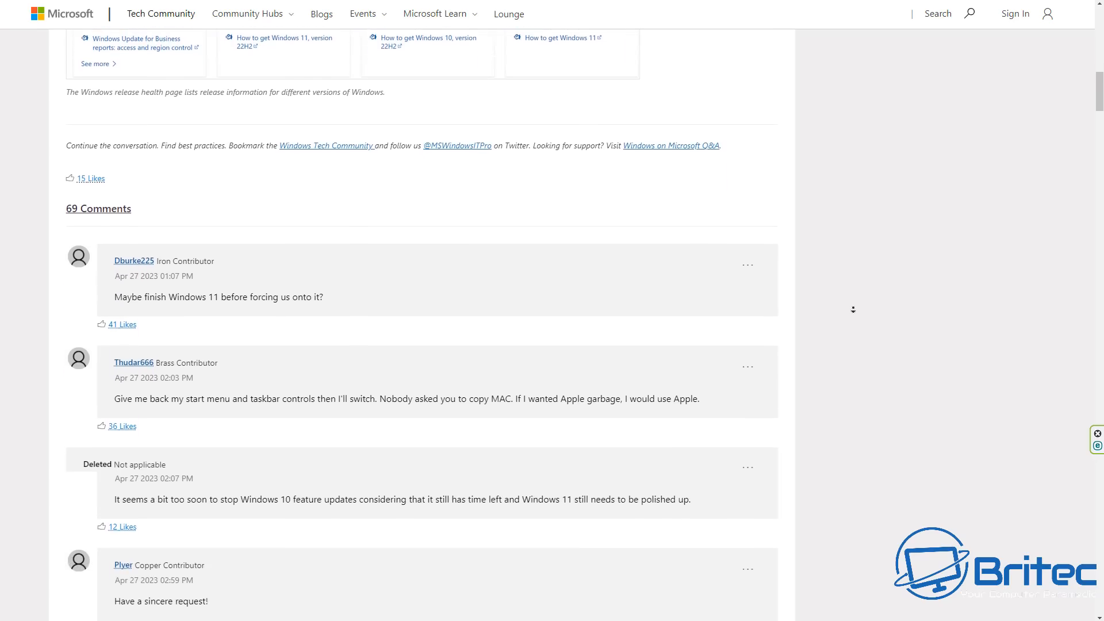
scroll("down", 3)
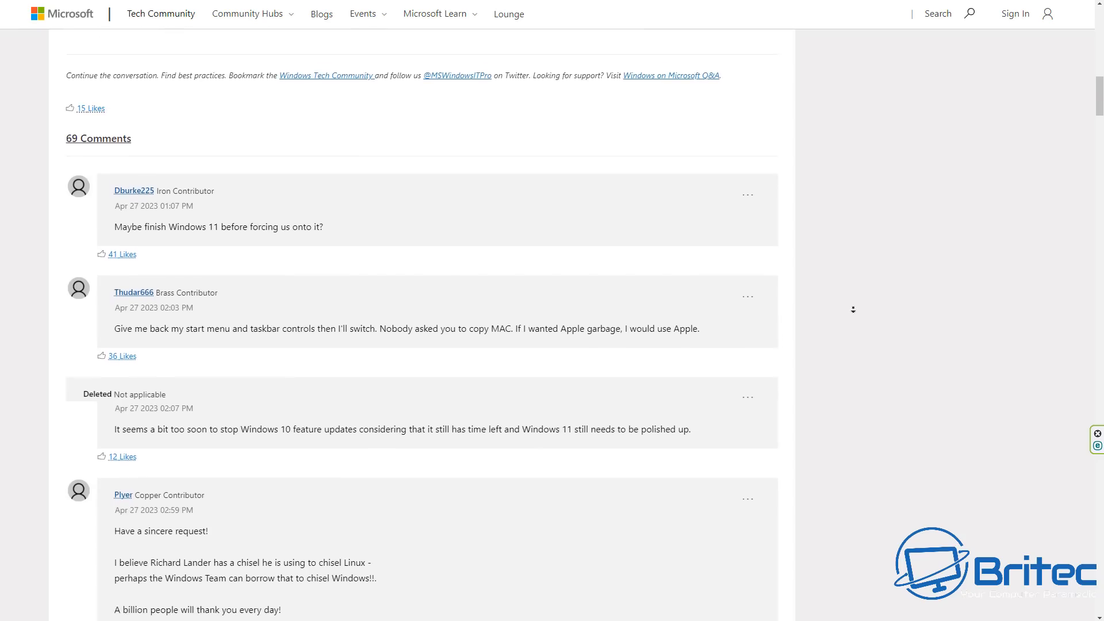
scroll("down", 3)
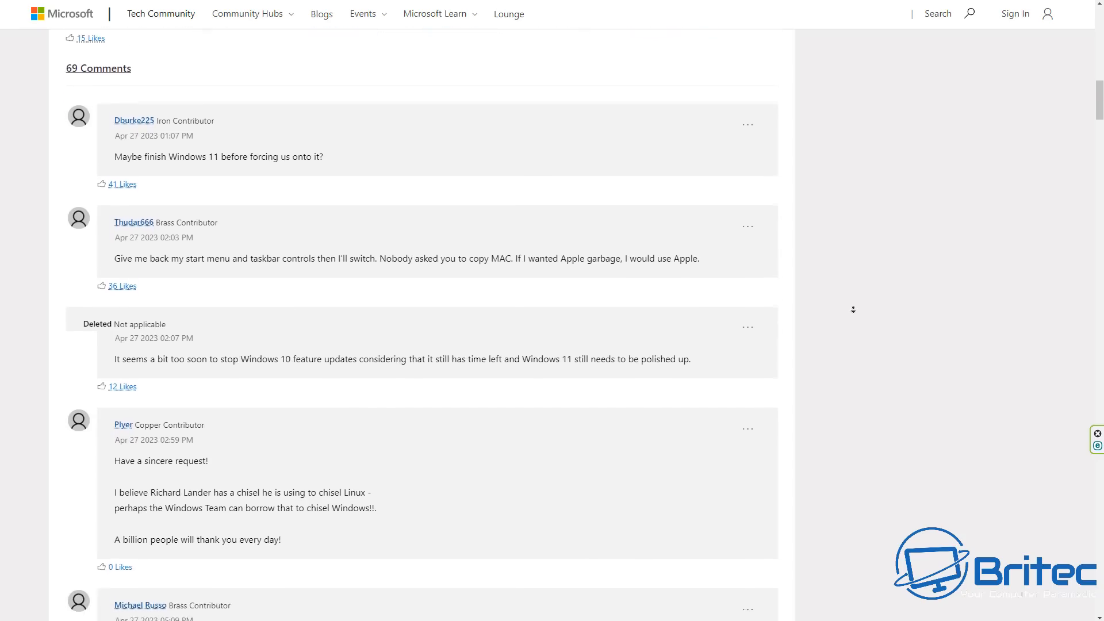
scroll("down", 3)
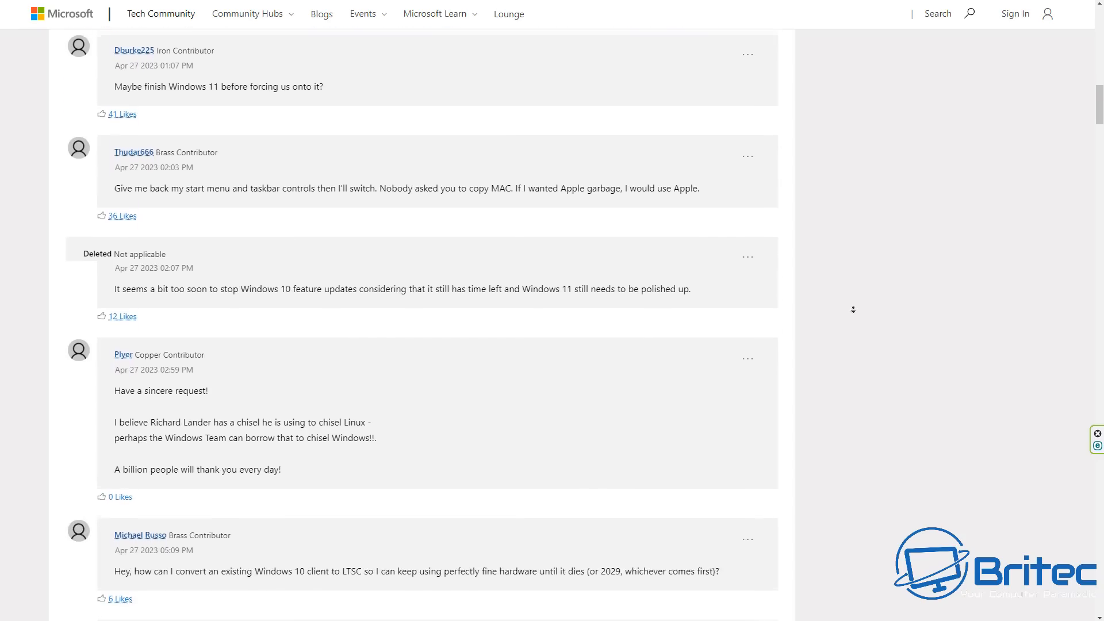
scroll("down", 3)
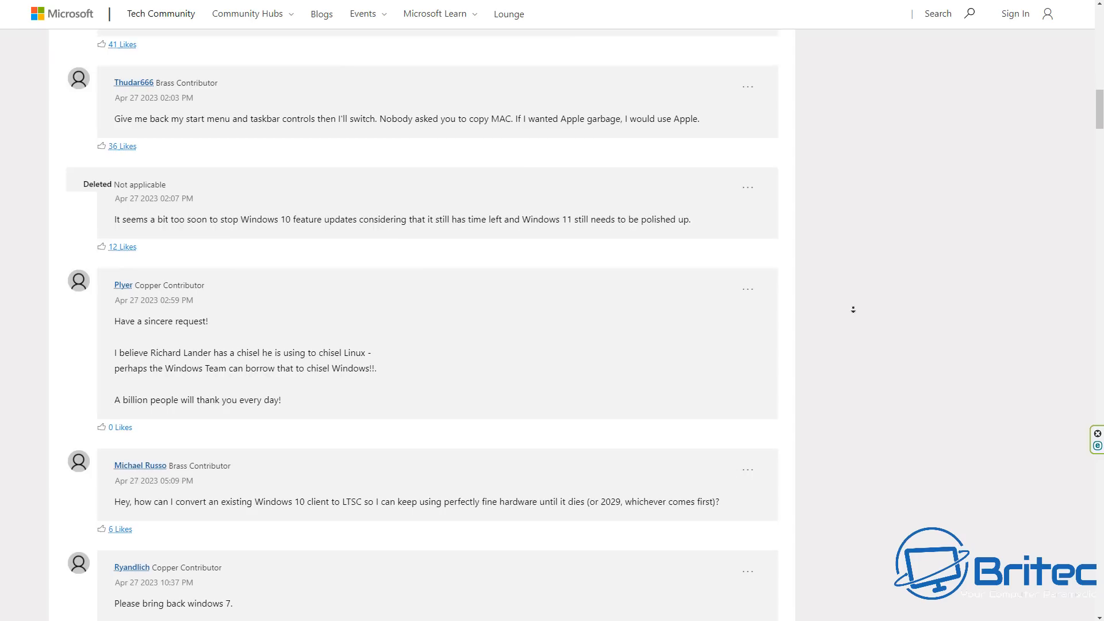
scroll("down", 3)
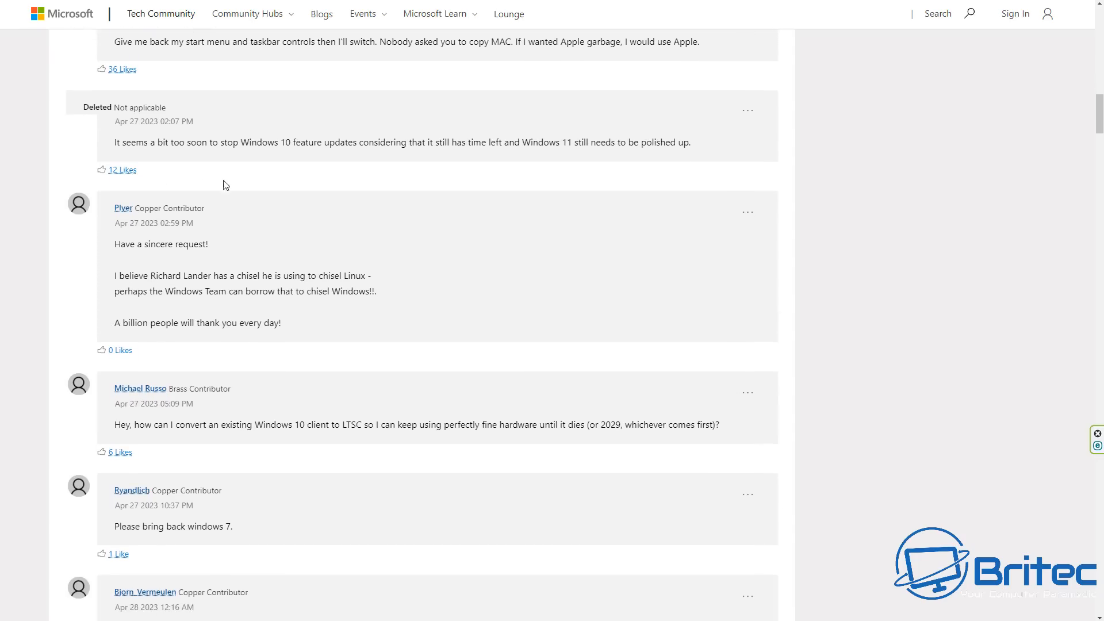
mouse_move(176, 262)
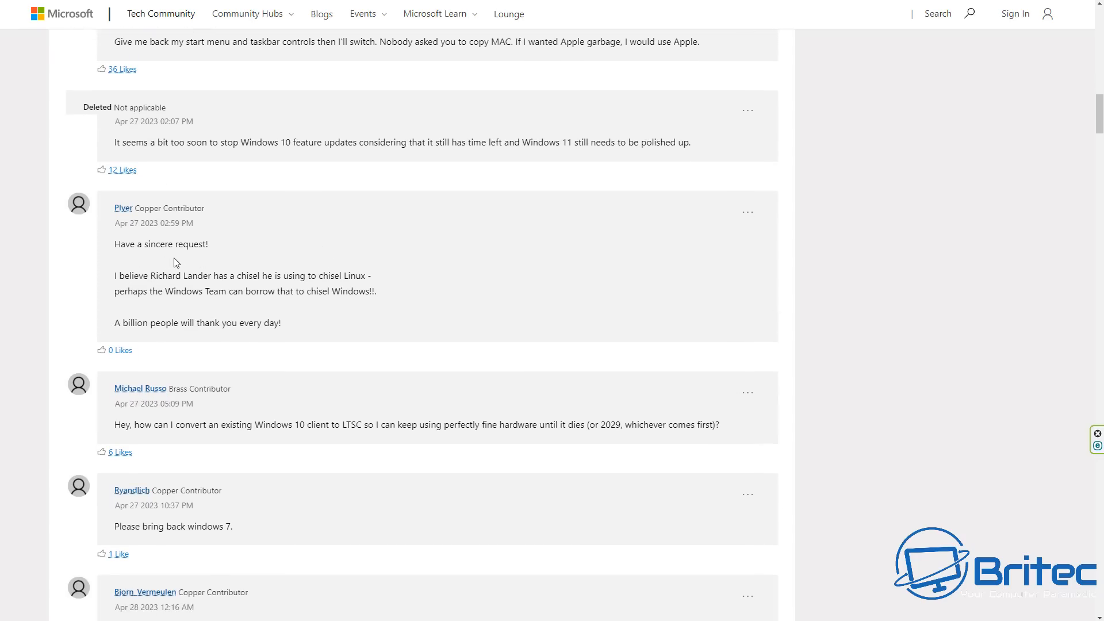
mouse_move(647, 324)
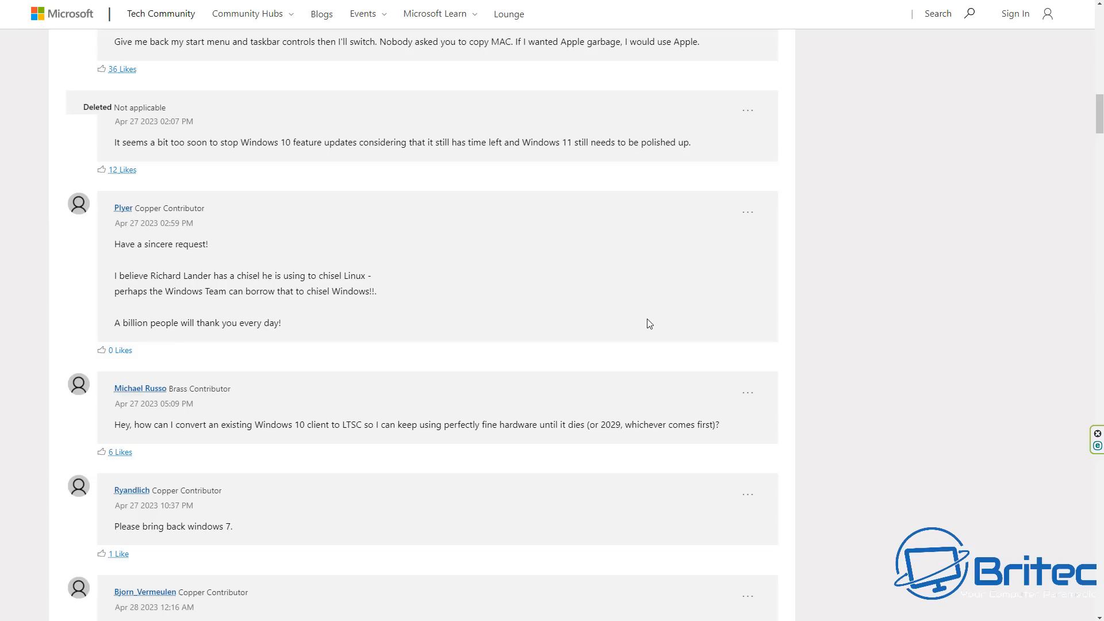
mouse_move(907, 322)
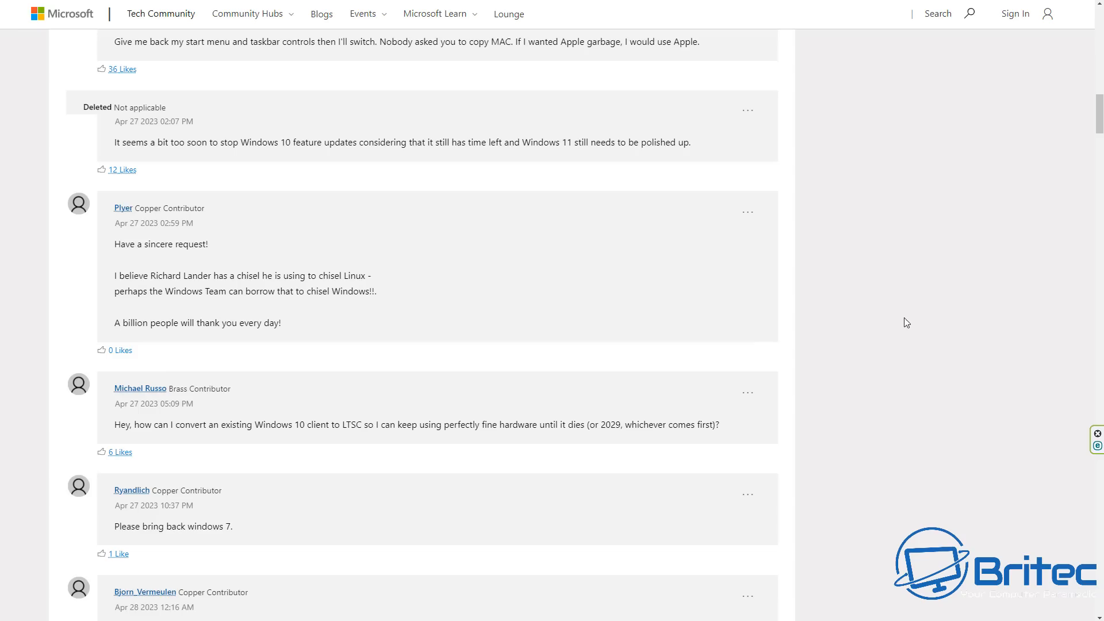
scroll("down", 3)
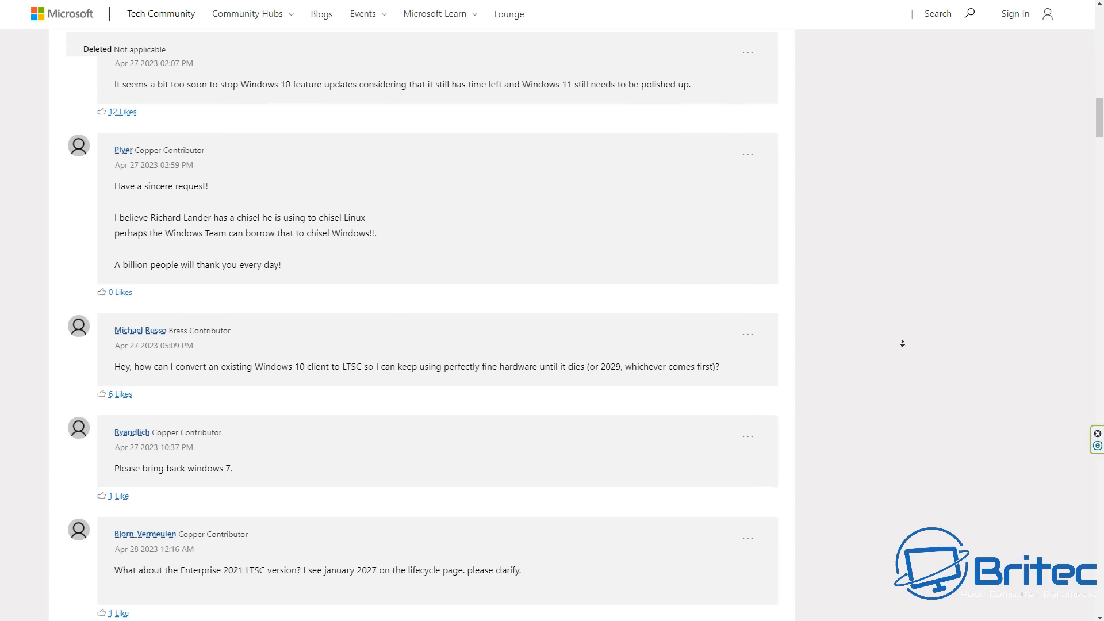
scroll("down", 3)
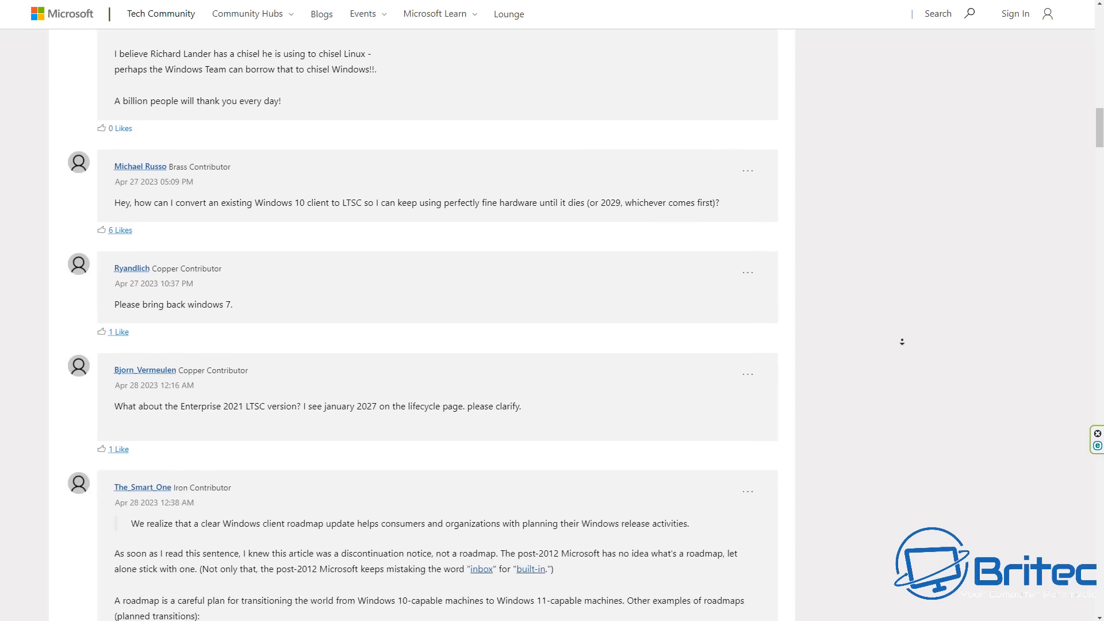
scroll("down", 3)
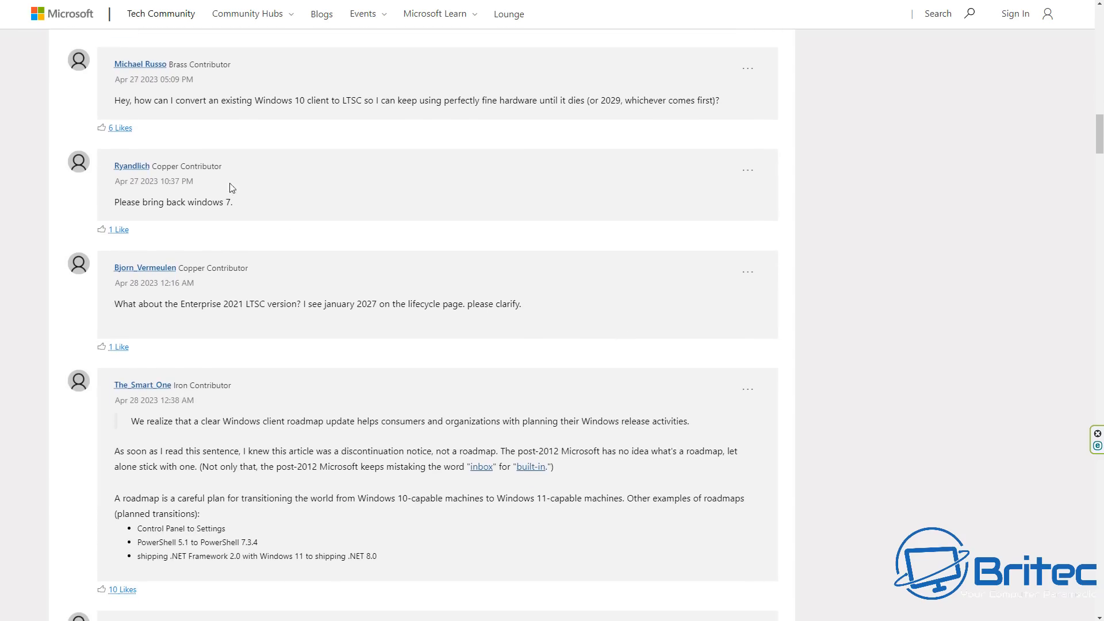
mouse_move(413, 125)
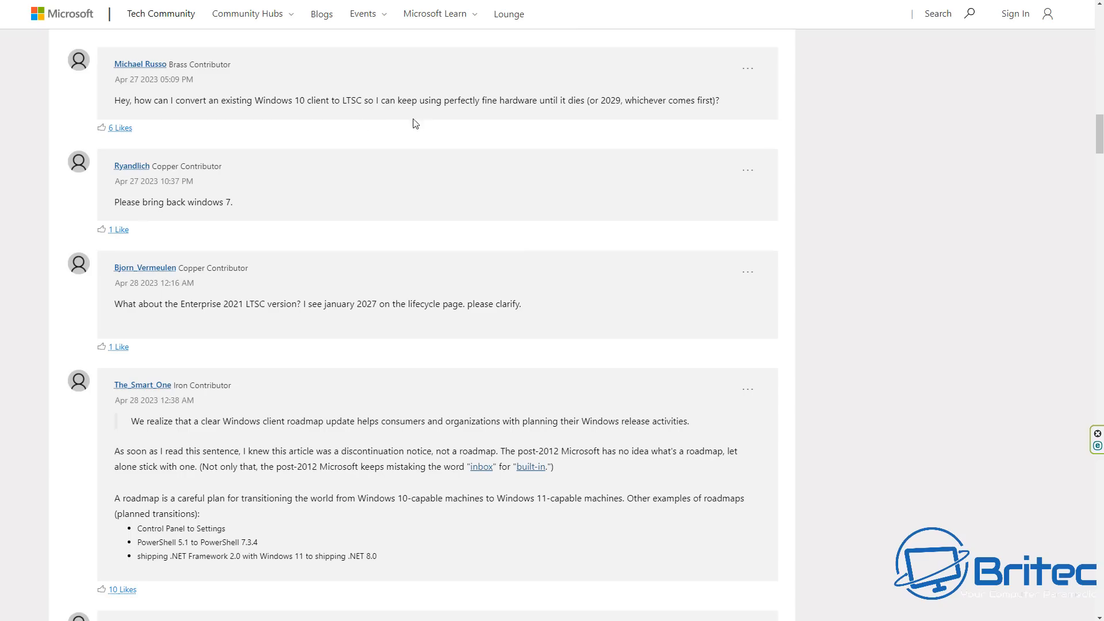
mouse_move(673, 136)
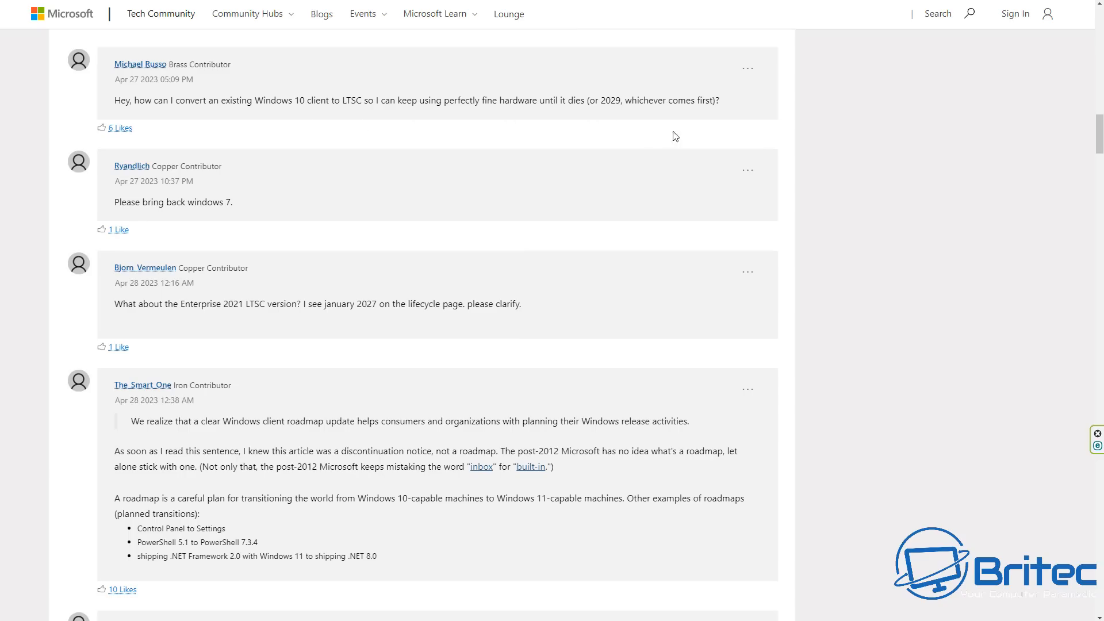
mouse_move(214, 225)
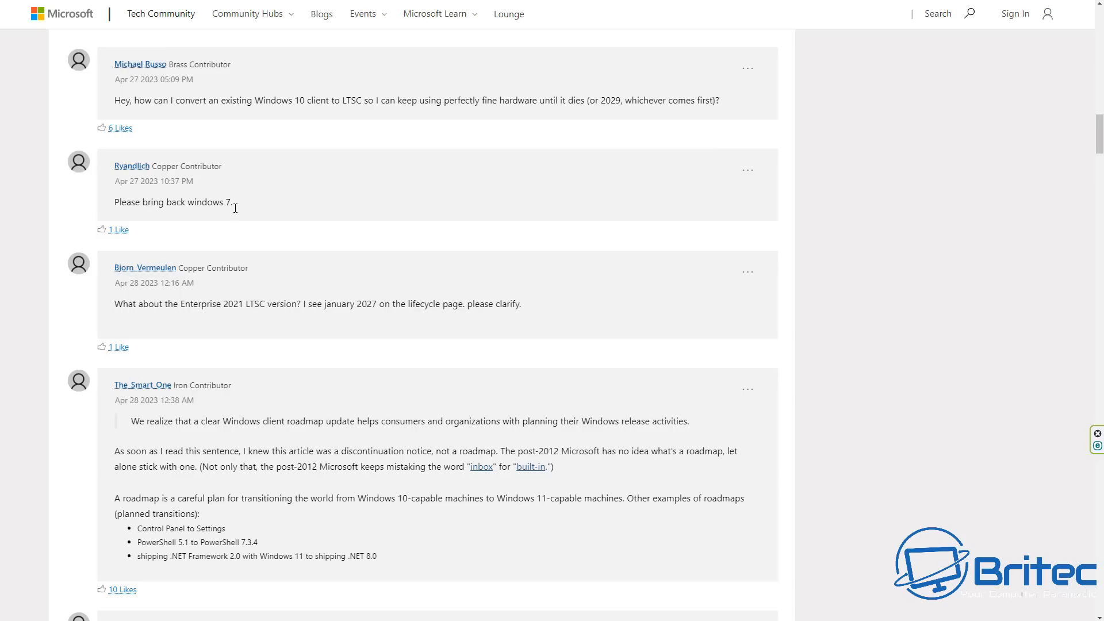
mouse_move(175, 321)
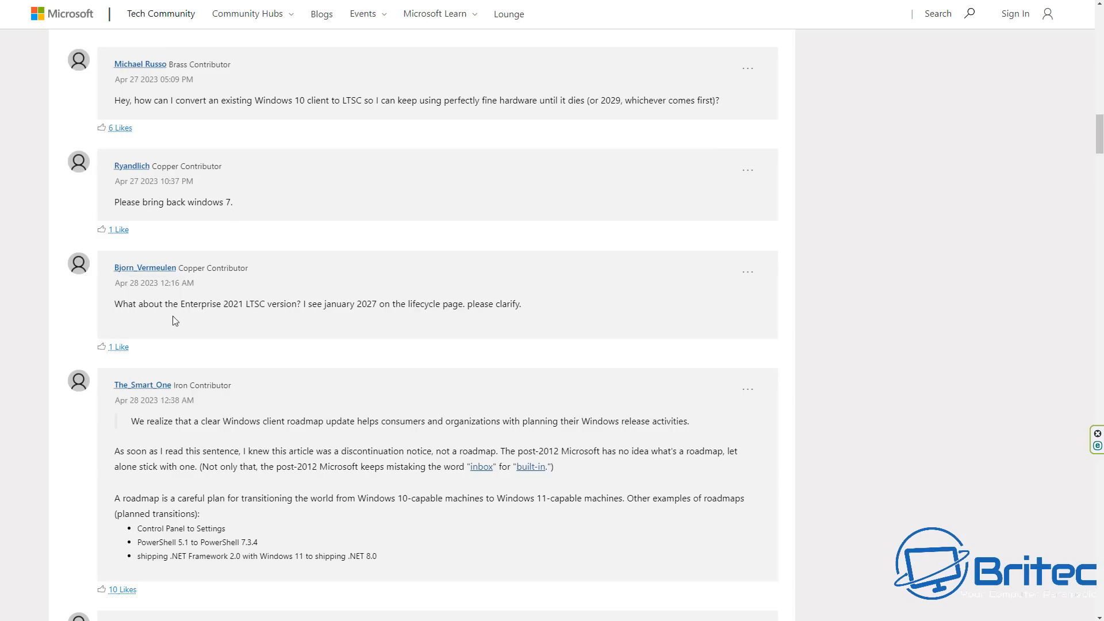
mouse_move(293, 320)
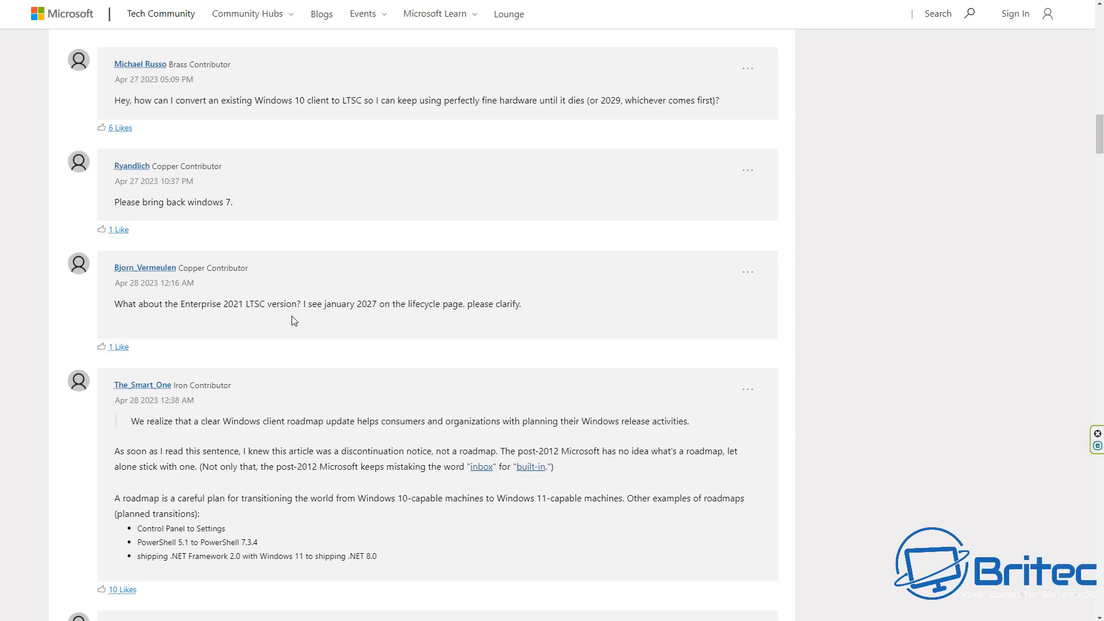
mouse_move(694, 365)
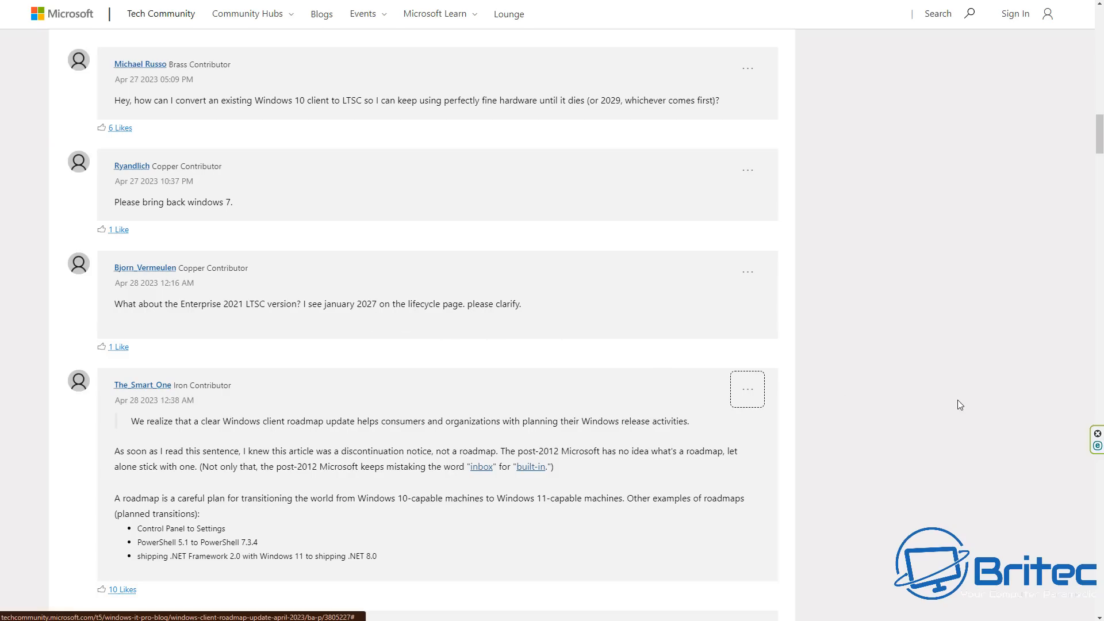
mouse_move(923, 420)
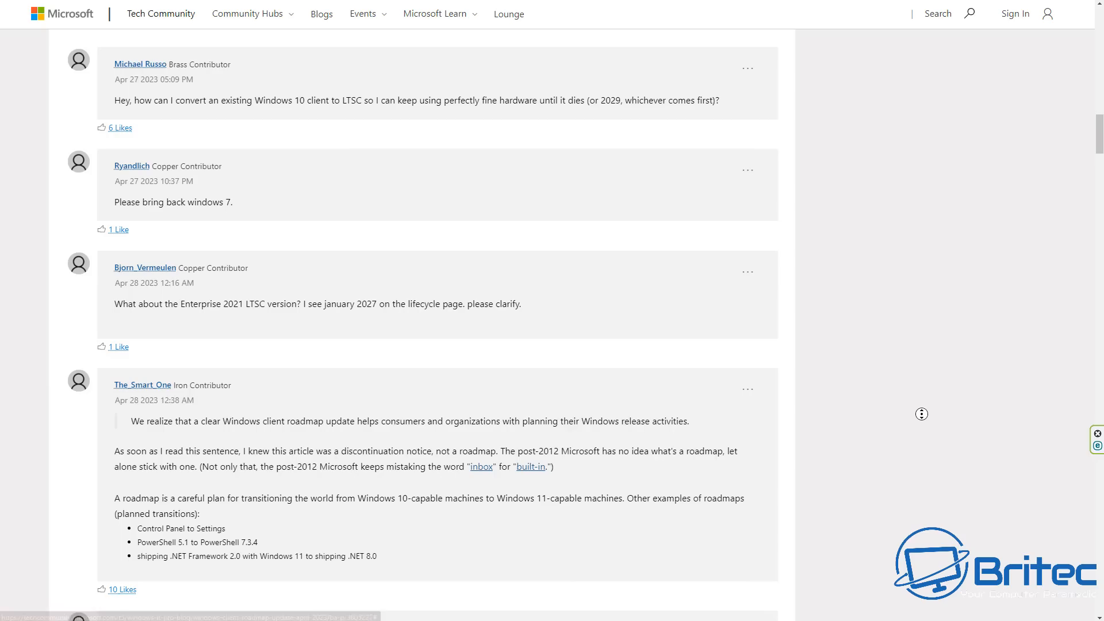
Step: Scroll past the April 28 comments to the April 30 and May 1, 2023 replies on forced hardware obsolescence
scroll("down", 3)
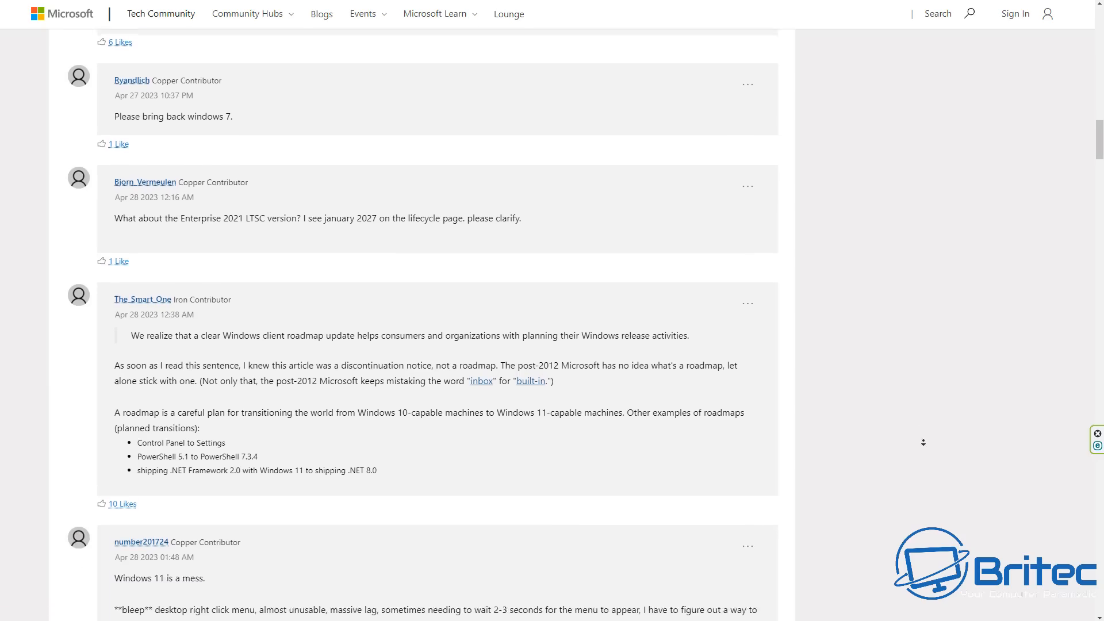
scroll("down", 3)
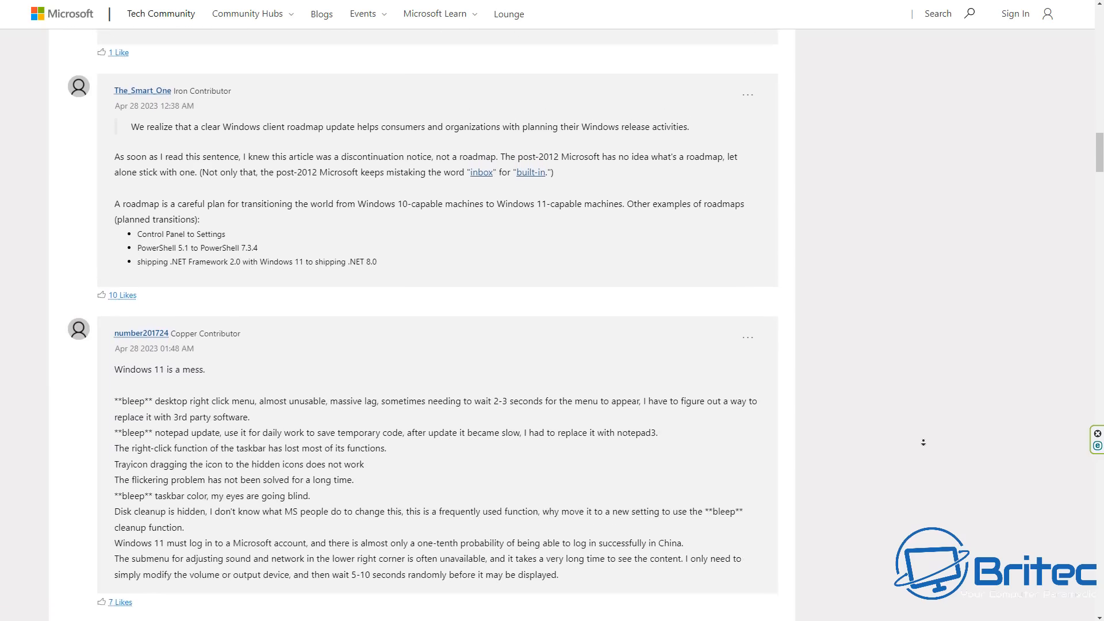
scroll("down", 3)
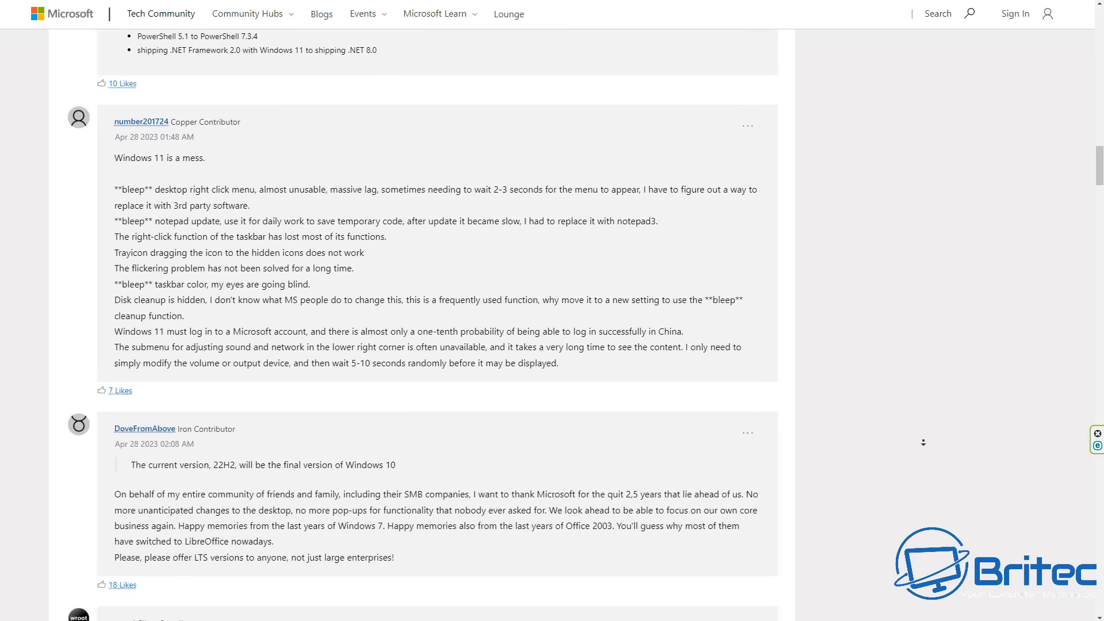
scroll("down", 3)
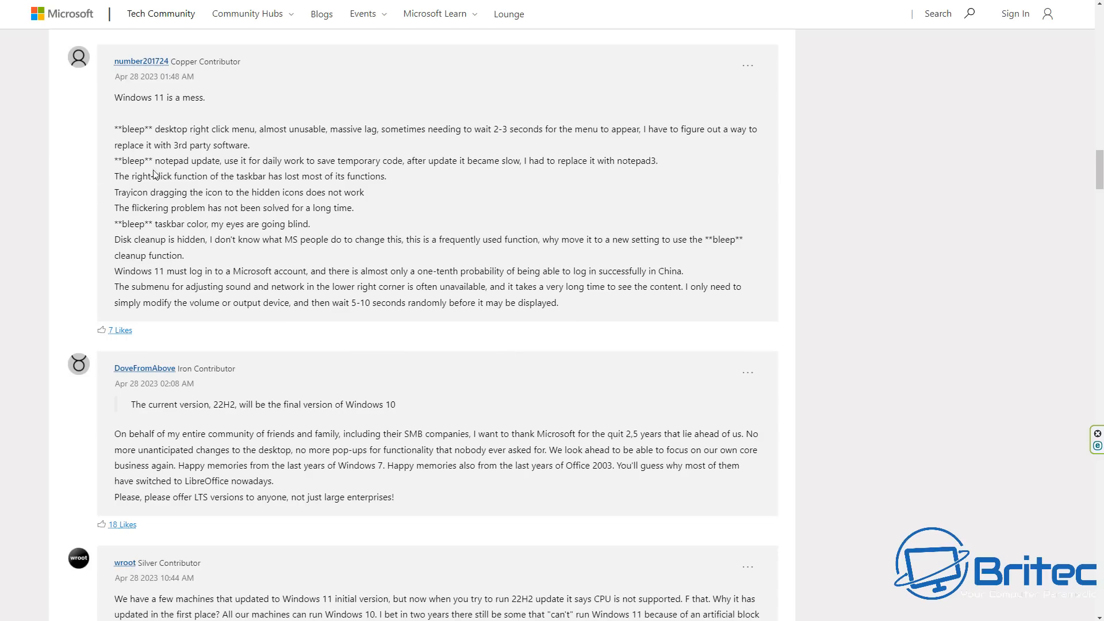
mouse_move(192, 190)
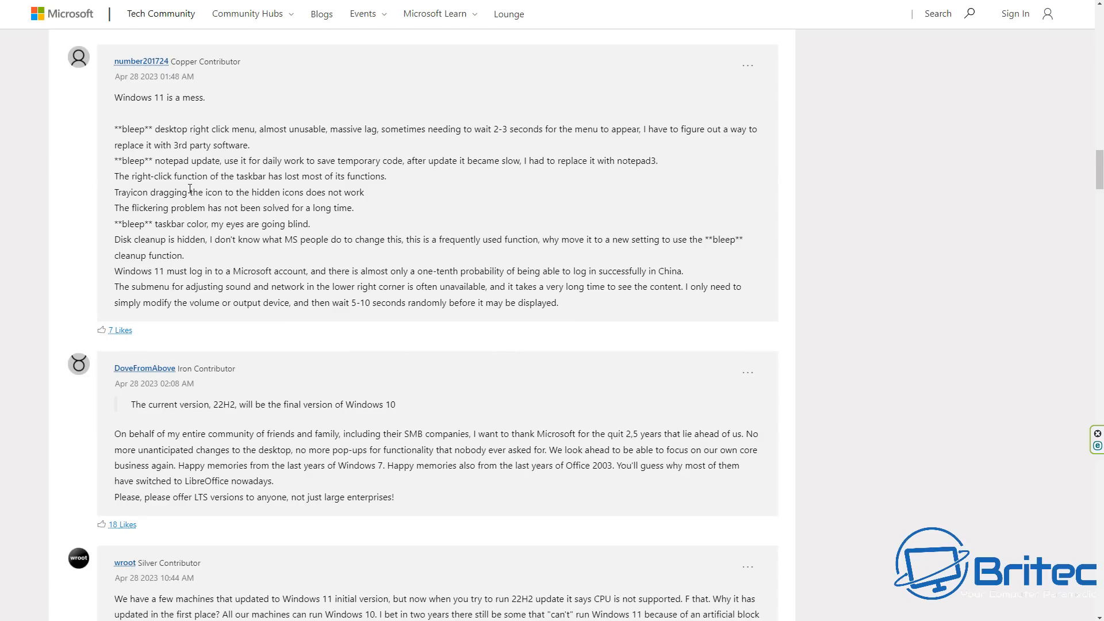
mouse_move(733, 424)
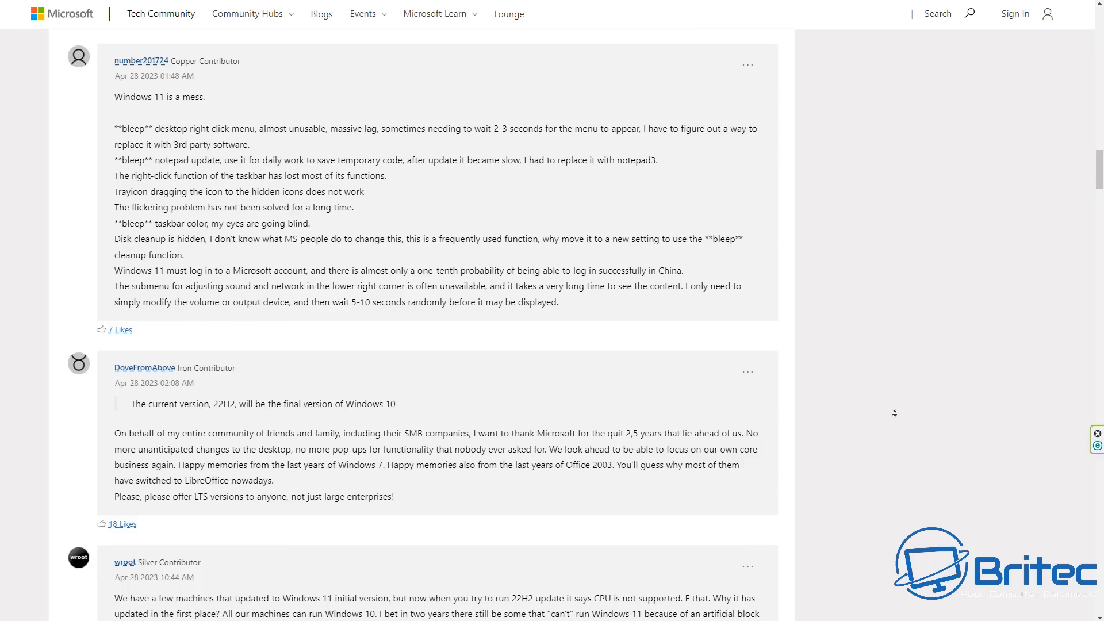
scroll("down", 3)
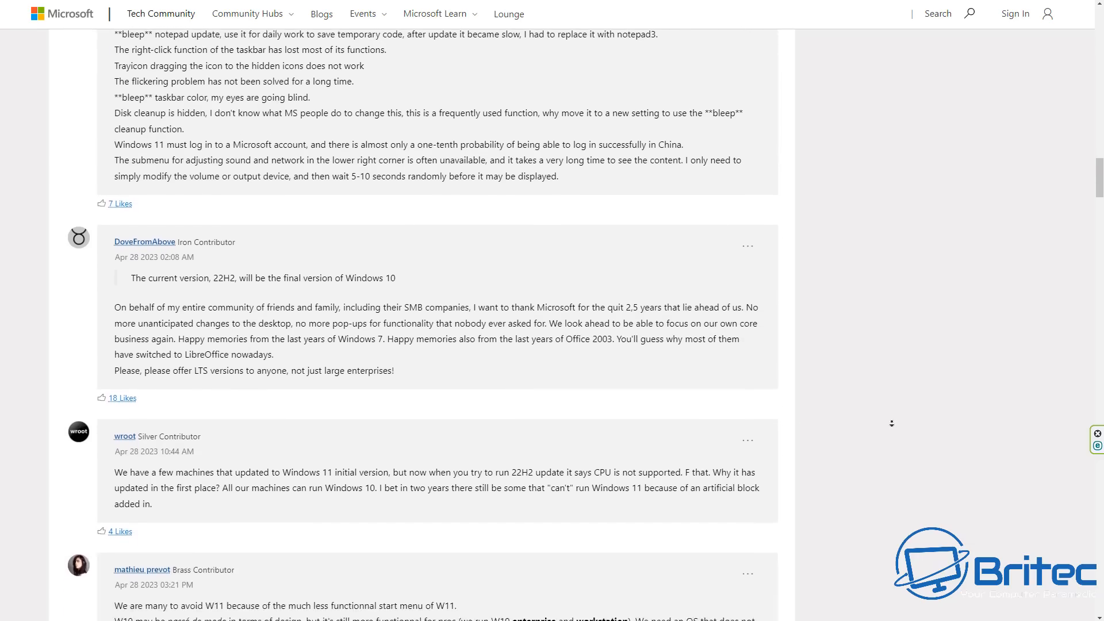
scroll("down", 3)
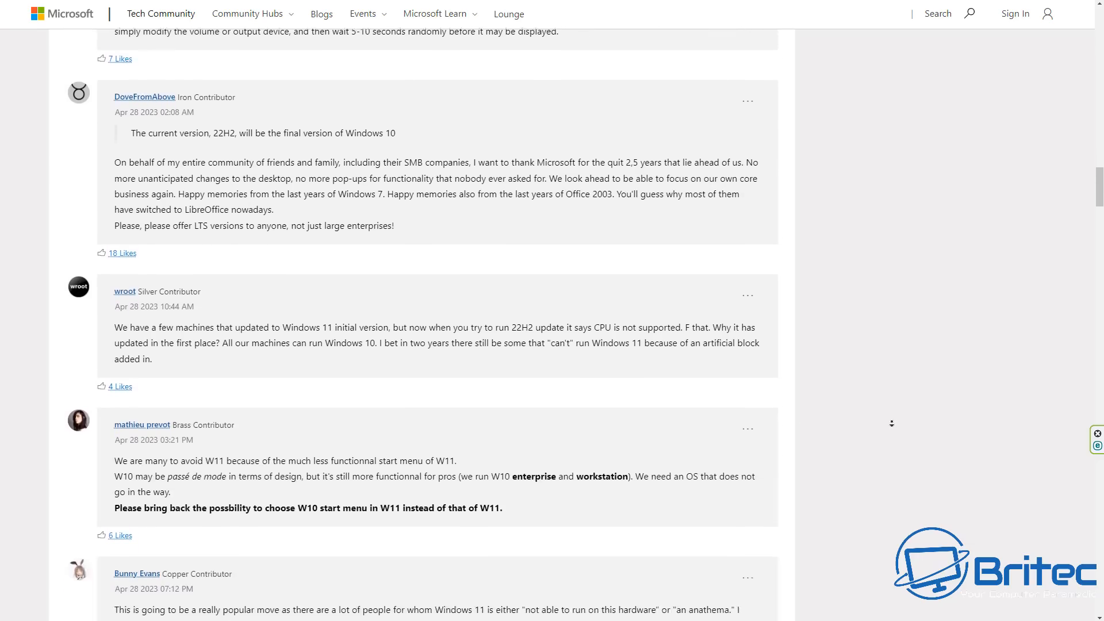
scroll("down", 3)
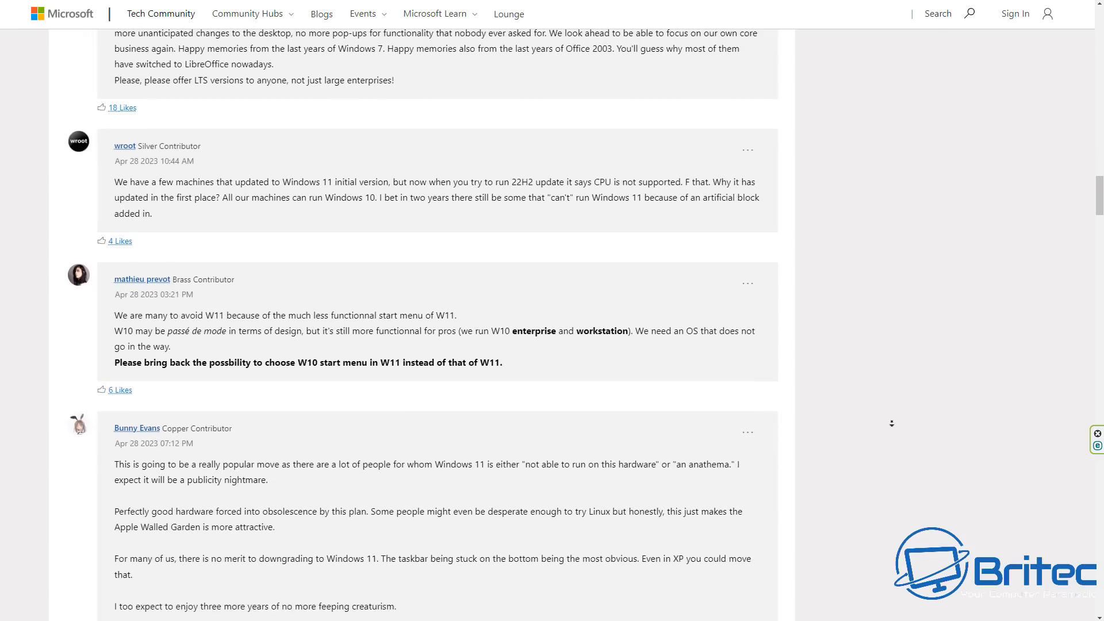
scroll("down", 3)
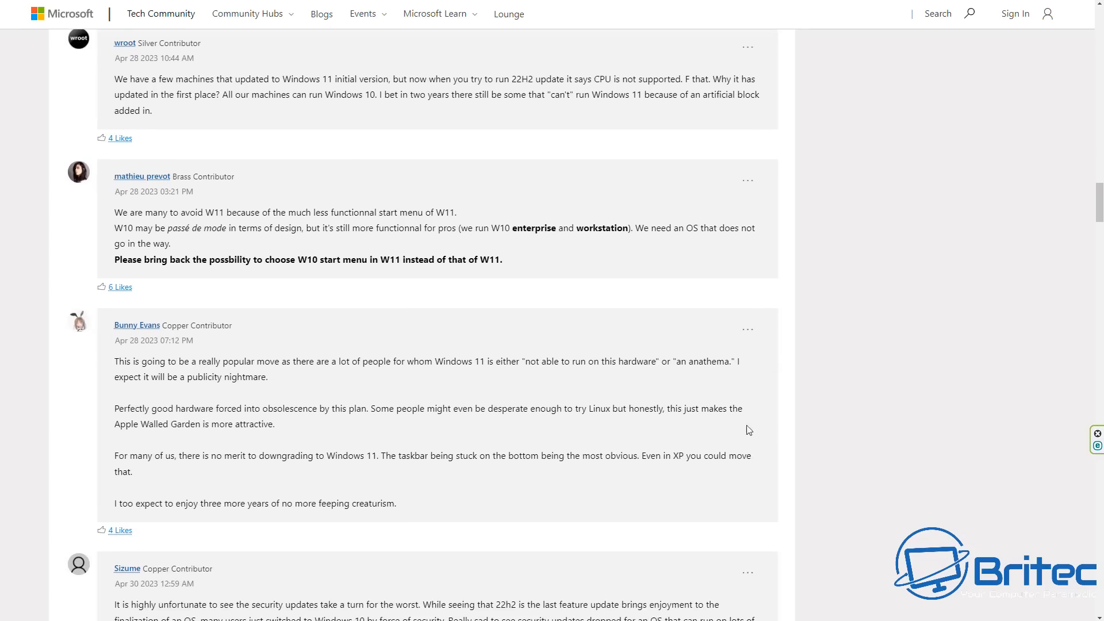
mouse_move(616, 291)
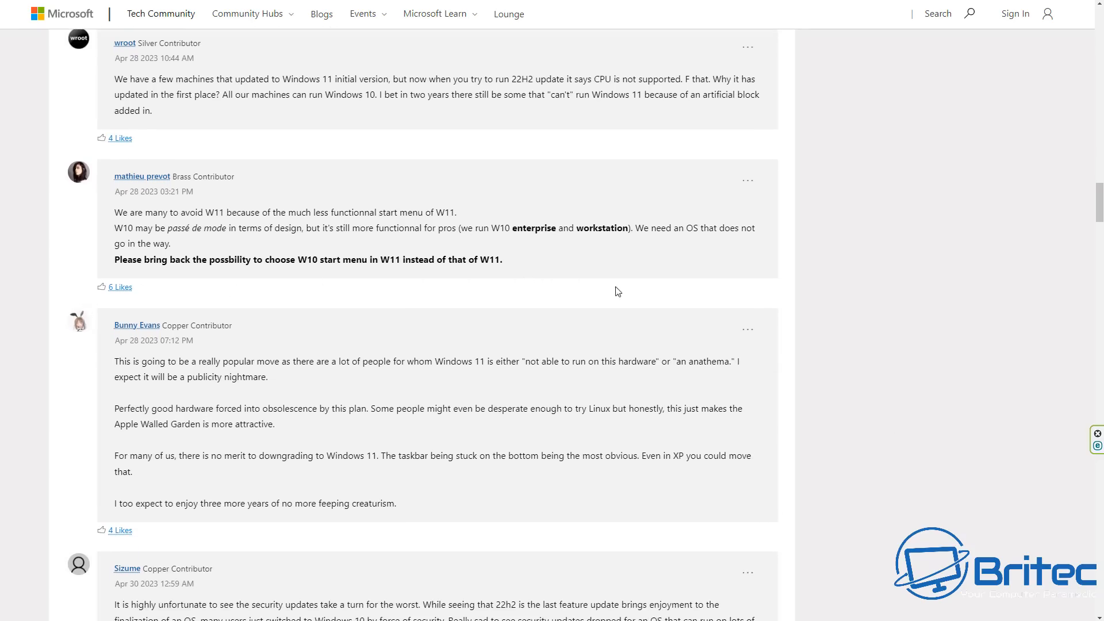
mouse_move(727, 455)
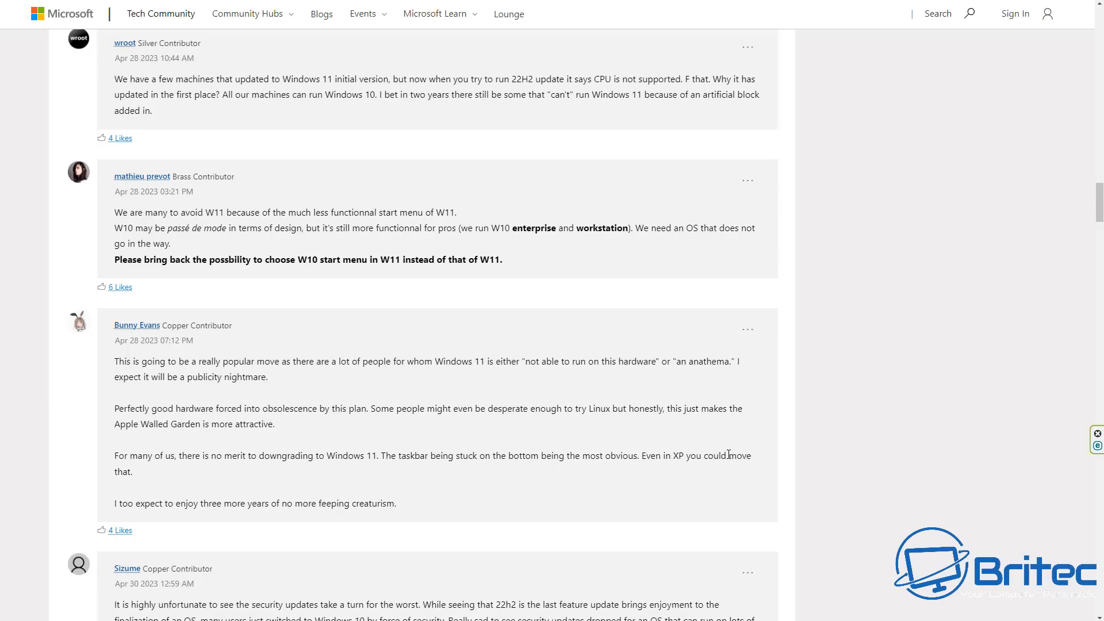
mouse_move(933, 453)
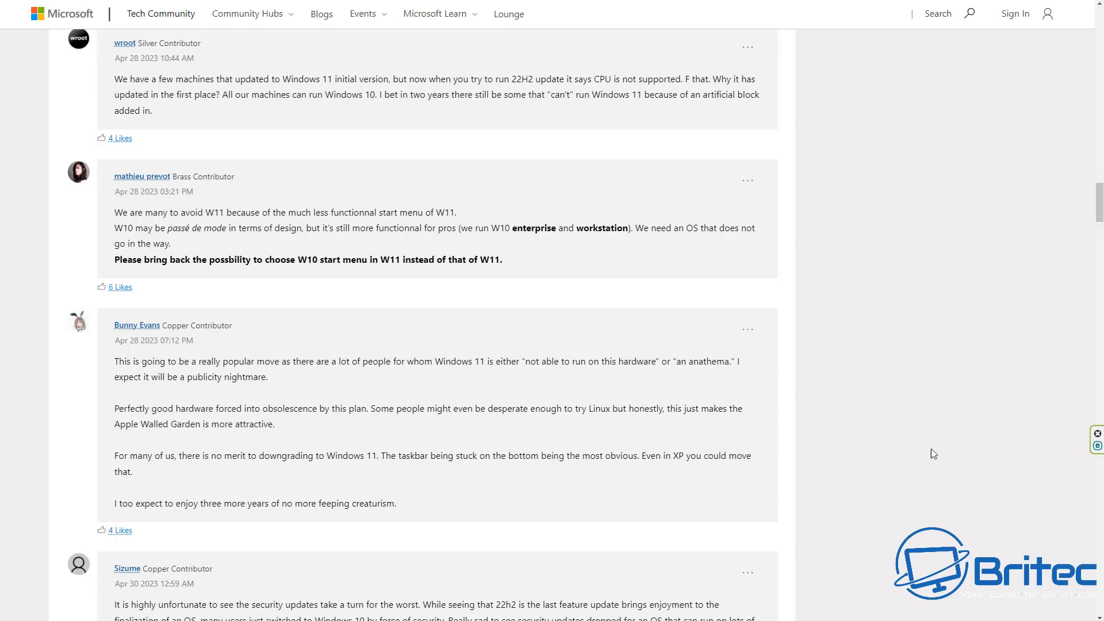
mouse_move(980, 437)
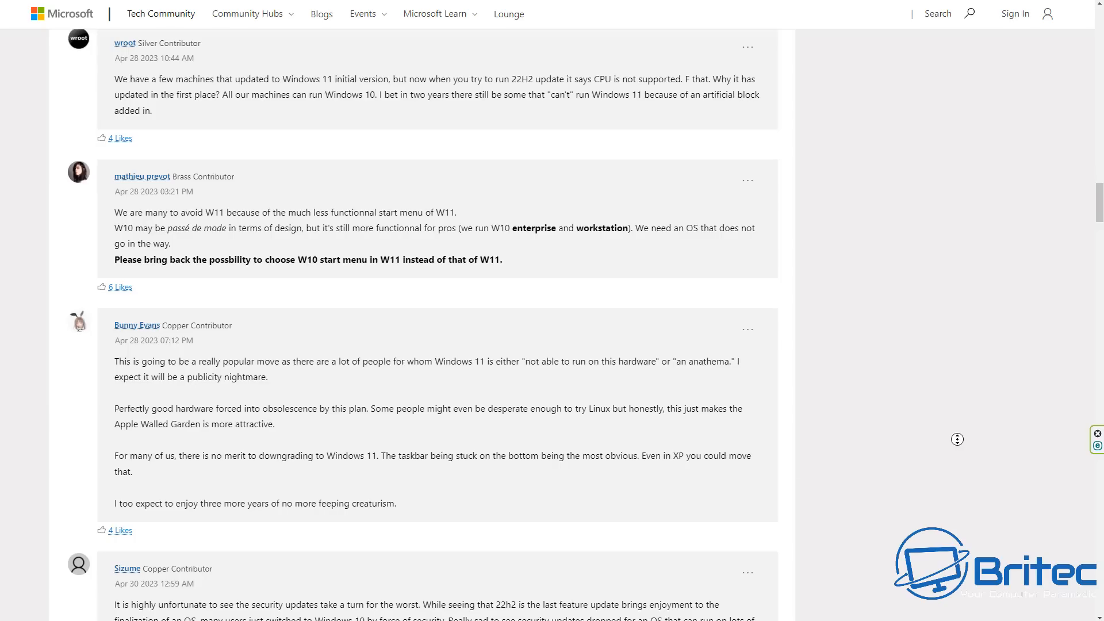
scroll("down", 3)
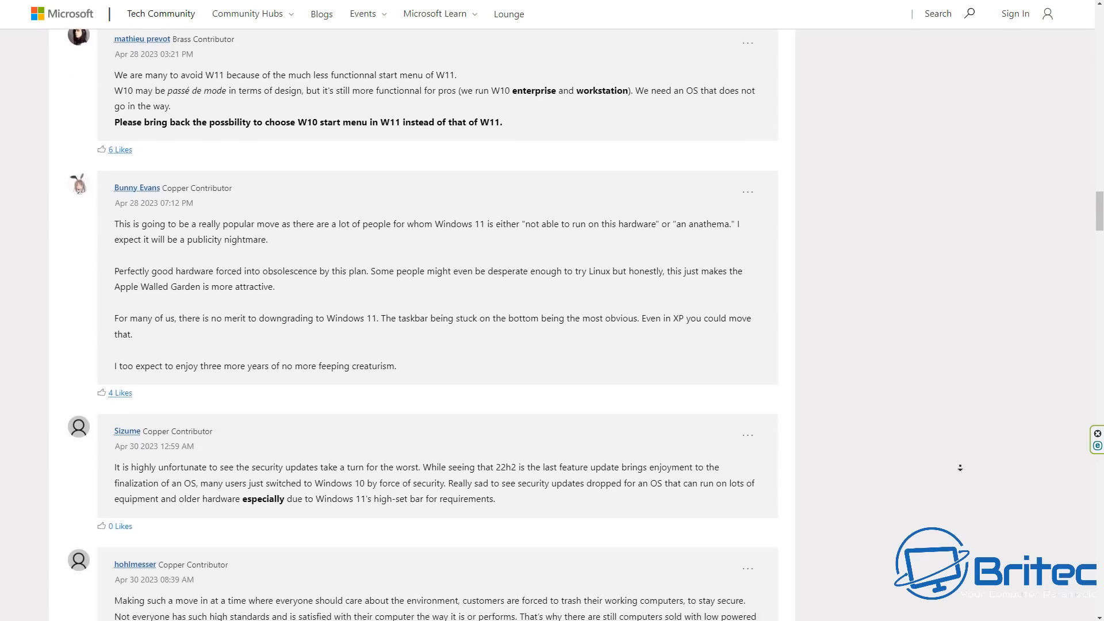
scroll("down", 3)
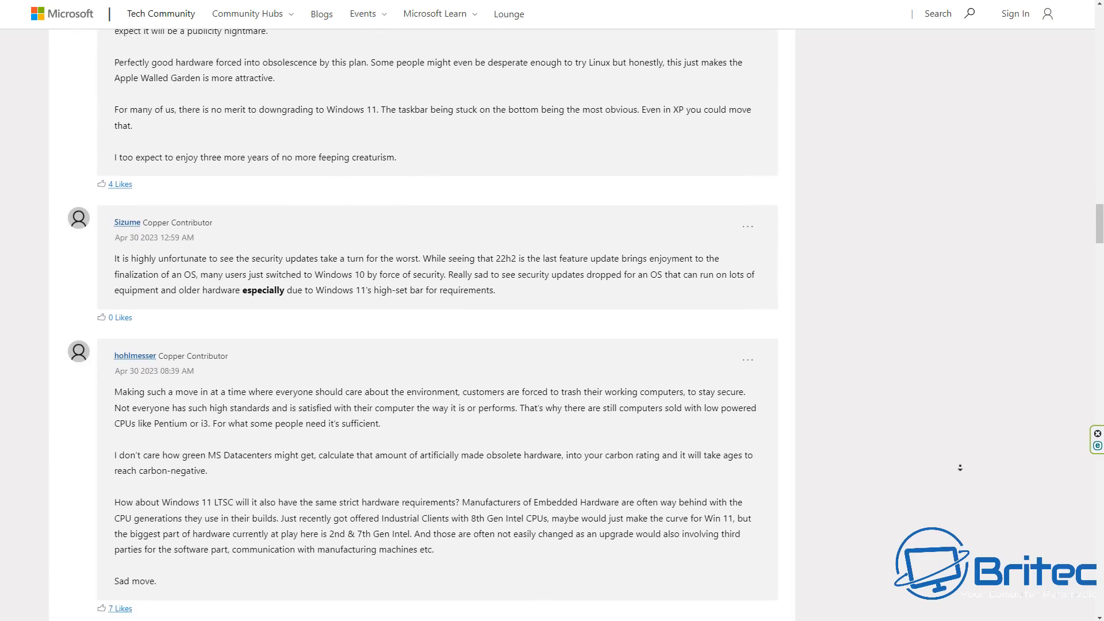
scroll("down", 3)
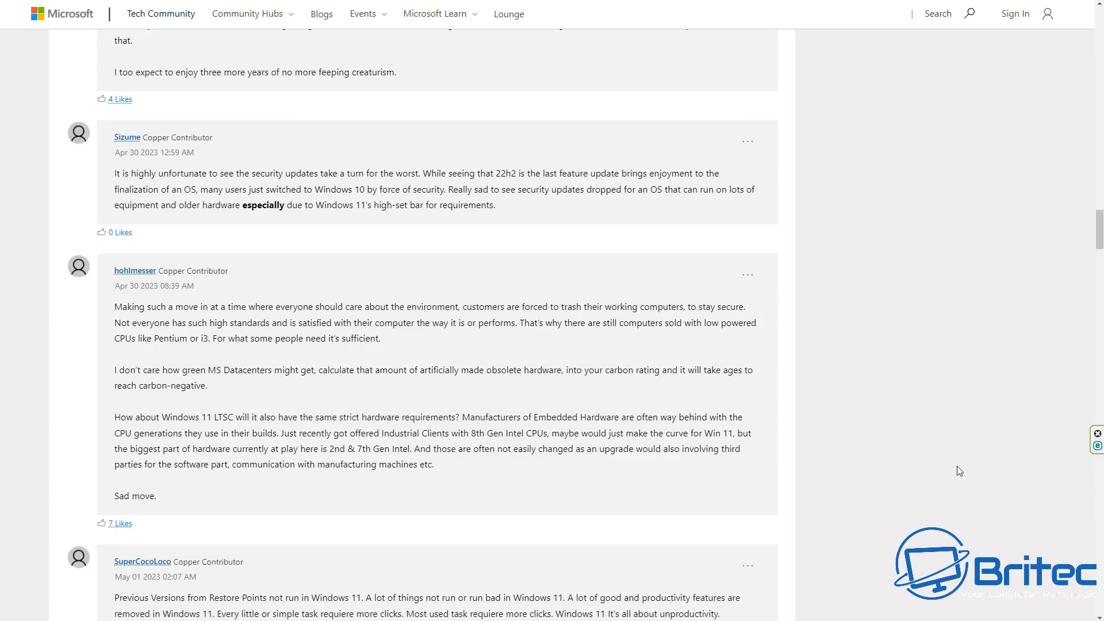
Step: Scroll through the May 1, 2023 replies down to the comment quoting Wikipedia on PCs unable to upgrade
scroll("up", 3)
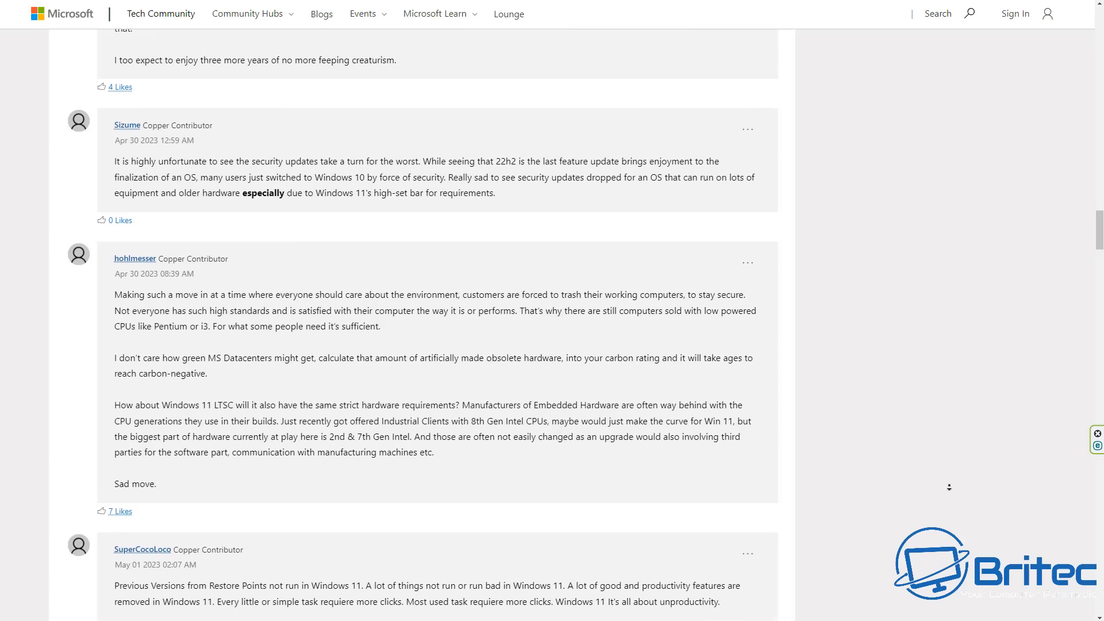
scroll("down", 3)
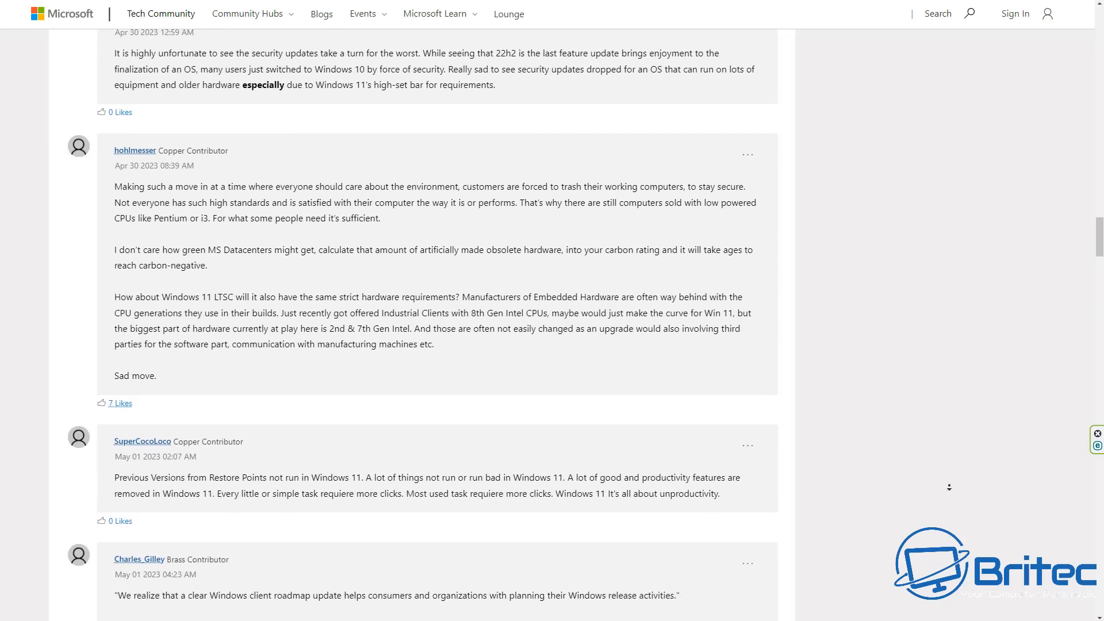
scroll("down", 3)
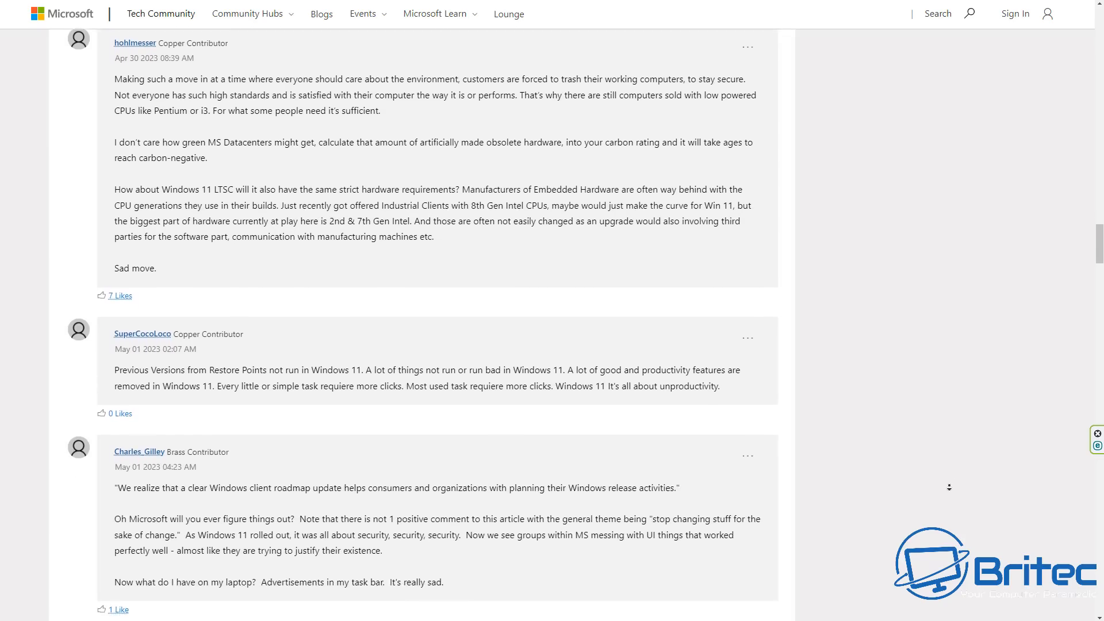
scroll("down", 3)
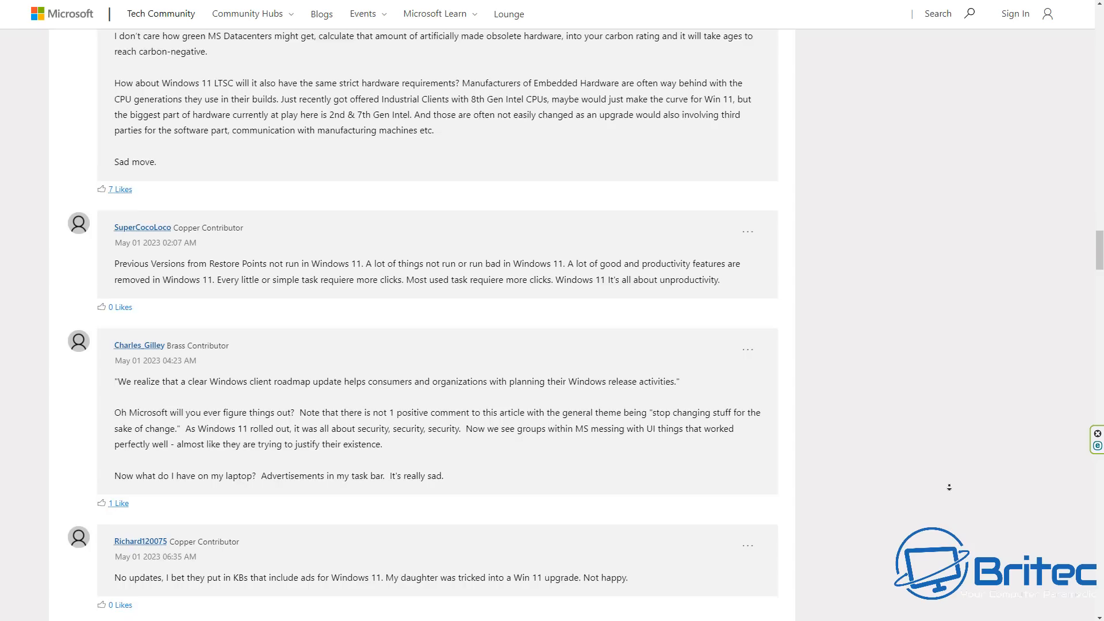
scroll("down", 3)
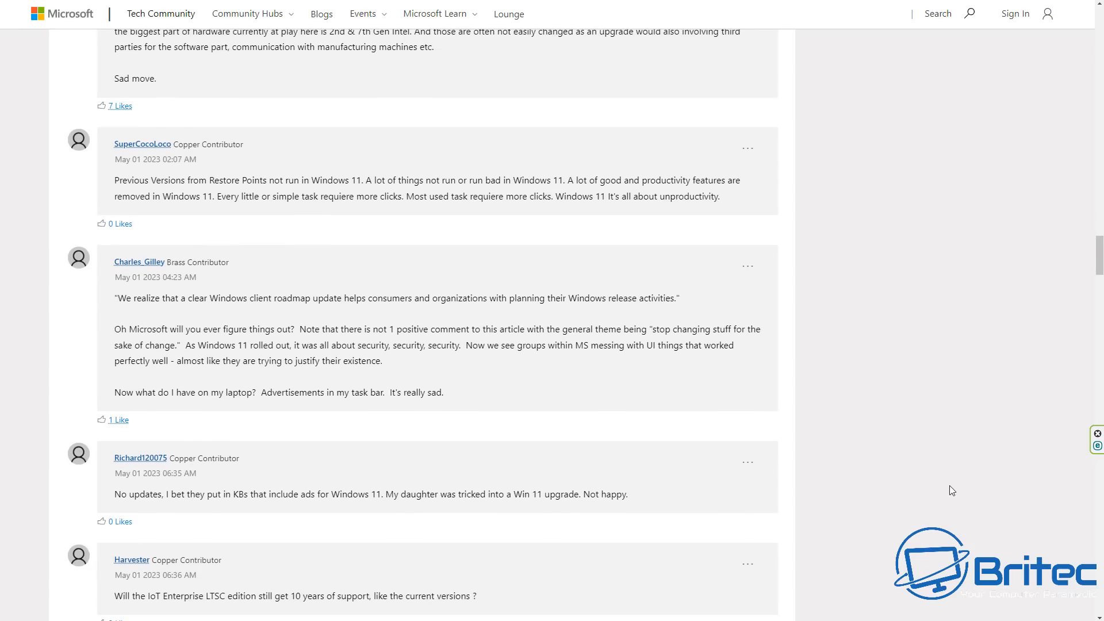
scroll("down", 3)
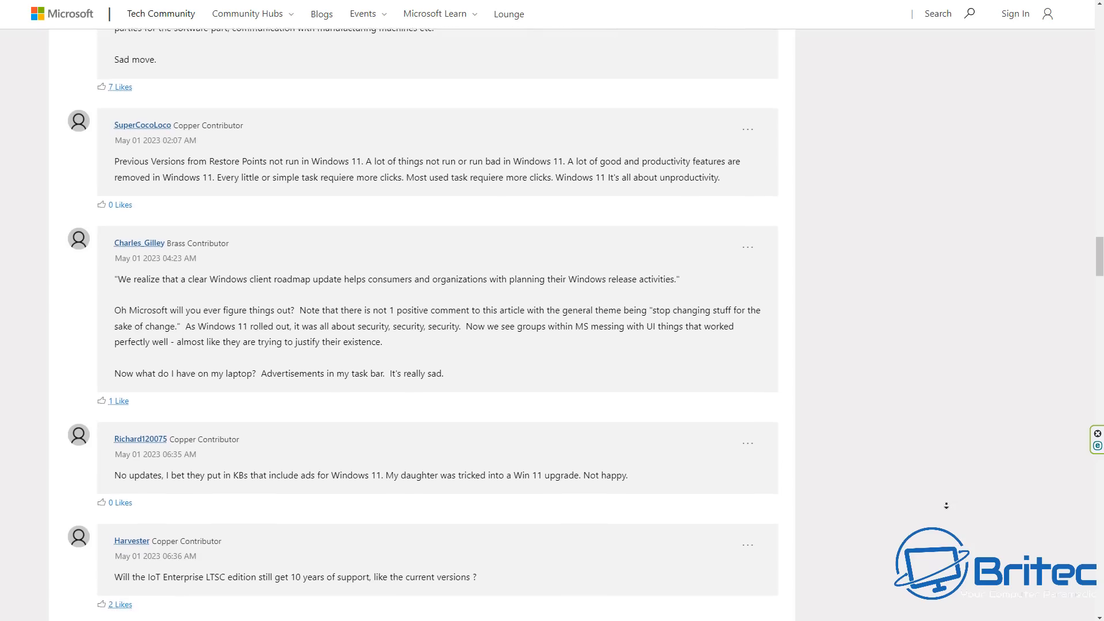
scroll("down", 3)
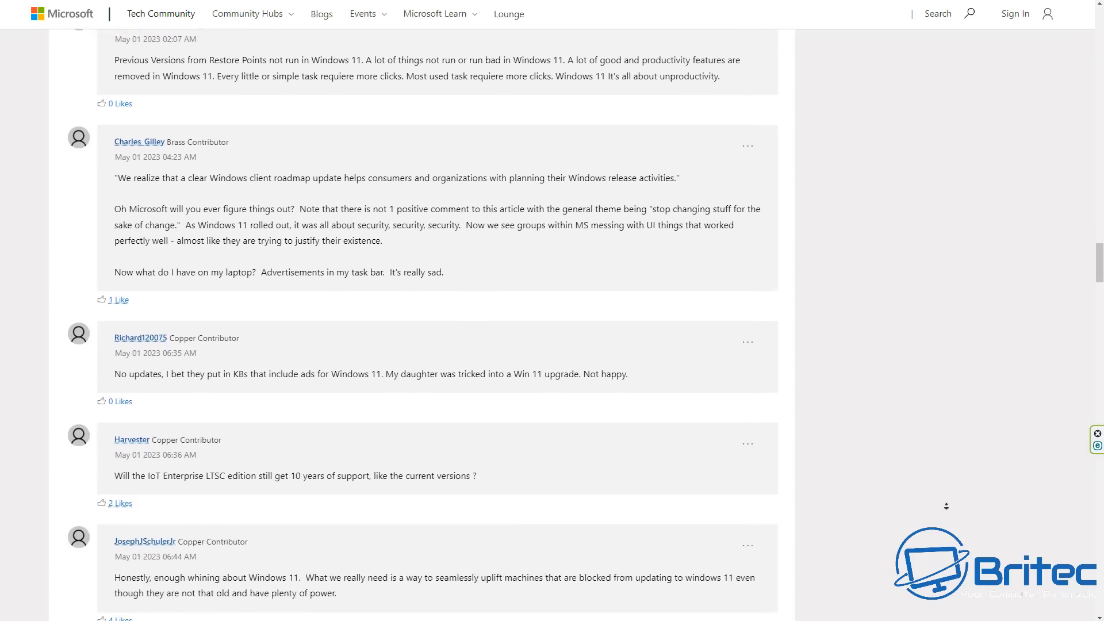
scroll("down", 3)
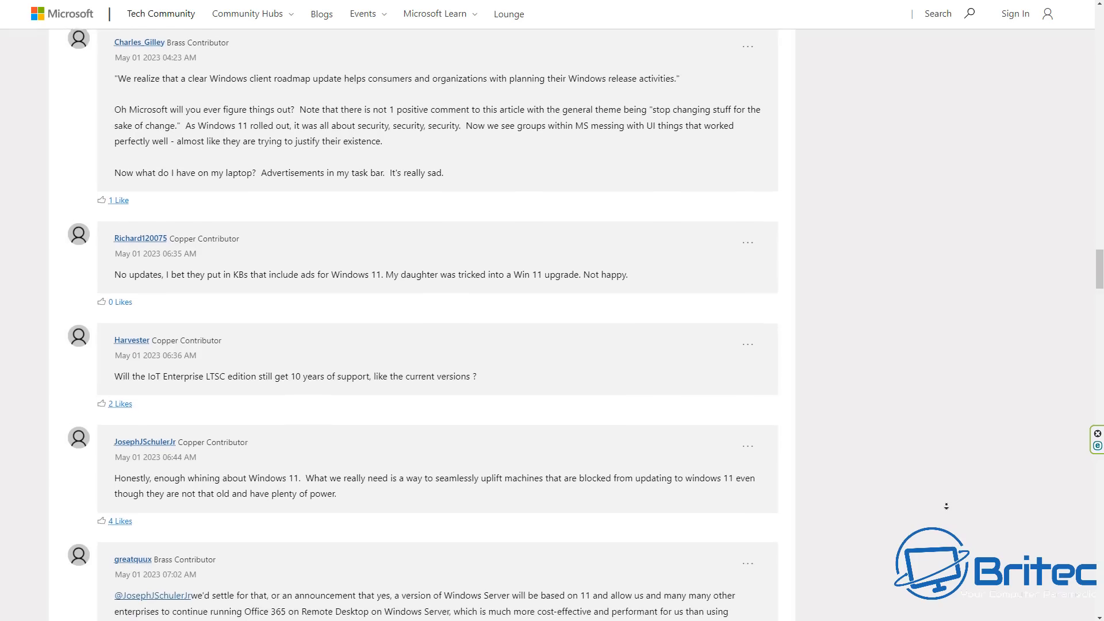
scroll("down", 3)
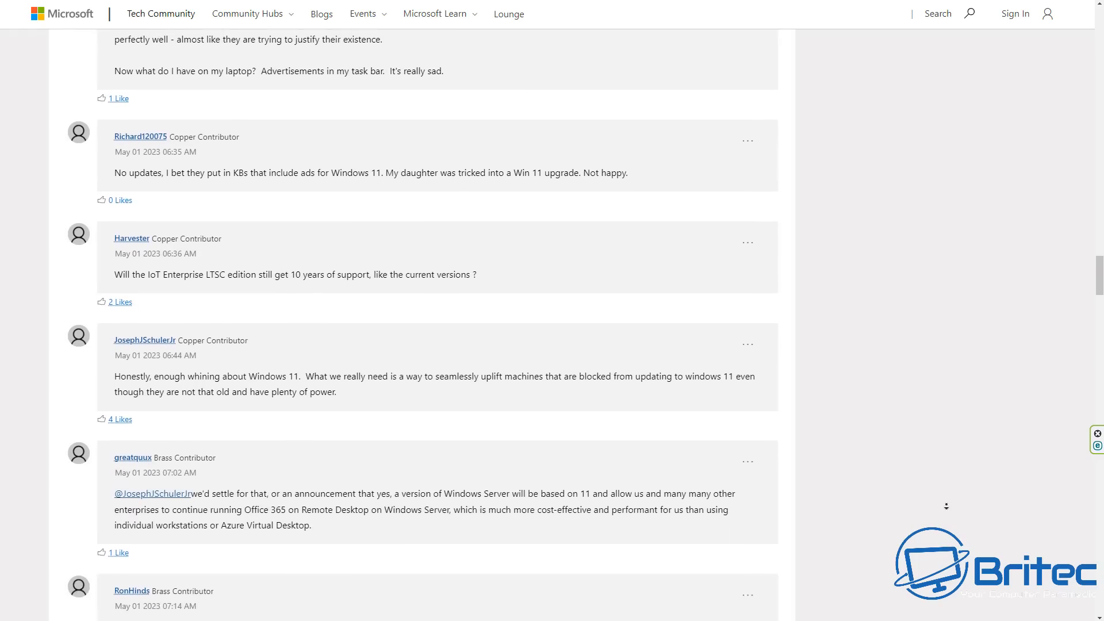
scroll("down", 3)
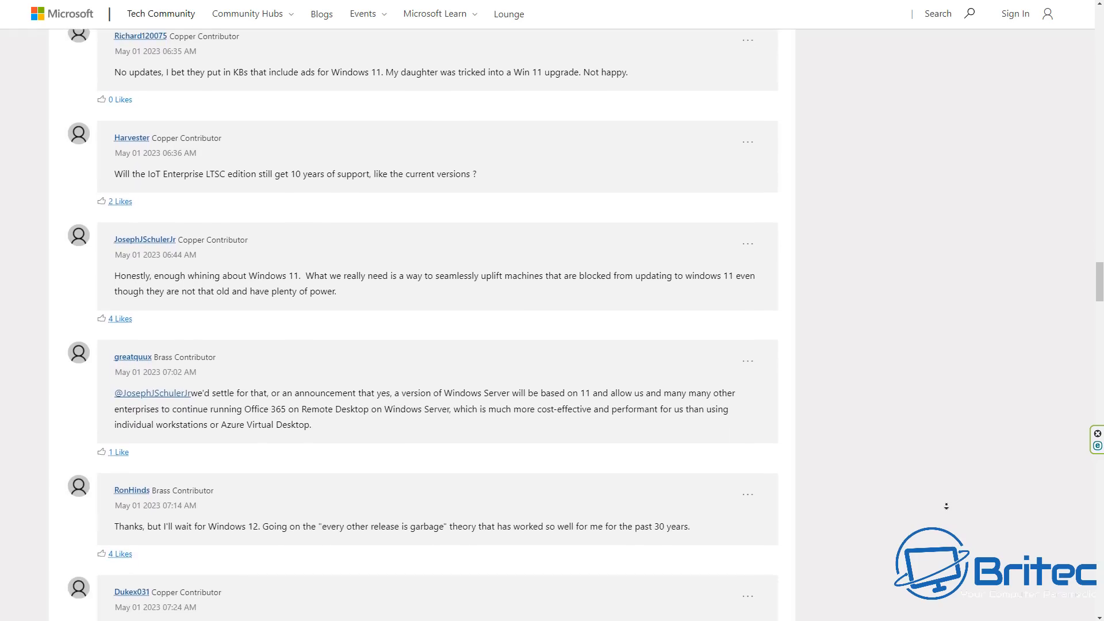
scroll("down", 3)
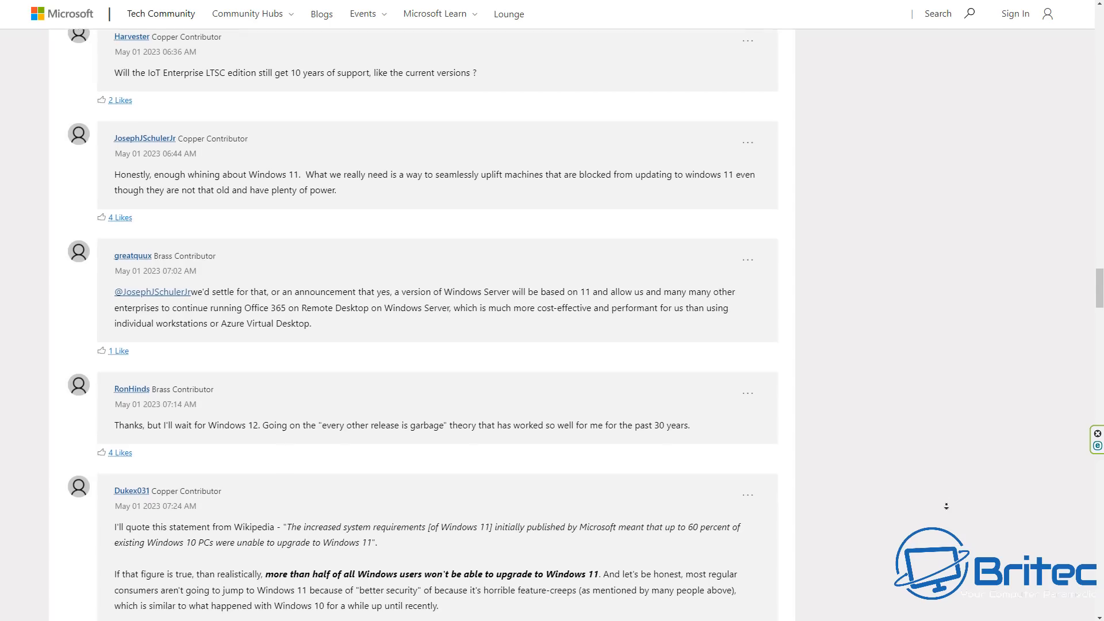
scroll("down", 3)
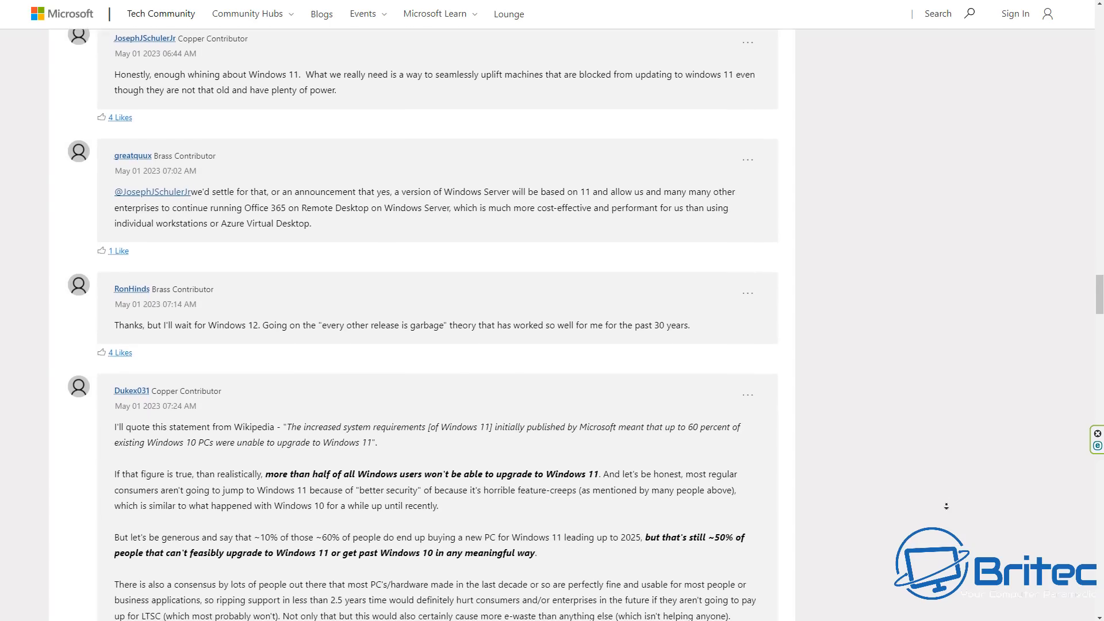
scroll("down", 3)
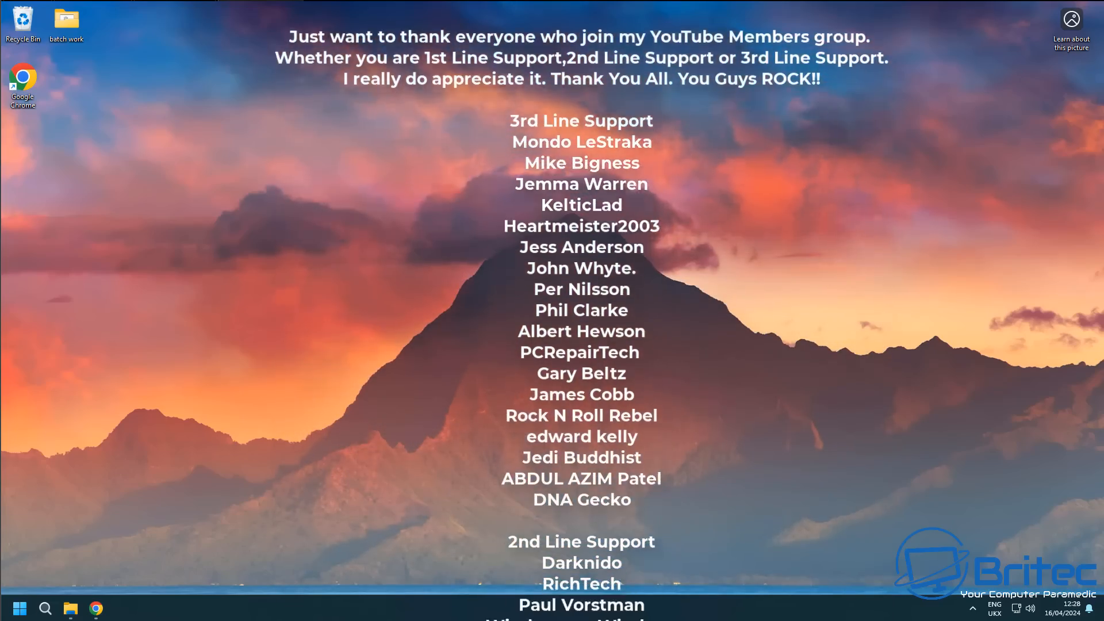
Step: Scroll the YouTube members thank-you credits list over the Windows 11 desktop wallpaper
scroll("up", 3)
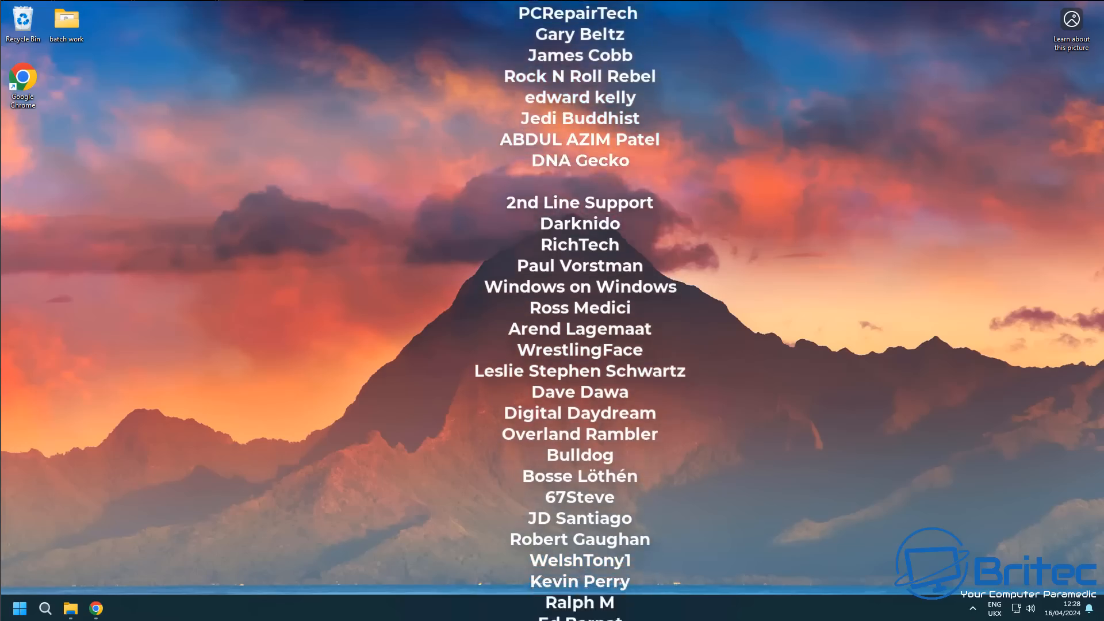
scroll("down", 3)
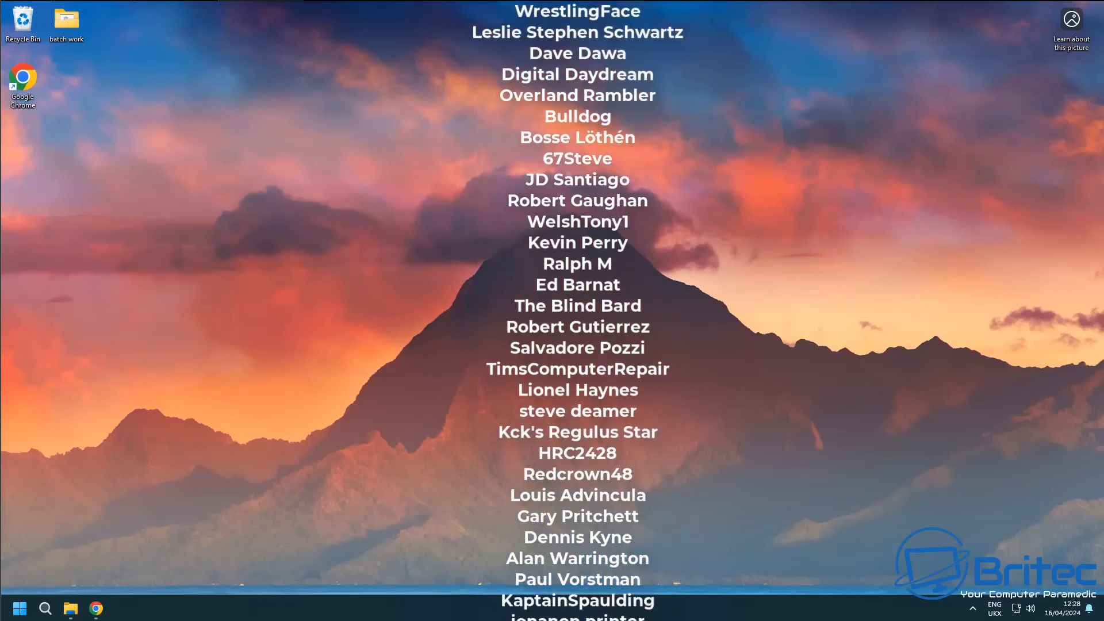